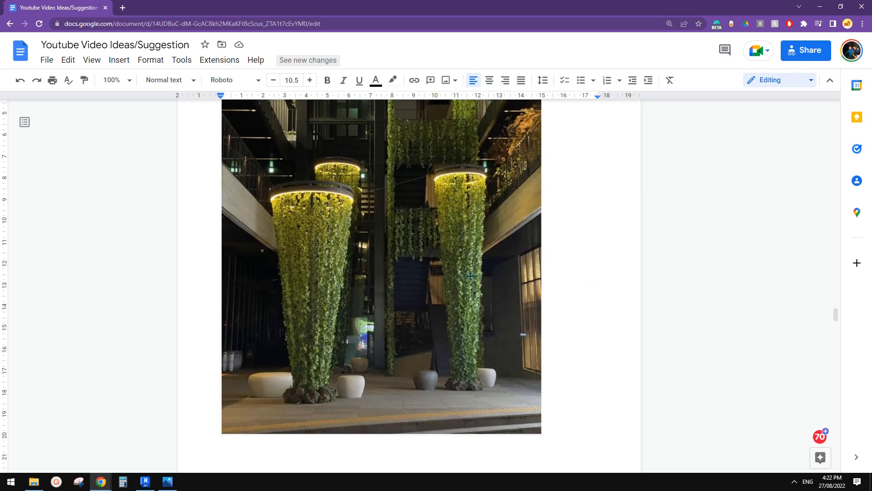
mouse_move(477, 185)
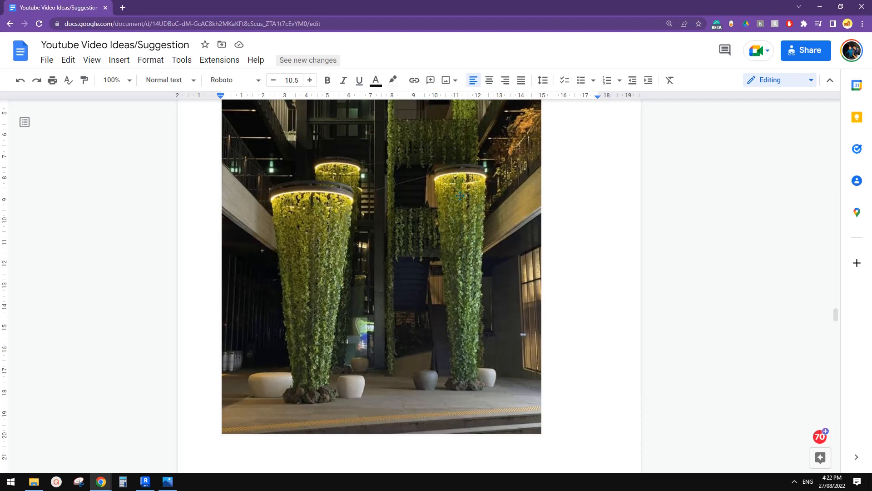
mouse_move(487, 249)
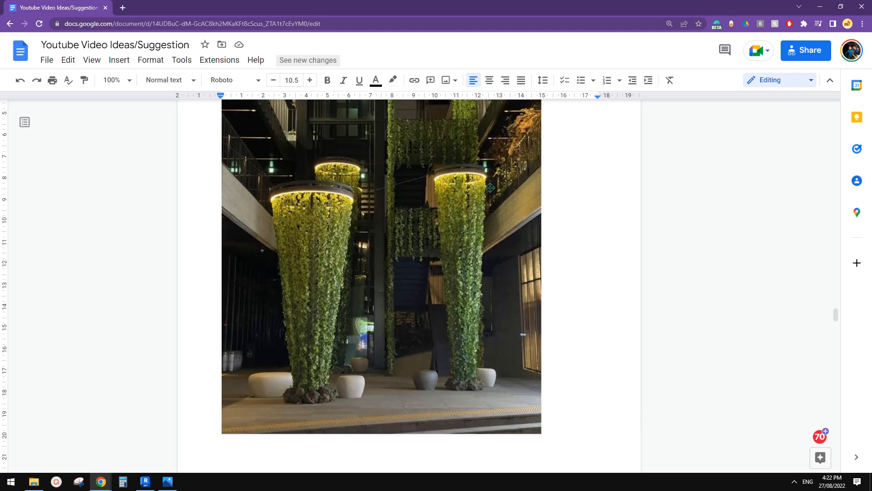
mouse_move(464, 219)
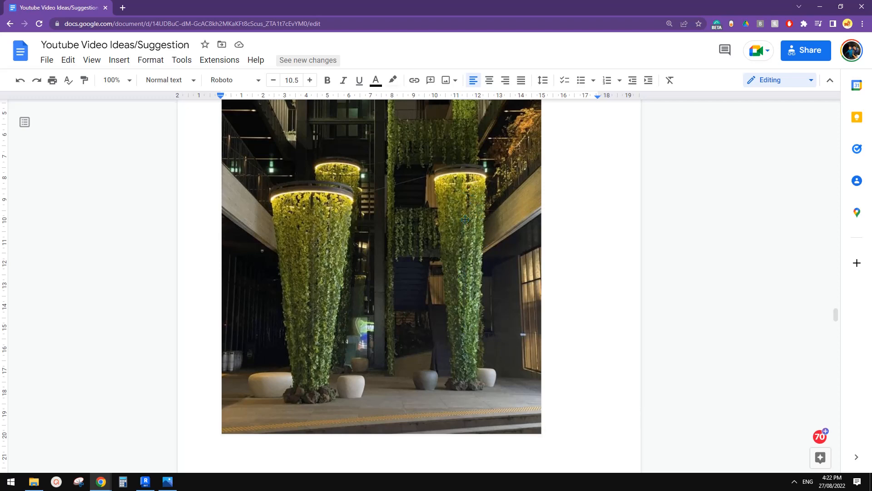
mouse_move(475, 228)
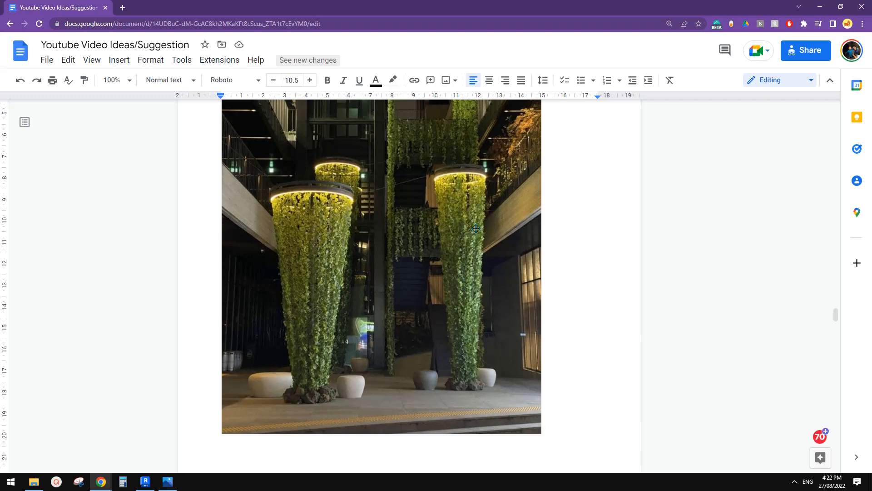
mouse_move(469, 316)
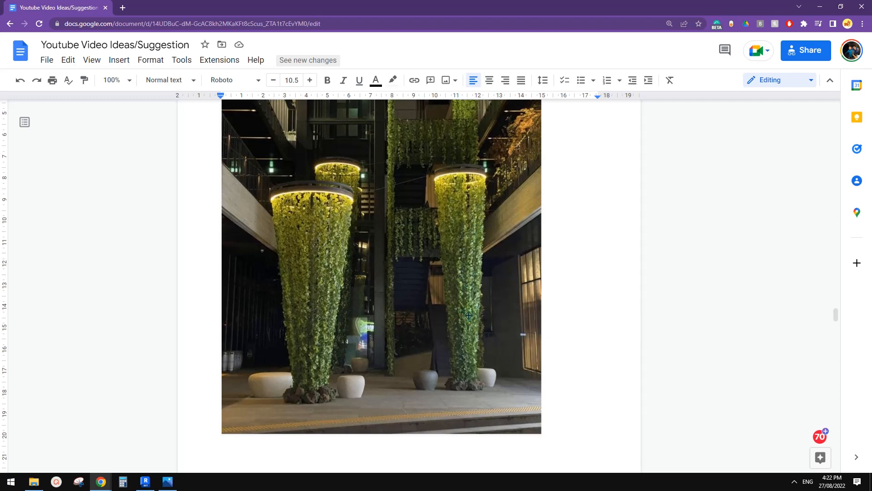
mouse_move(335, 209)
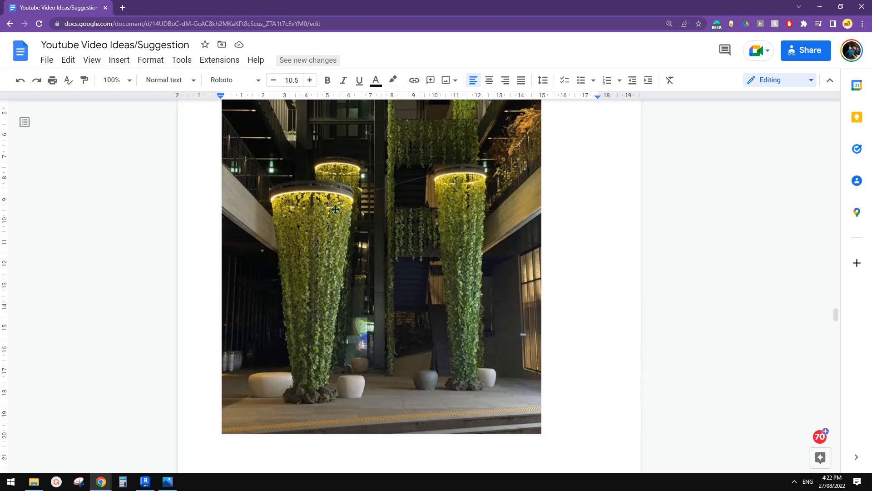
mouse_move(464, 178)
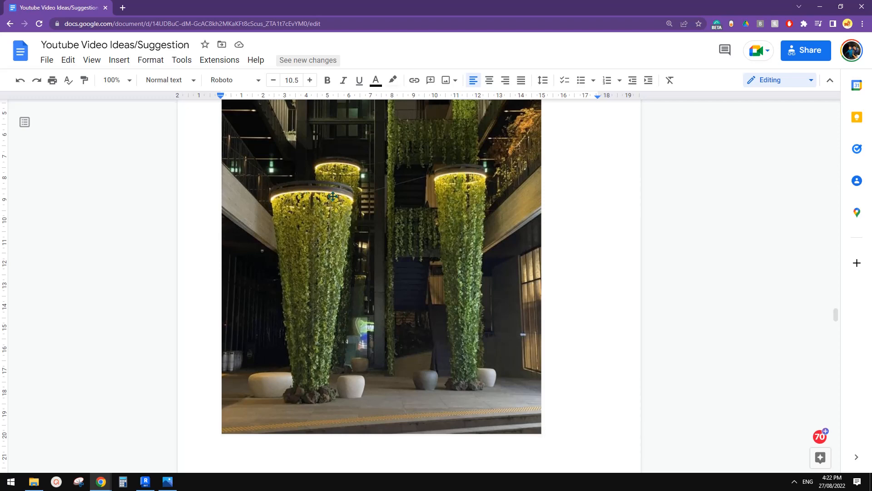
mouse_move(310, 199)
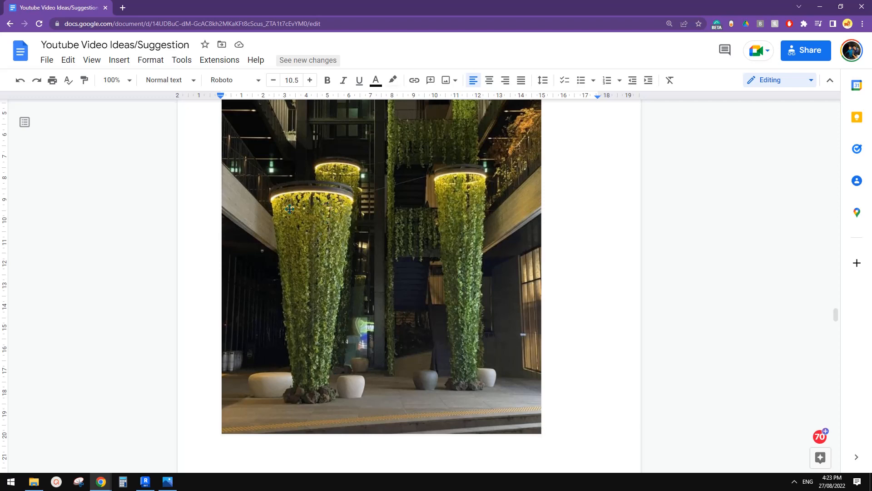
mouse_move(322, 301)
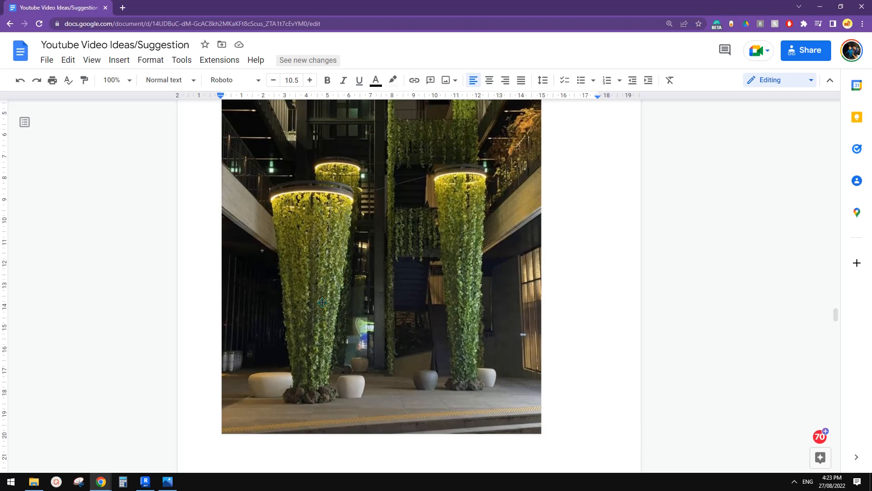
mouse_move(316, 392)
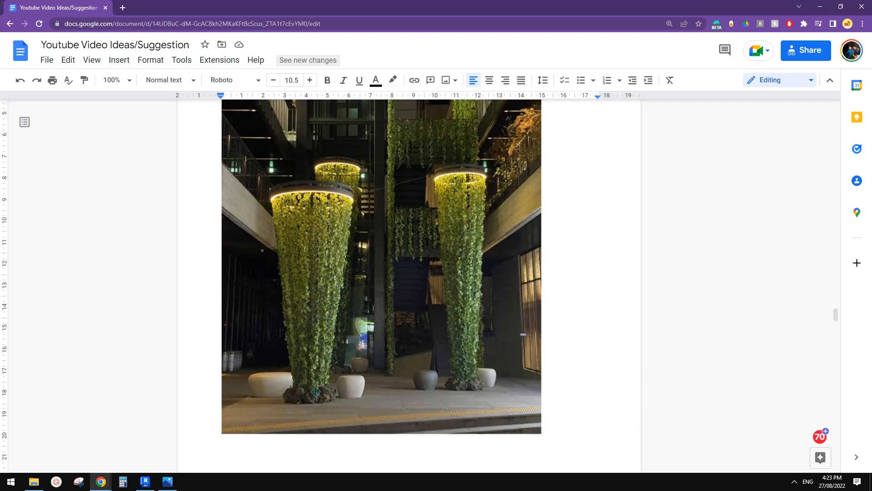
mouse_move(232, 424)
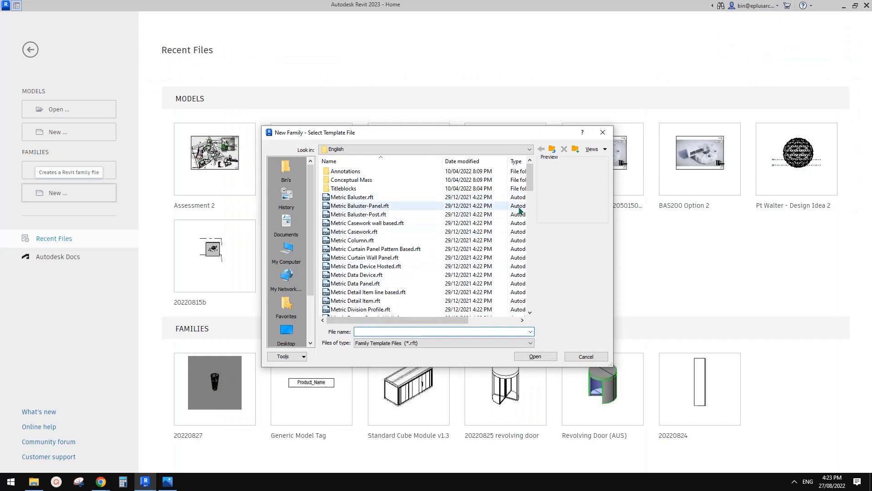
Step: Create a new family from the Metric Generic Model Adaptive template and go to the front elevation
left_click(371, 197)
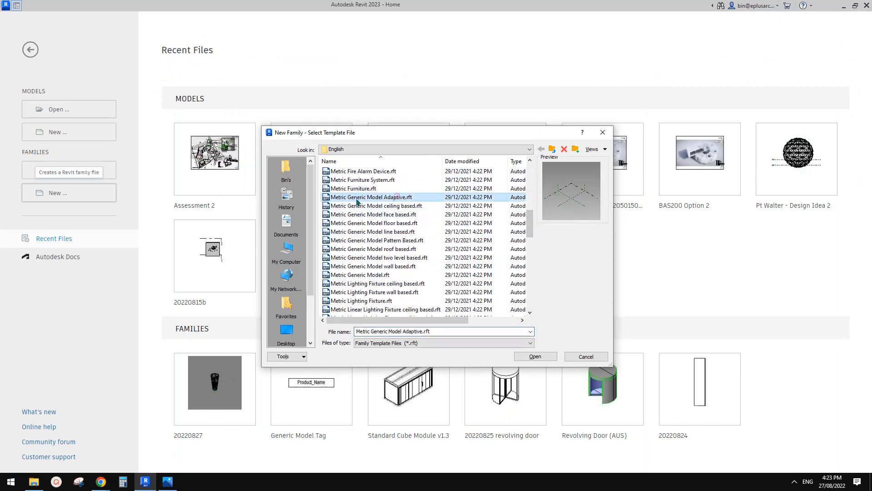
left_click(535, 356)
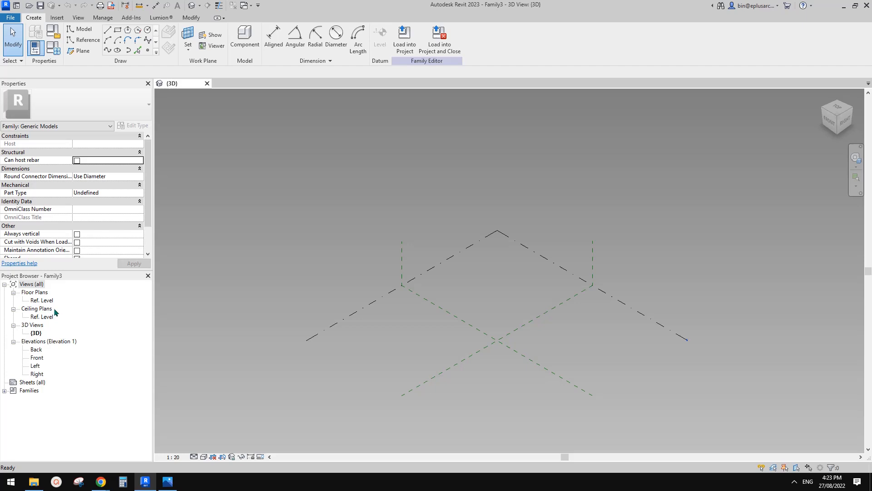
double_click(42, 300)
type("h")
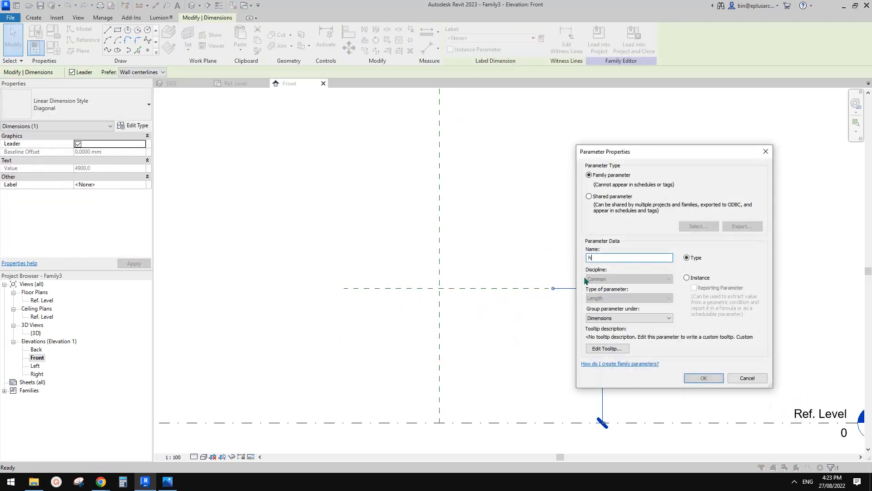
Step: Label the 4900 height dimension above Ref. Level as instance parameter H
type("H")
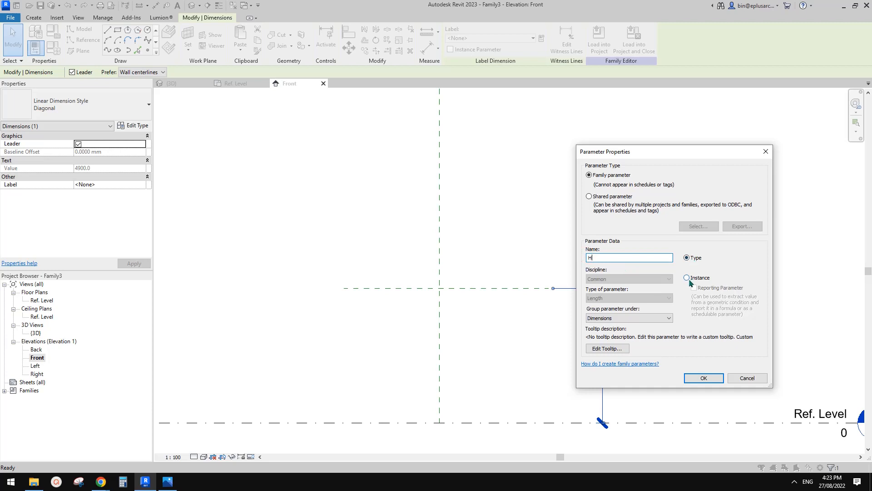
left_click(702, 378)
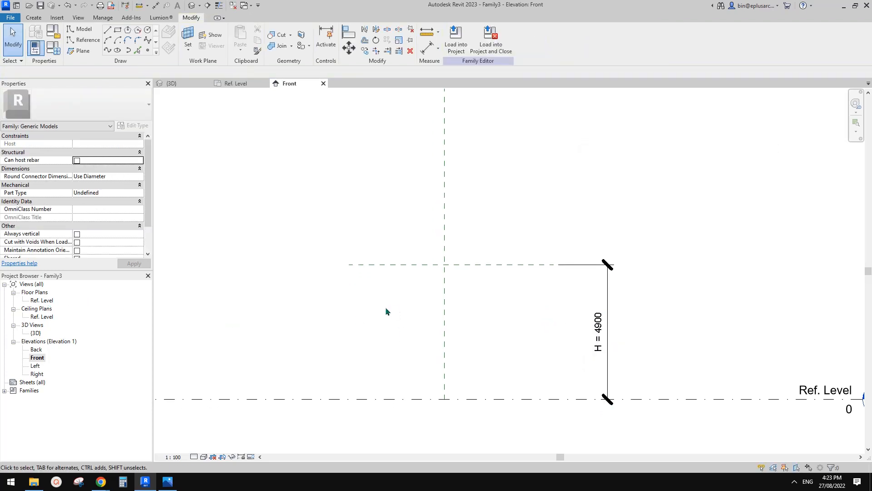
mouse_move(451, 398)
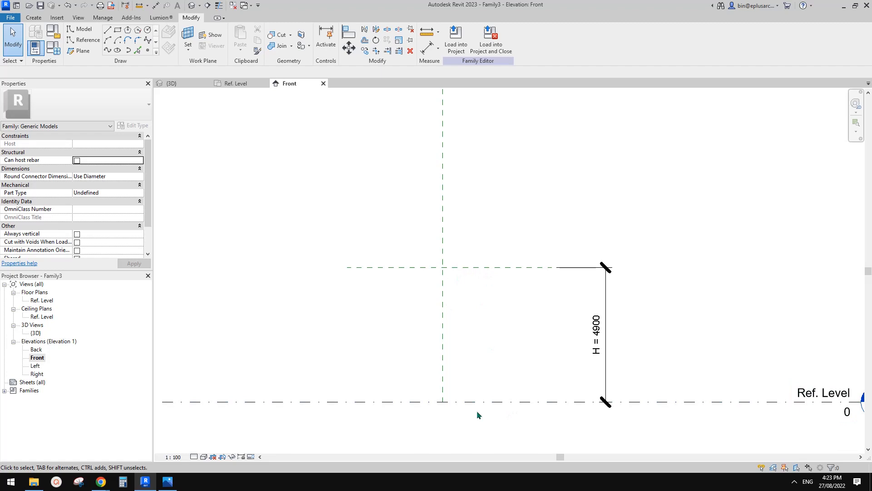
mouse_move(704, 400)
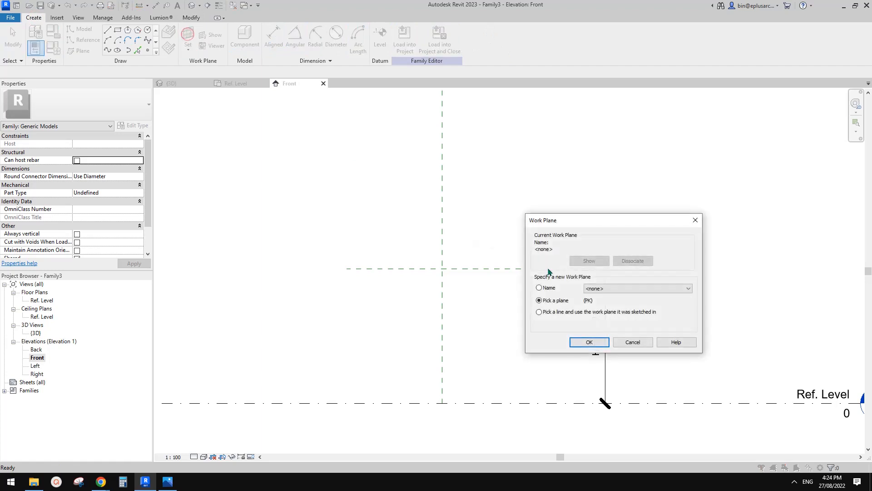
Step: Pick the top plane as work plane, sketch a 2000-radius reference circle at the origin, view it in 3D
left_click(588, 341)
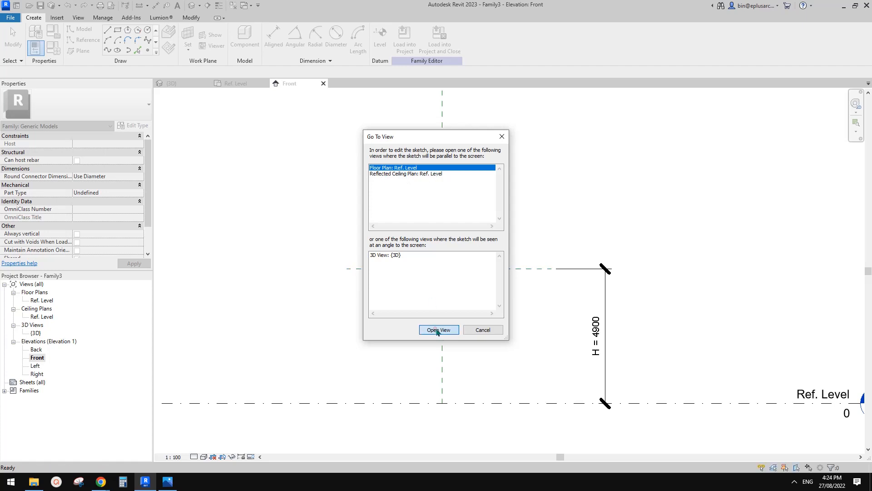
left_click(438, 329)
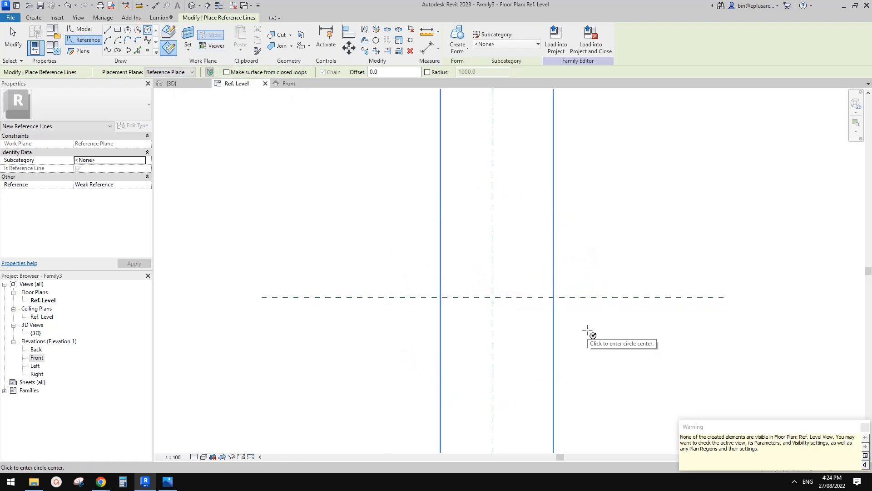
mouse_move(545, 251)
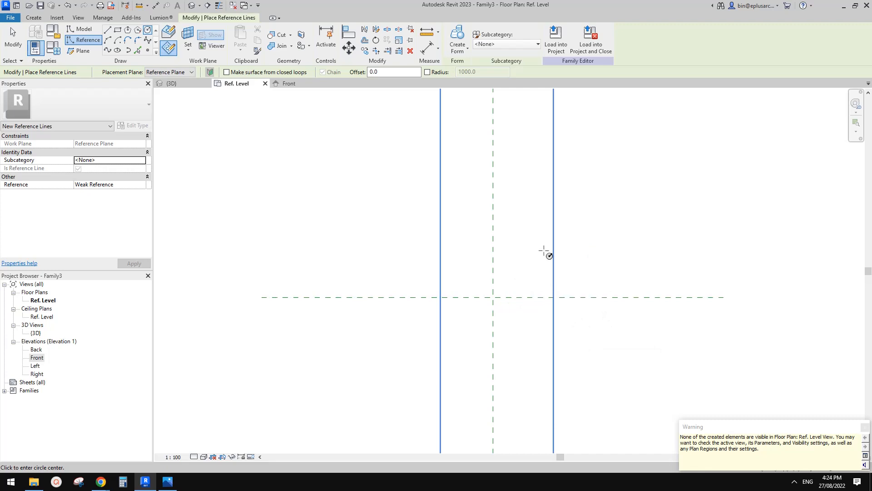
mouse_move(453, 304)
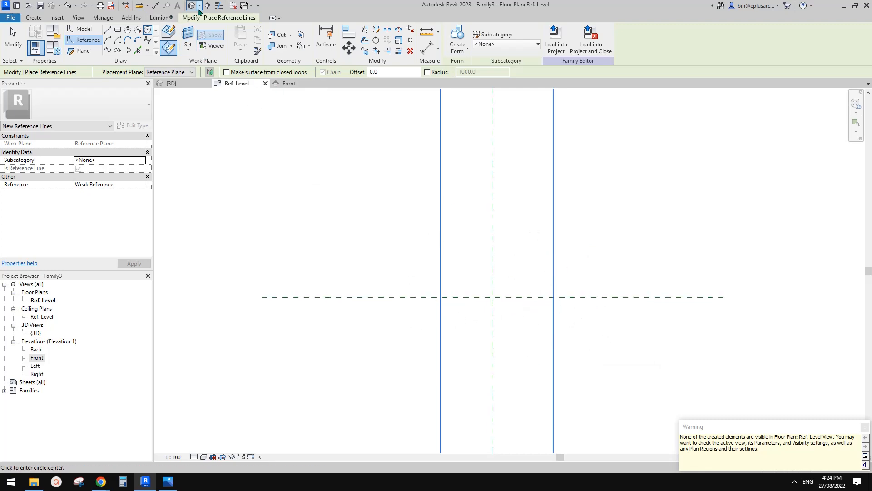
left_click(171, 82)
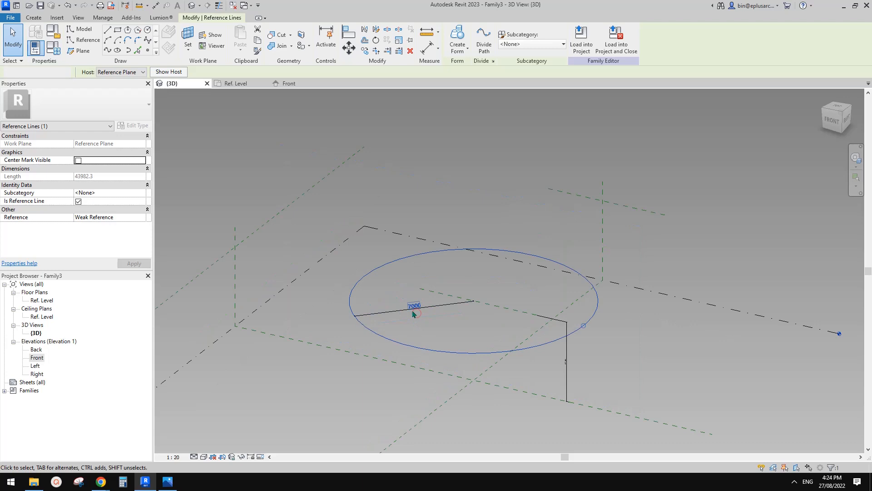
Step: Make the top circle's radius dimension permanent and label it with a new instance parameter
left_click(415, 305)
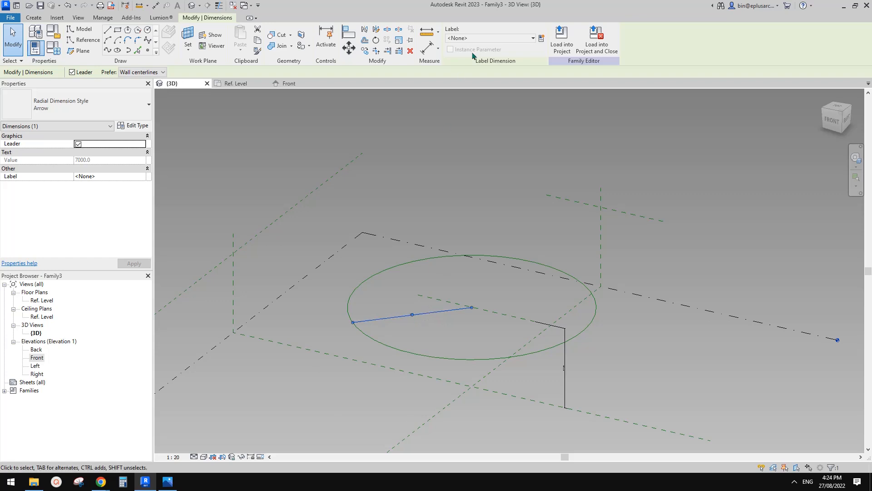
left_click(540, 38)
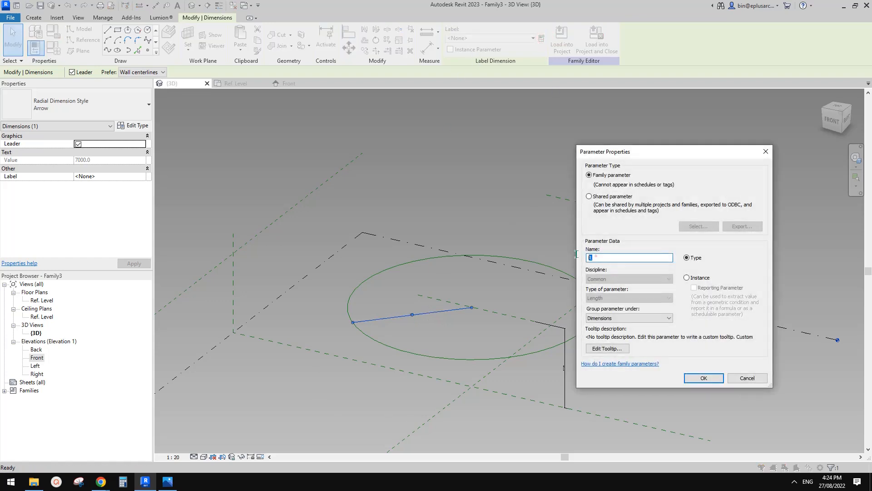
left_click(704, 378)
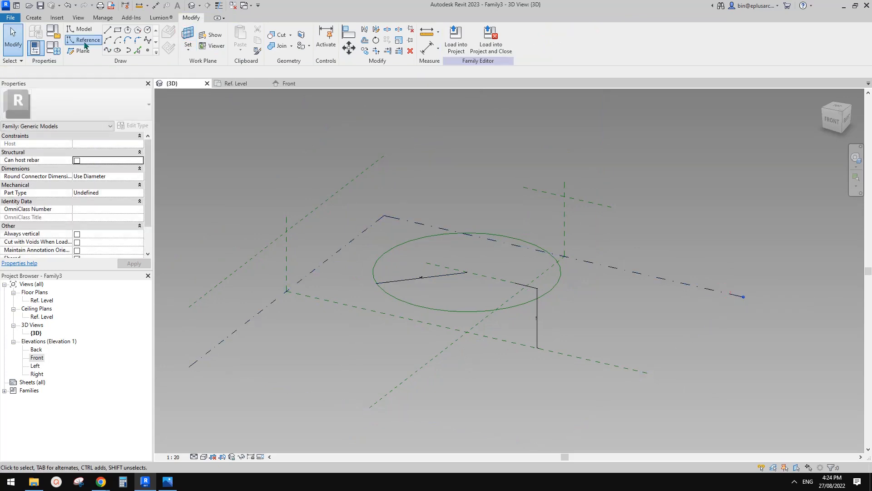
Step: Draw a smaller lower reference circle and label its radius as instance parameter r
left_click(86, 39)
type("r")
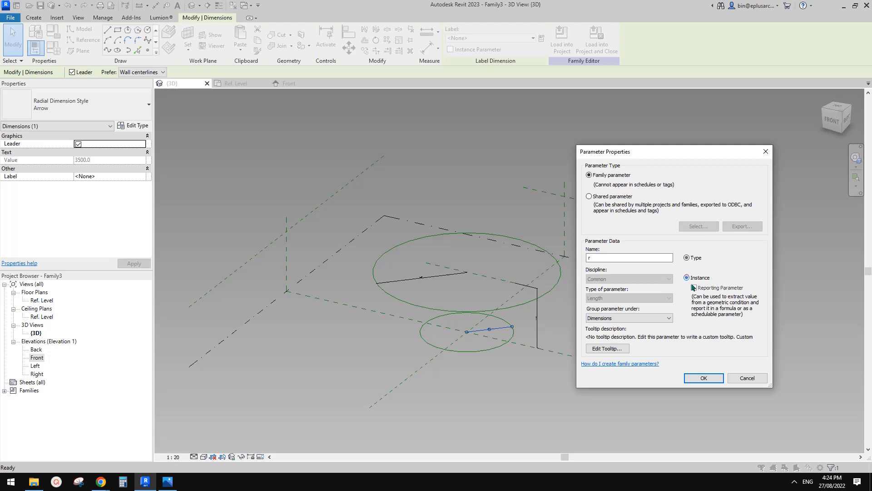
left_click(702, 378)
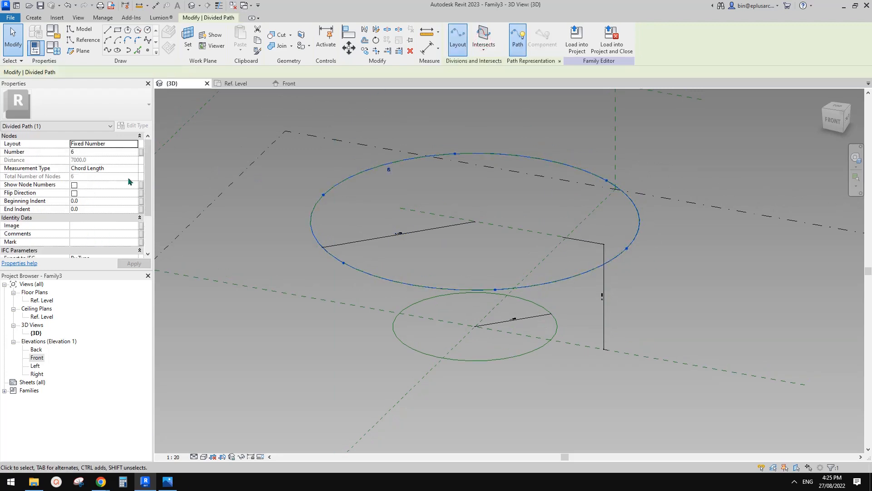
Step: Divide both circles into 30 nodes and show their node numbering
type("30")
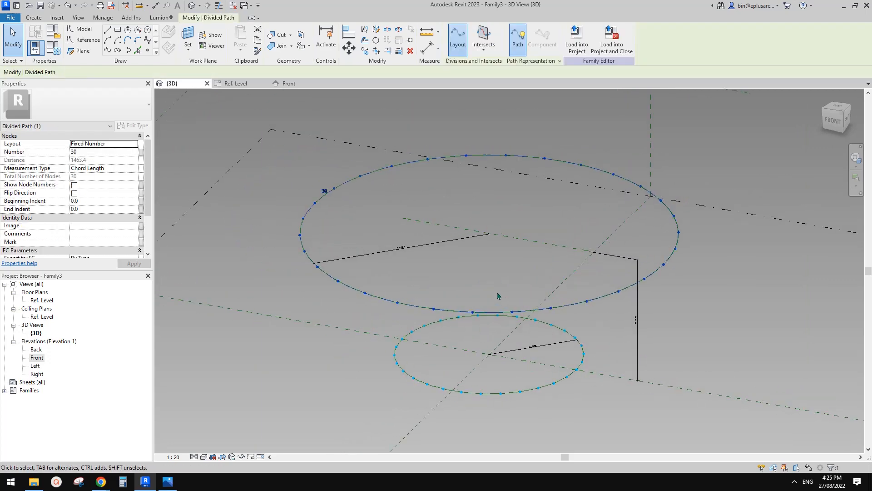
left_click(73, 185)
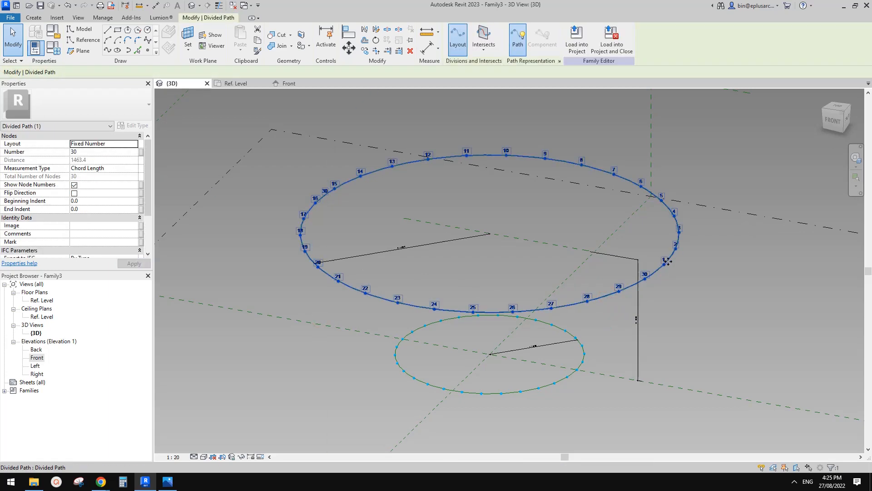
mouse_move(639, 292)
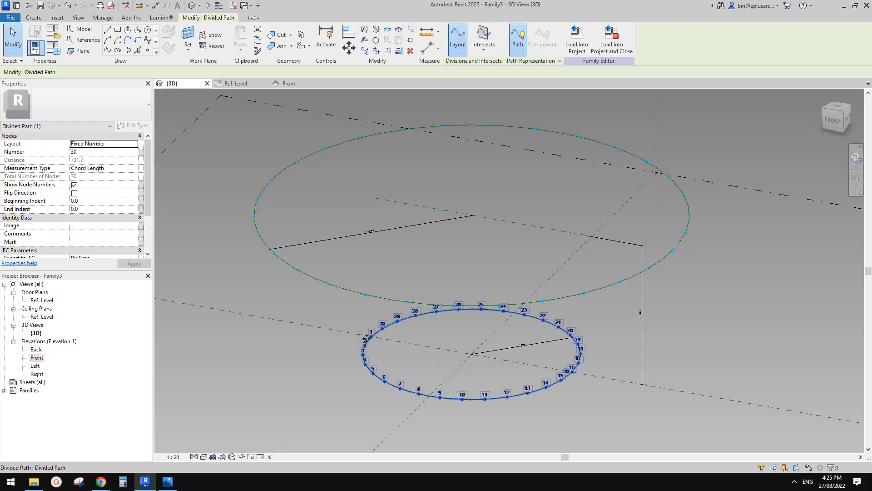
left_click(571, 303)
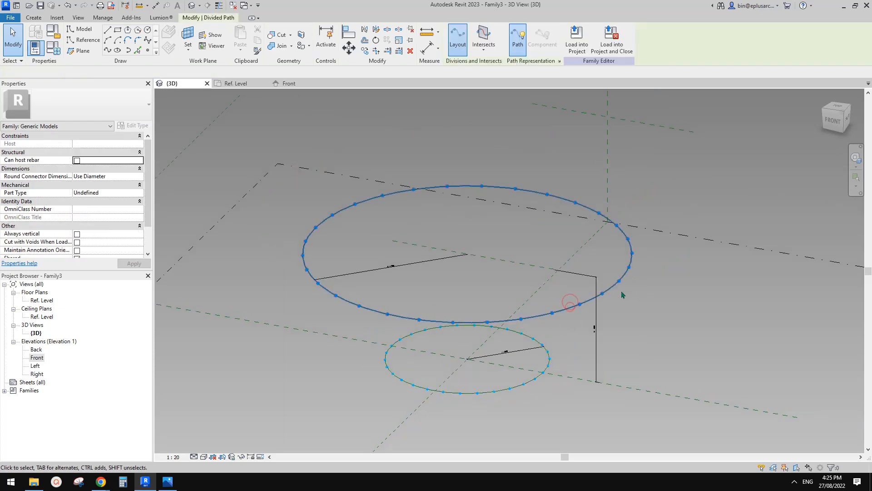
left_click(570, 301)
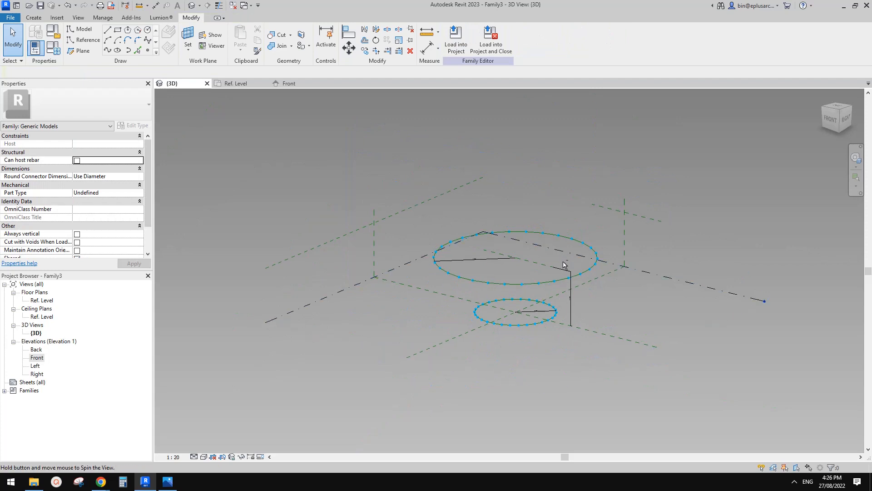
left_click_drag(564, 265, 594, 302)
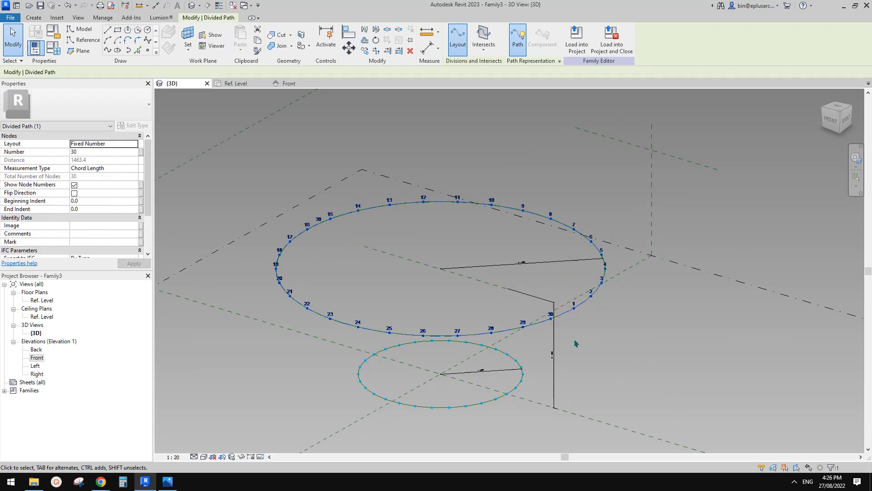
Step: Toggle the top circle's node numbers off and on so numbering restarts from the opposite side
left_click(440, 373)
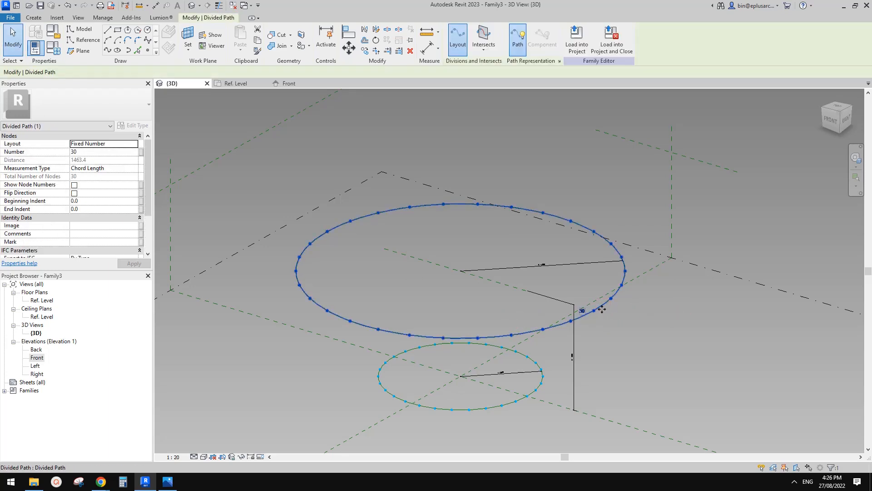
left_click(74, 184)
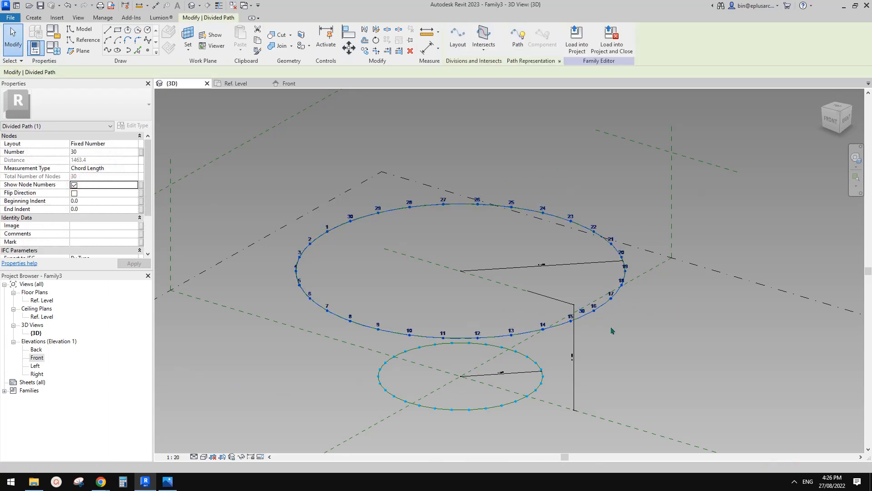
left_click(517, 339)
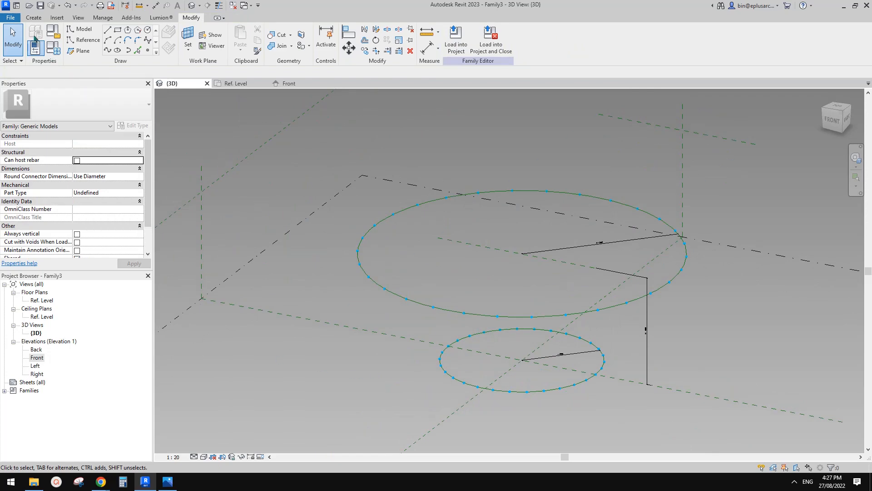
Step: Start a second new family from the Metric Generic Model Adaptive.rft template
left_click(9, 17)
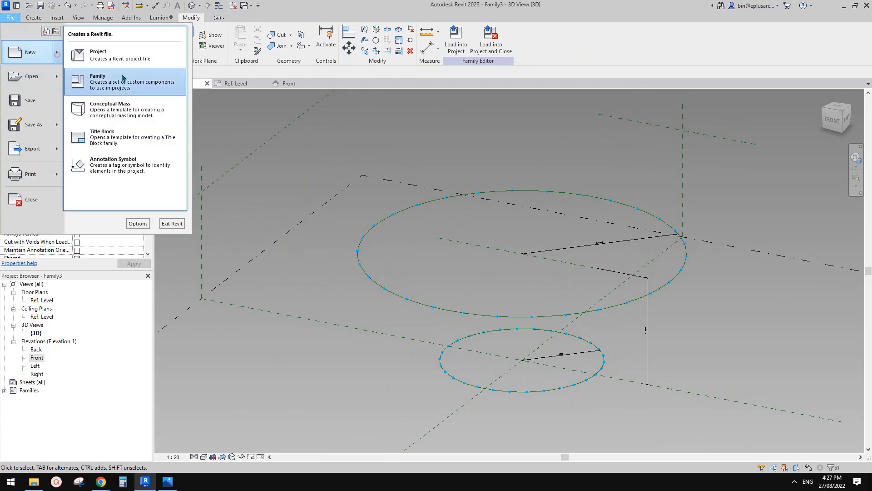
left_click(111, 81)
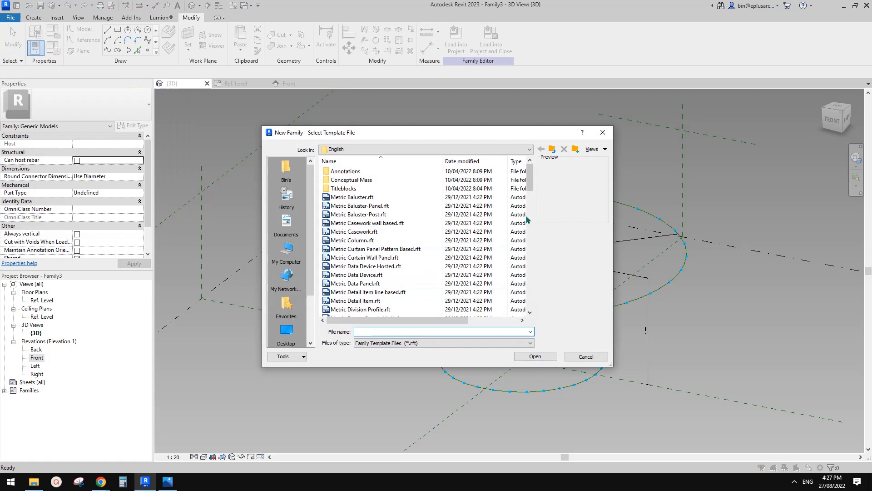
scroll("down", 3)
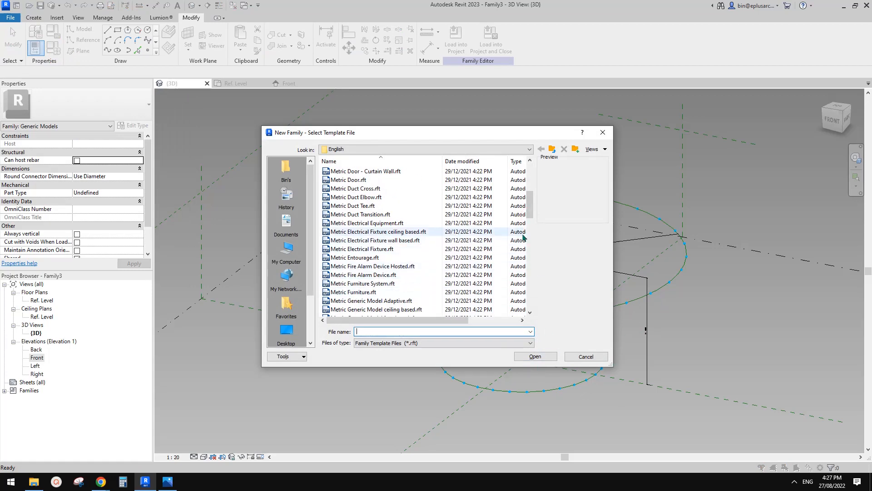
scroll("down", 3)
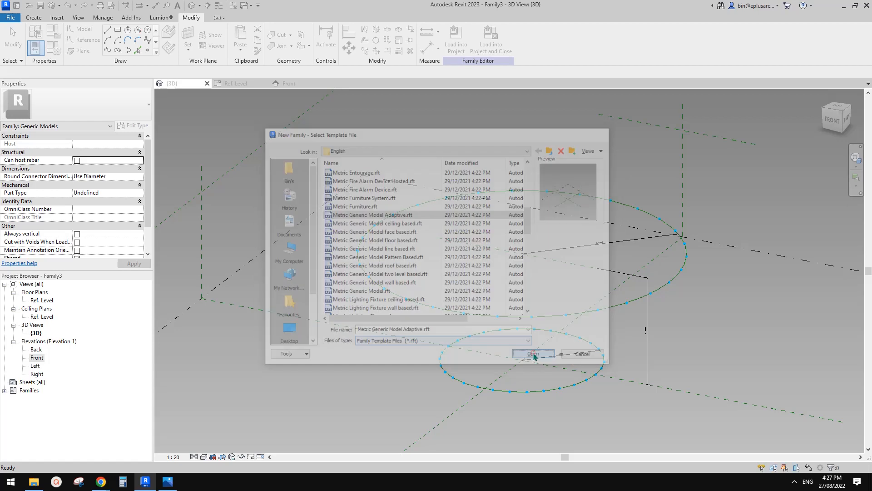
left_click(532, 354)
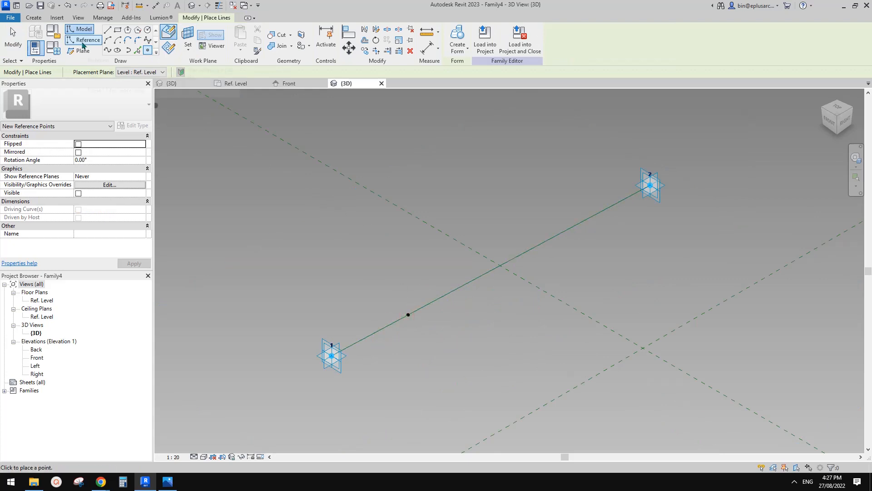
Step: Draw a 1000-radius reference circle around the point hosted on the line between two reference points
left_click(86, 39)
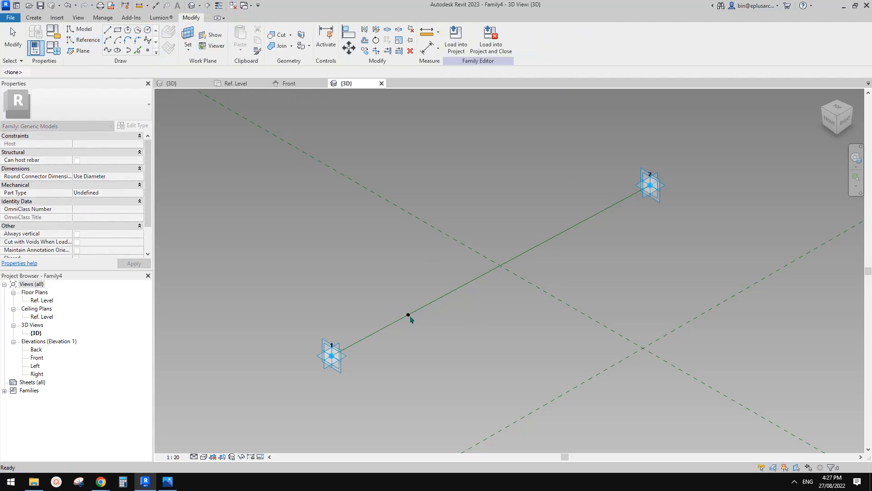
left_click(86, 39)
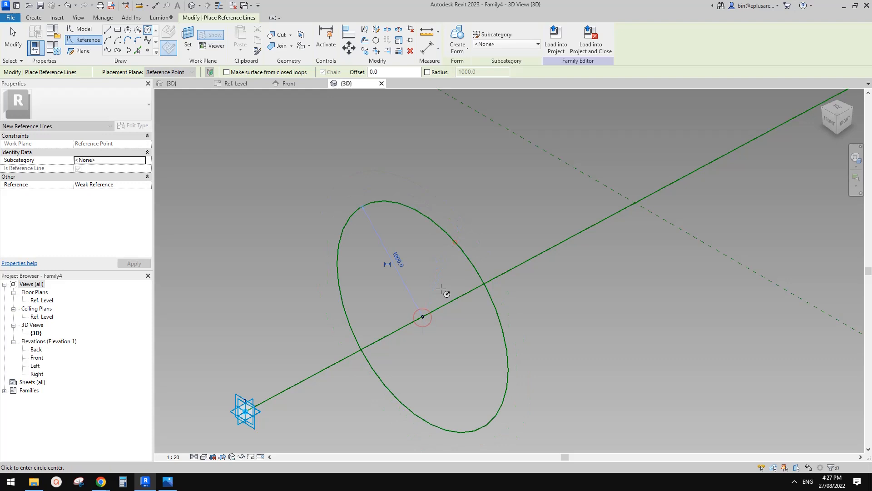
left_click(393, 261)
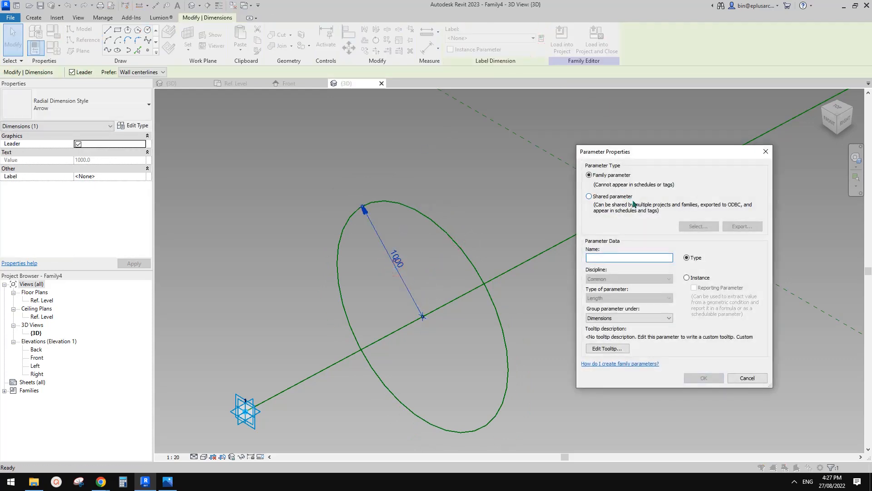
Step: Label the circle's radius dimension with a new instance parameter named Radius
left_click(629, 257)
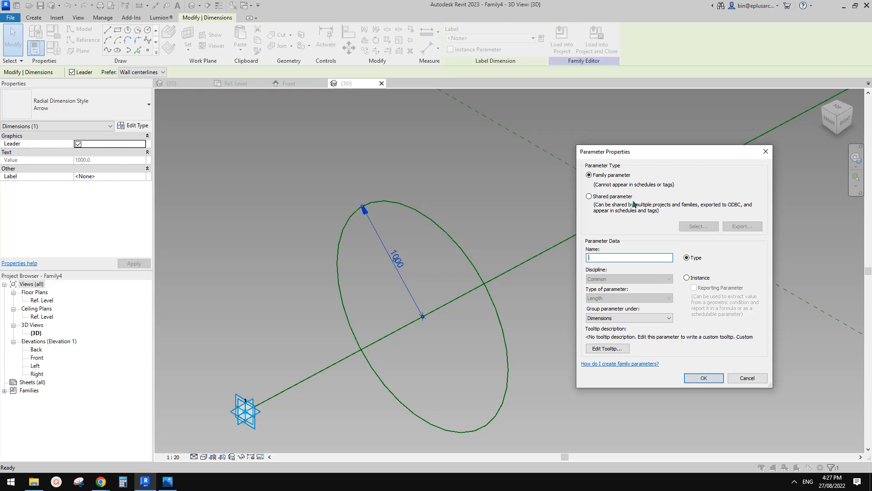
type("R")
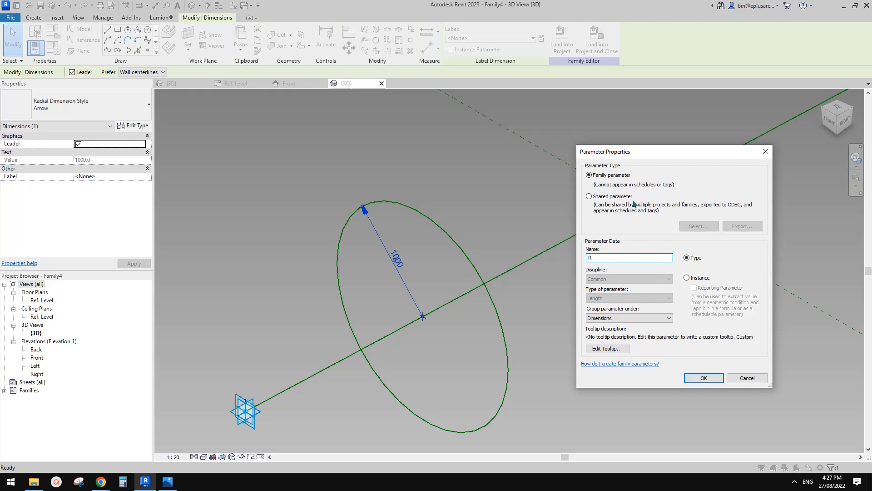
type("adius")
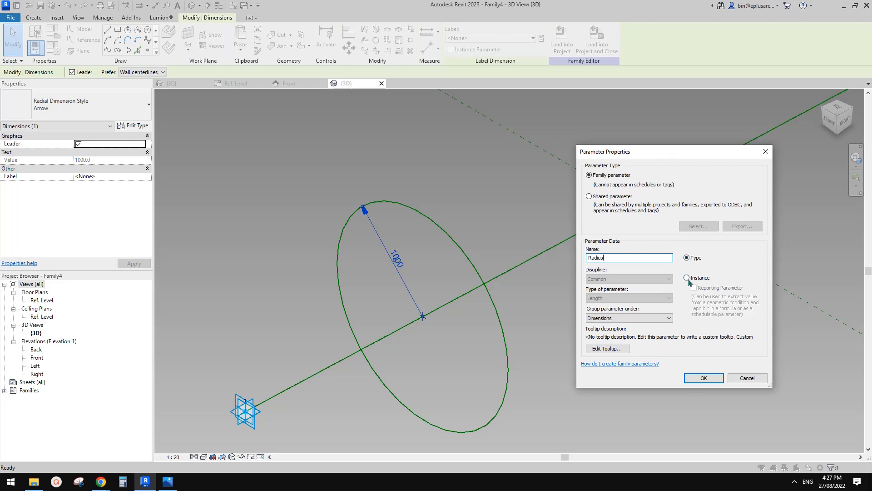
left_click(702, 378)
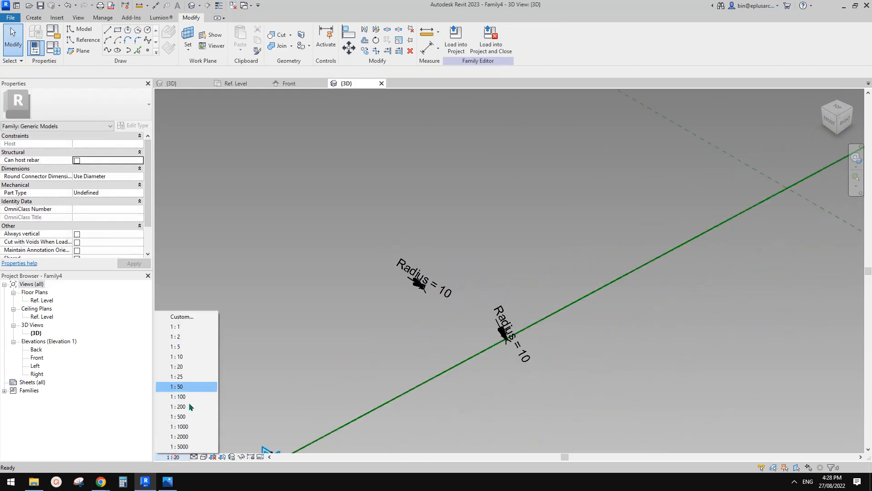
Step: Set the view scale to 1:2 and select the reference point at the circle centre
left_click(176, 336)
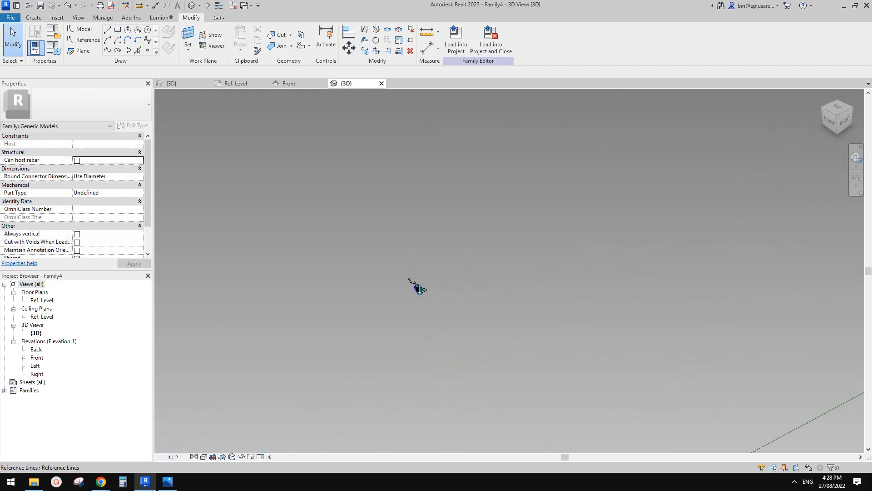
left_click(416, 285)
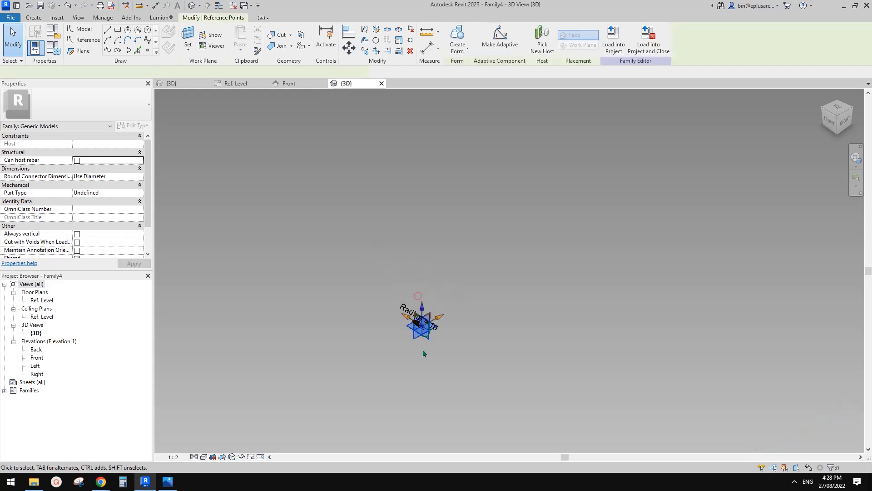
left_click(418, 323)
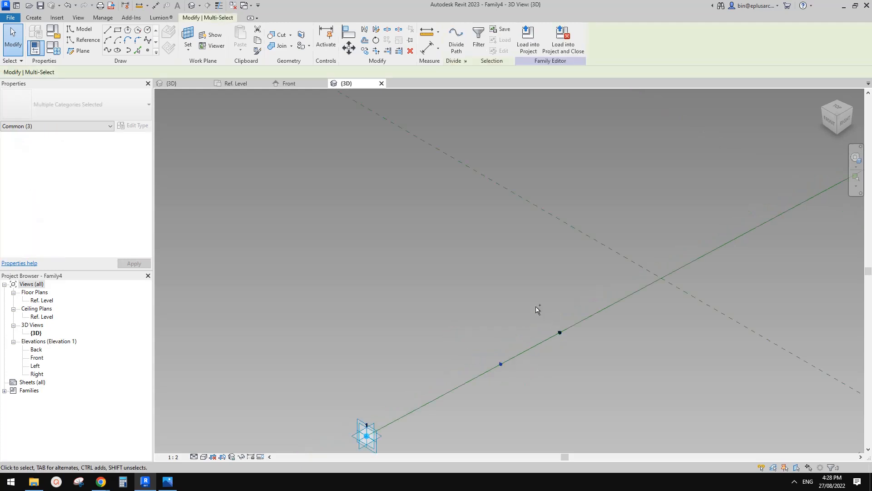
Step: Select everything, then filter out Dimensions and Reference Points to keep only the three reference lines
left_click(478, 39)
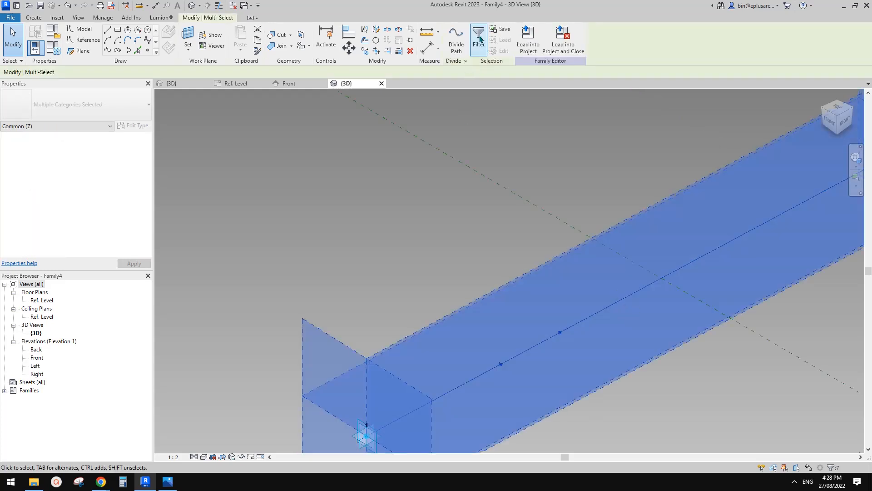
left_click(478, 39)
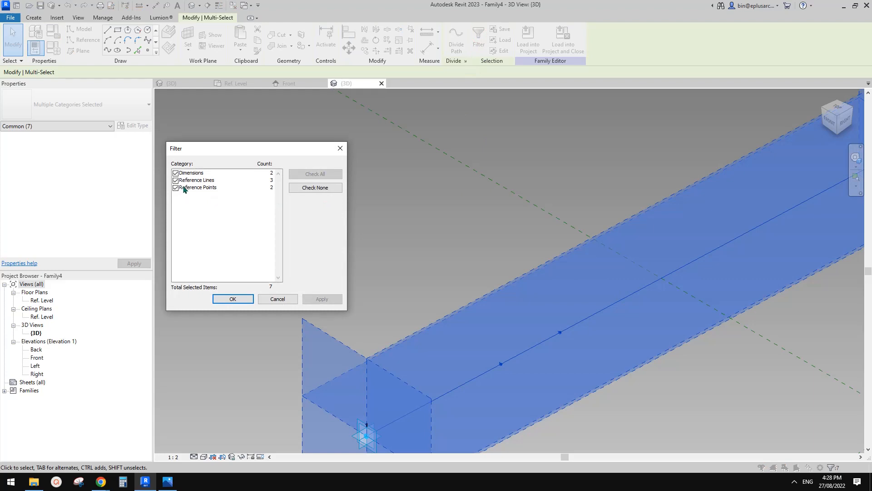
left_click(175, 172)
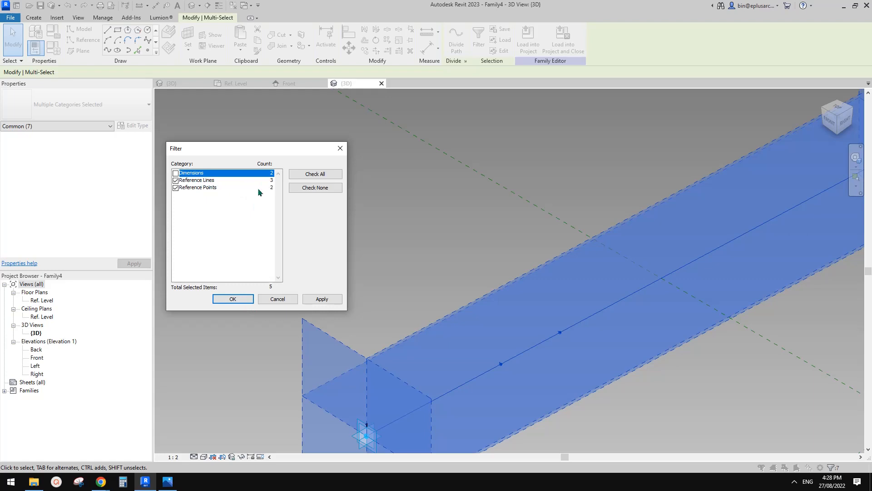
left_click(175, 187)
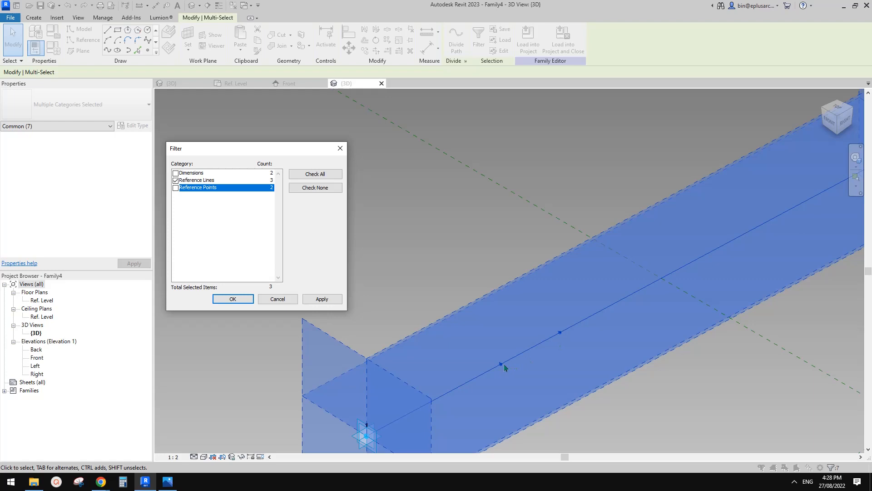
mouse_move(561, 333)
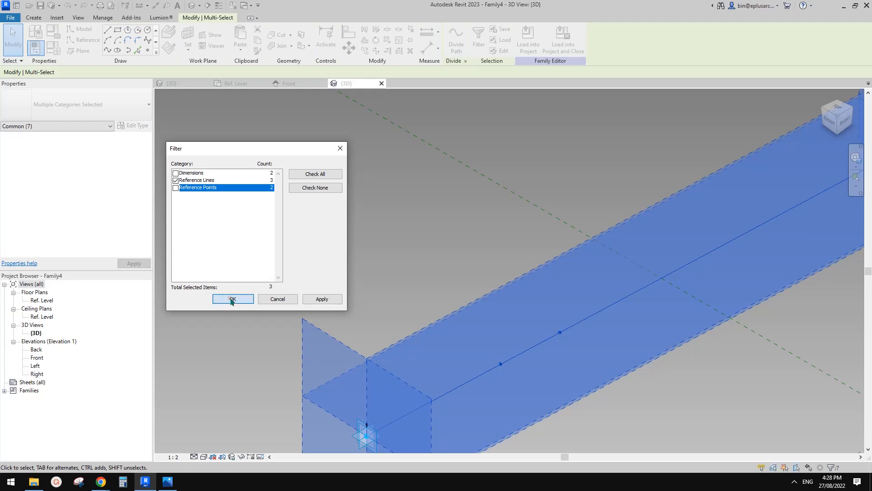
left_click(232, 299)
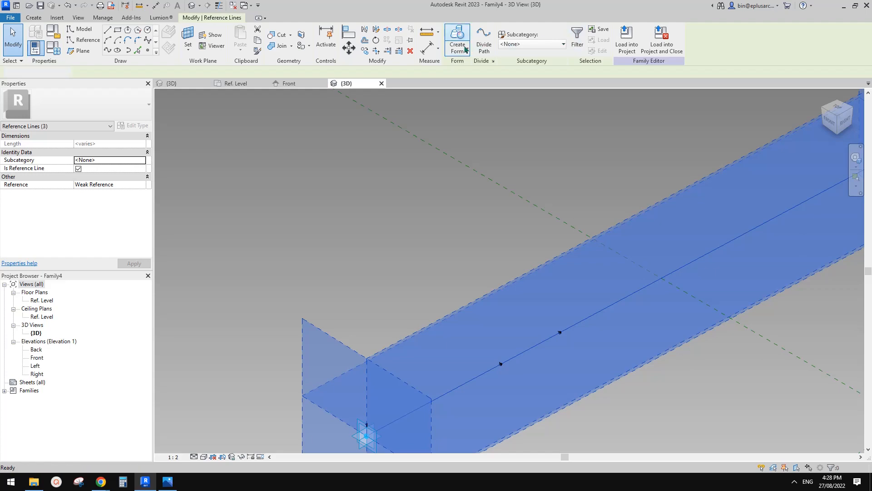
Step: Create Form to sweep the circle along the line into a solid cable, then select it
left_click(456, 40)
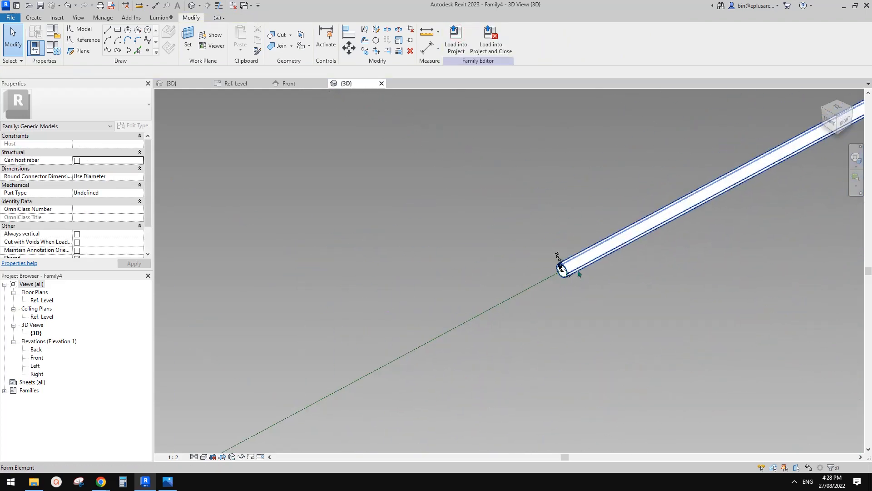
left_click(562, 270)
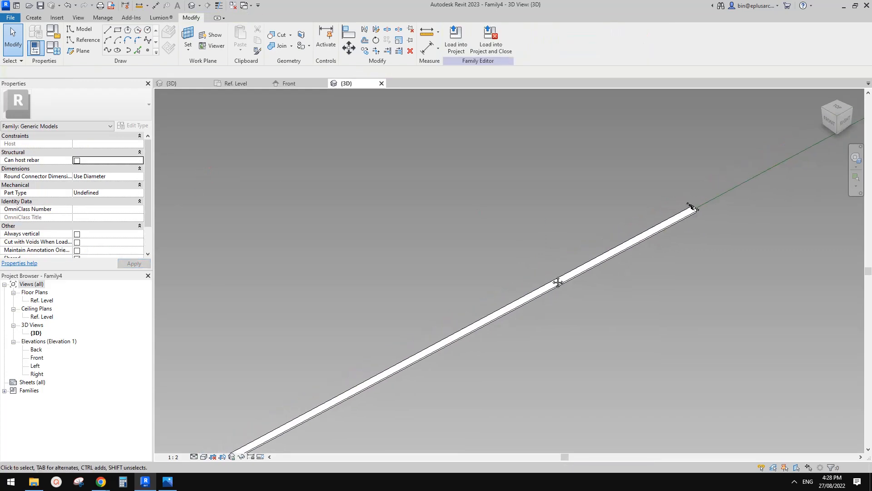
left_click(693, 210)
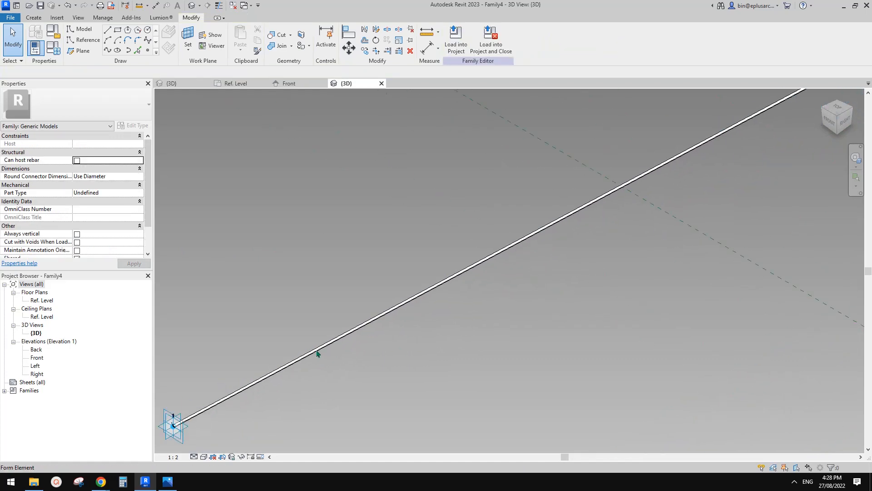
left_click(317, 353)
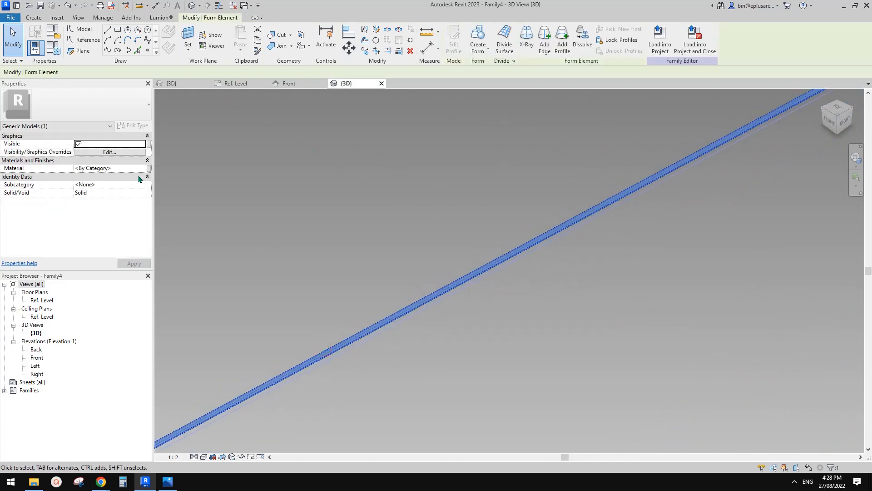
Step: Turn off the Shared setting in the cable family's properties
left_click(147, 168)
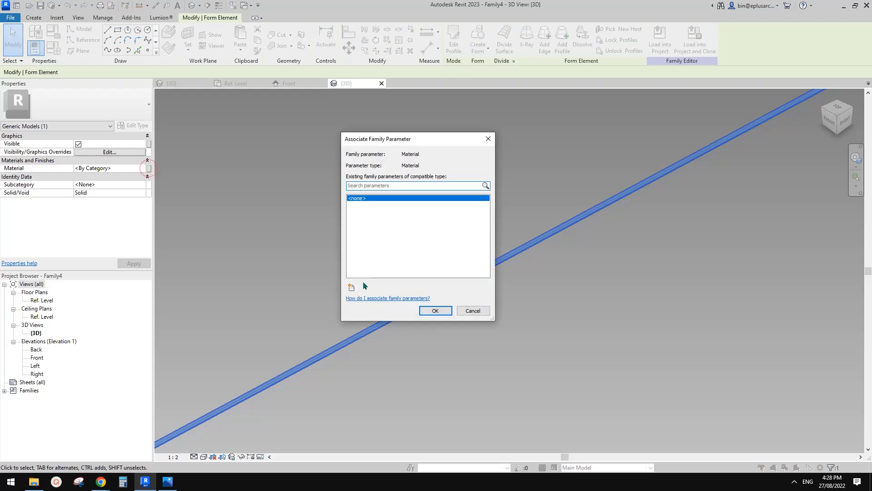
left_click(351, 287)
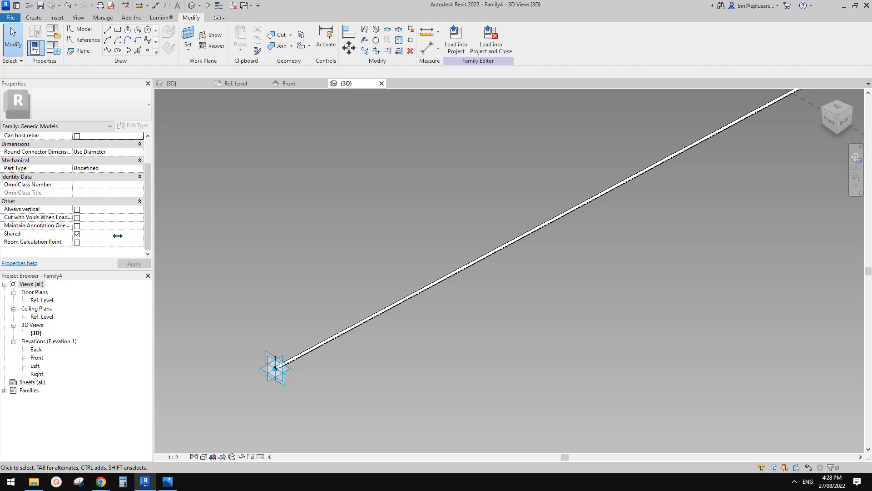
left_click(76, 233)
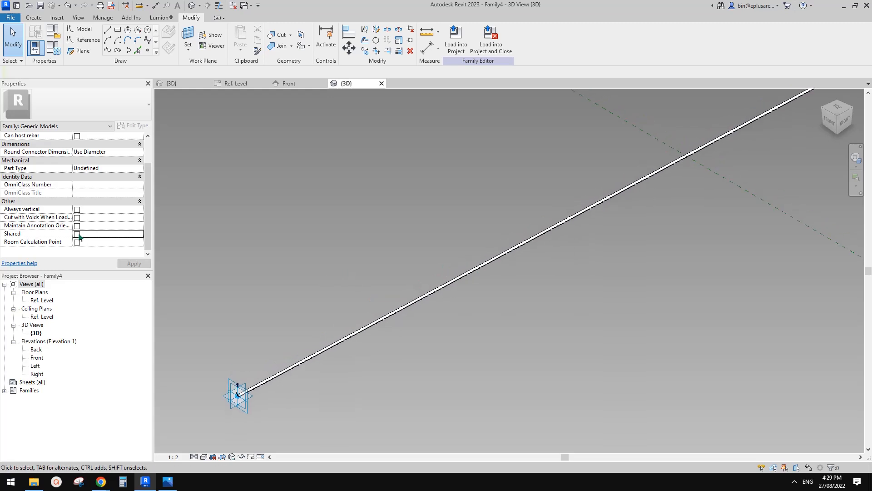
Step: Associate the cable form's material with a new type parameter named Cable Material
left_click(408, 306)
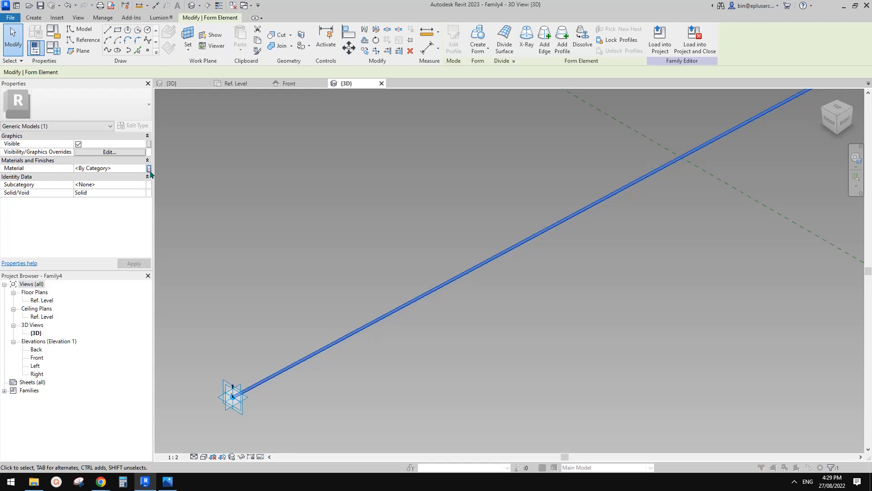
left_click(149, 169)
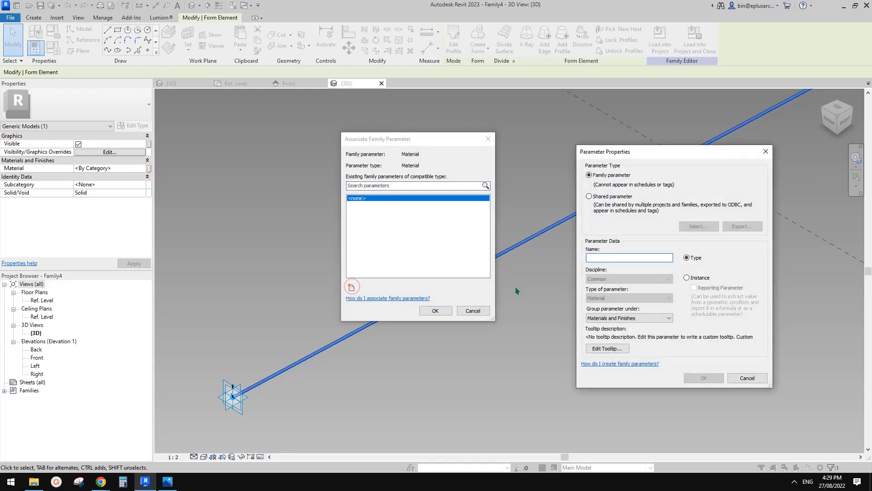
left_click(628, 257)
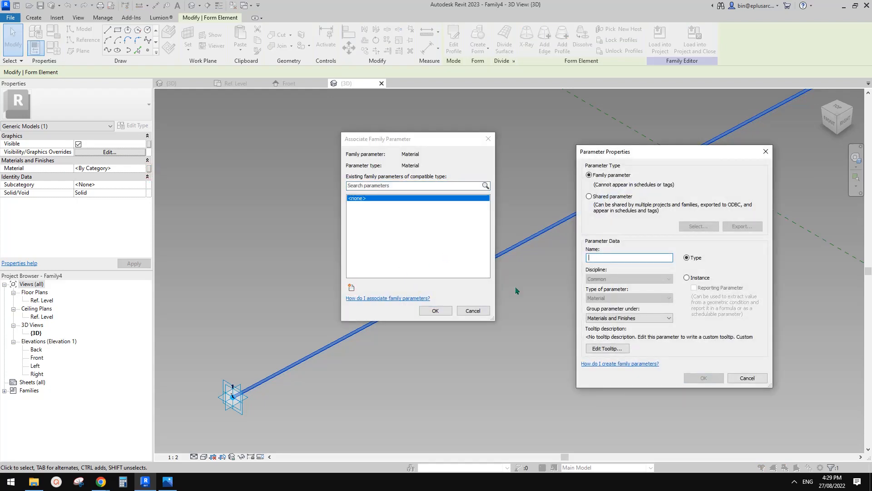
type("Cable Material")
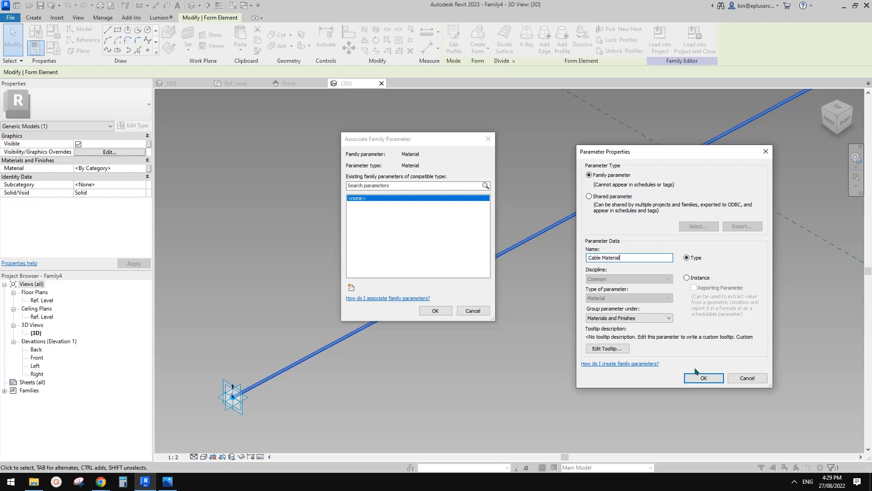
left_click(702, 378)
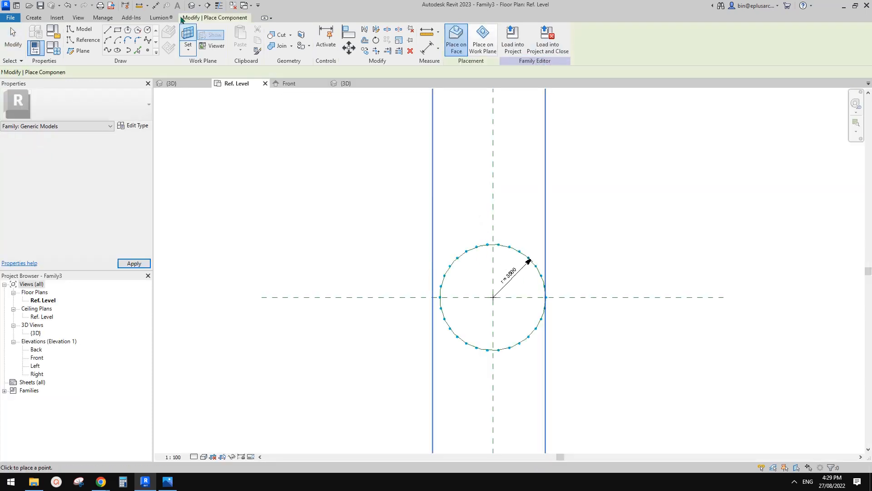
Step: Load the cable into the planter family and place cable components on the divided circle nodes
left_click(170, 82)
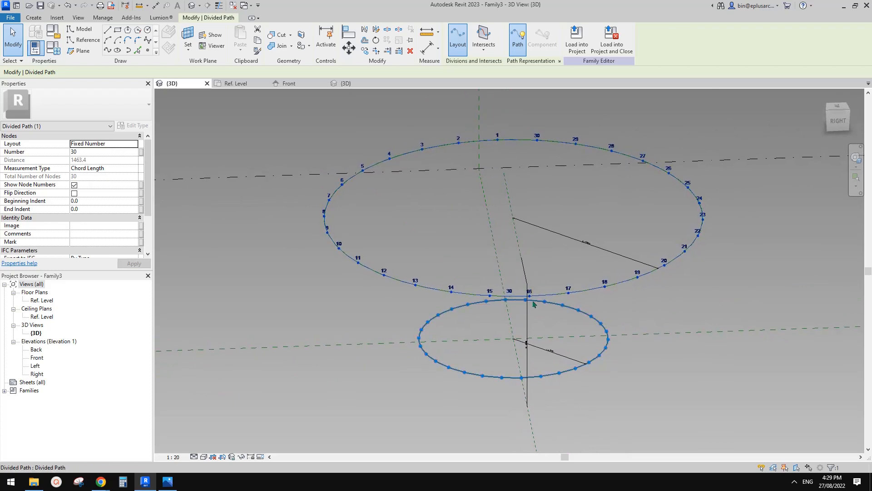
mouse_move(534, 381)
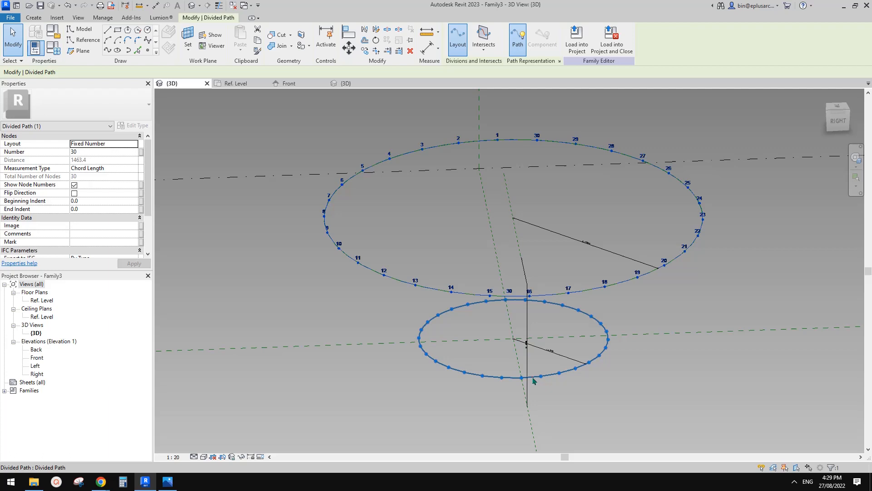
left_click(33, 17)
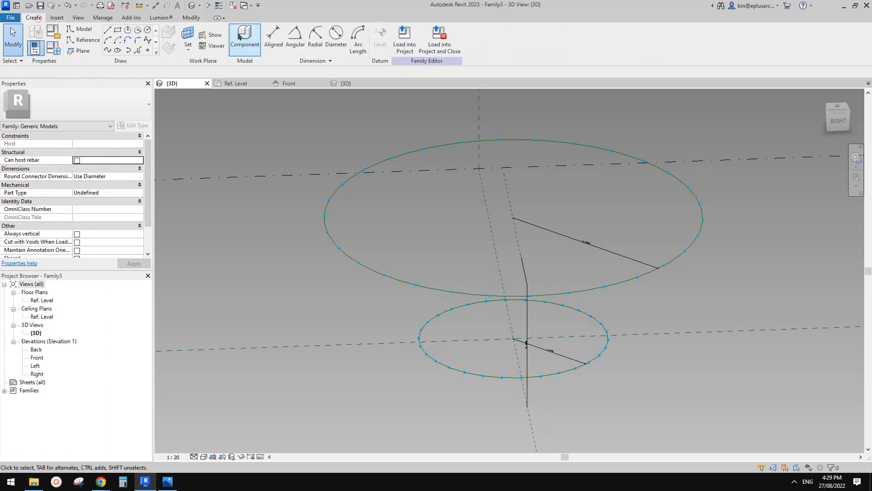
left_click(244, 39)
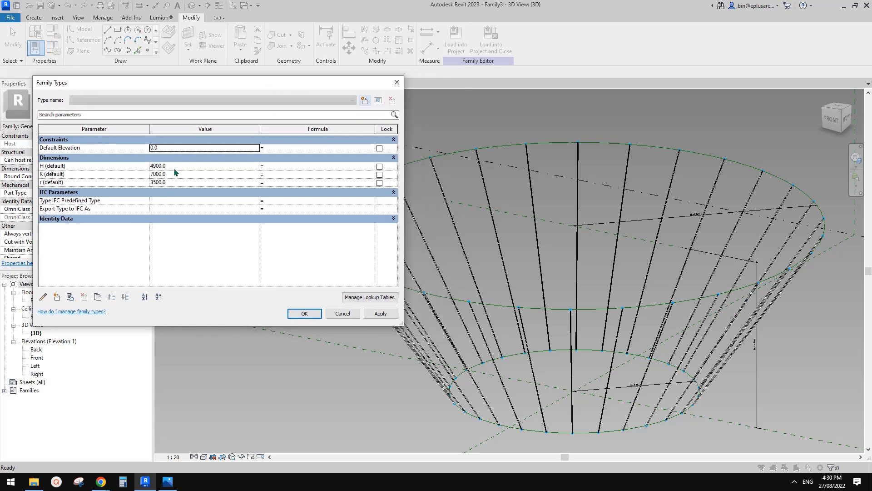
Step: Set H to 4500, R to 1000 and r to 600 in Family Types and apply
type("45")
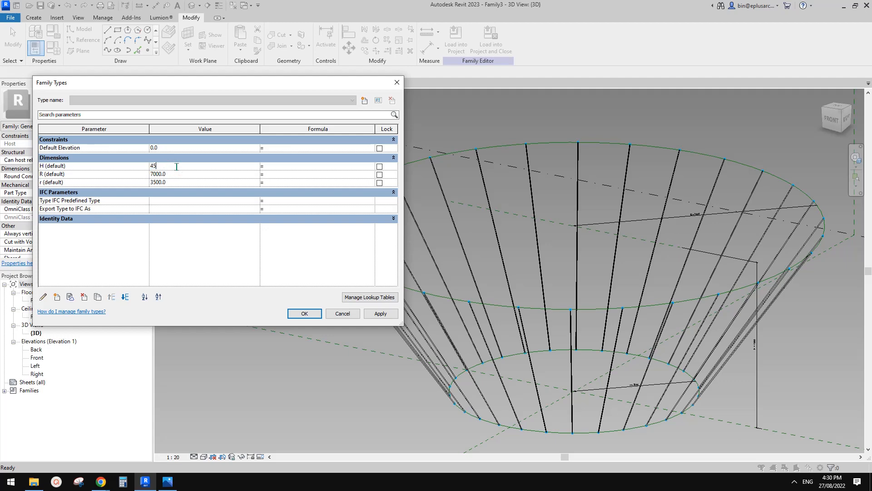
left_click(381, 314)
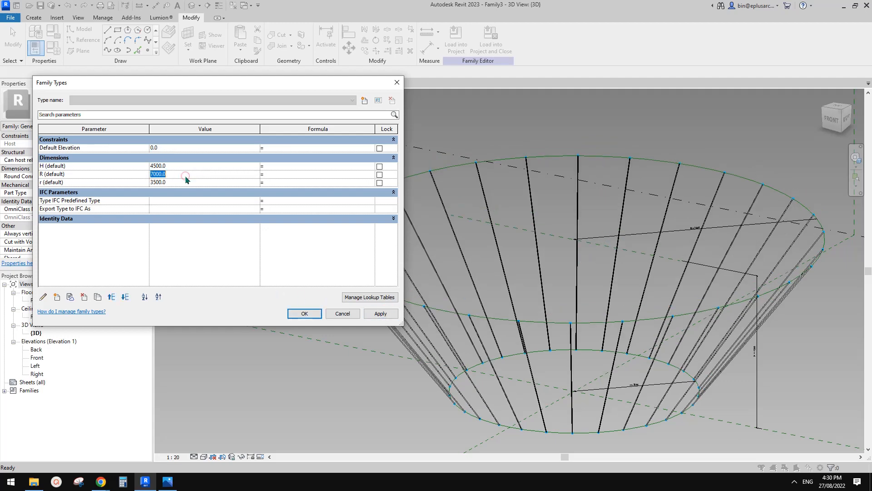
type("1000")
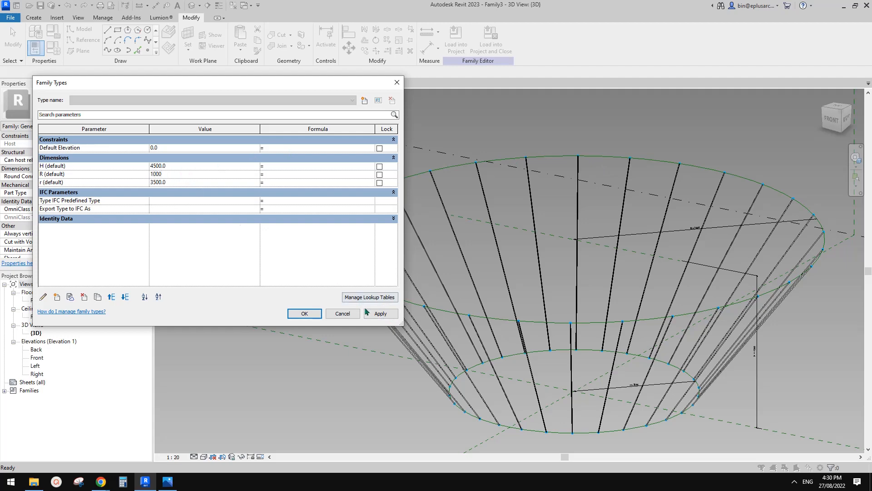
left_click(157, 182)
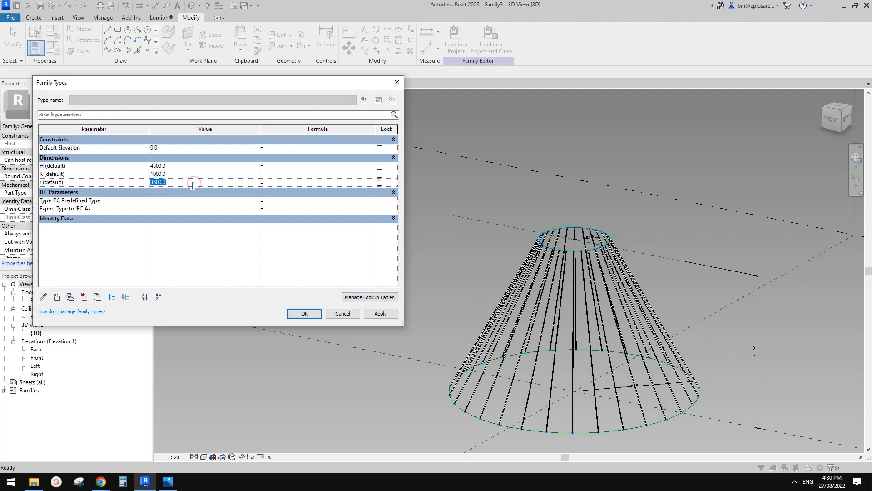
left_click(380, 313)
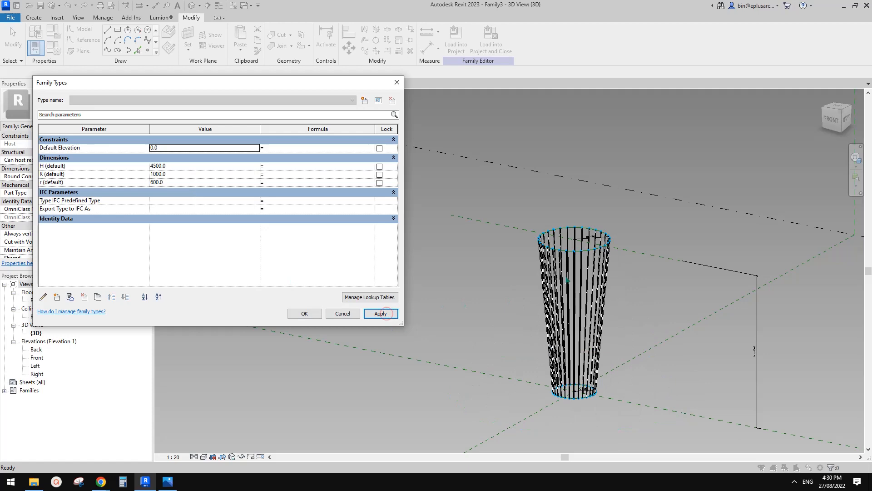
left_click(304, 314)
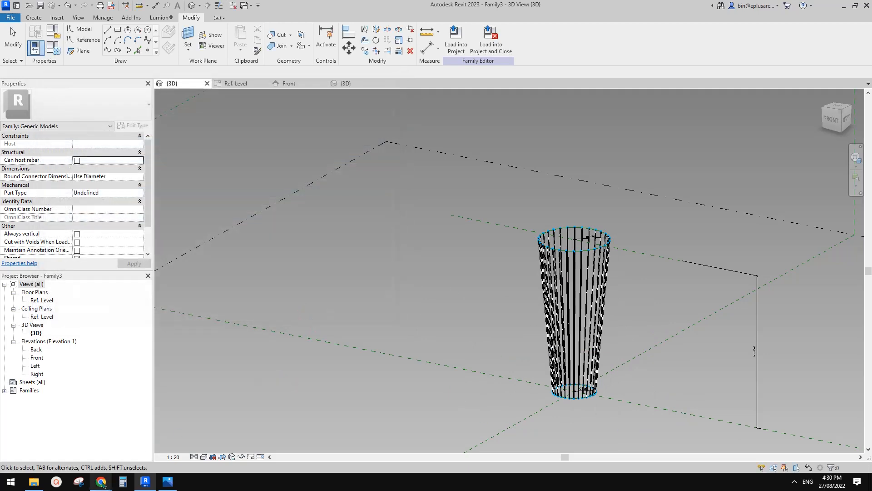
Step: Check the reference photo, then isolate the top R 1000 ring and begin a model line on it
left_click(99, 481)
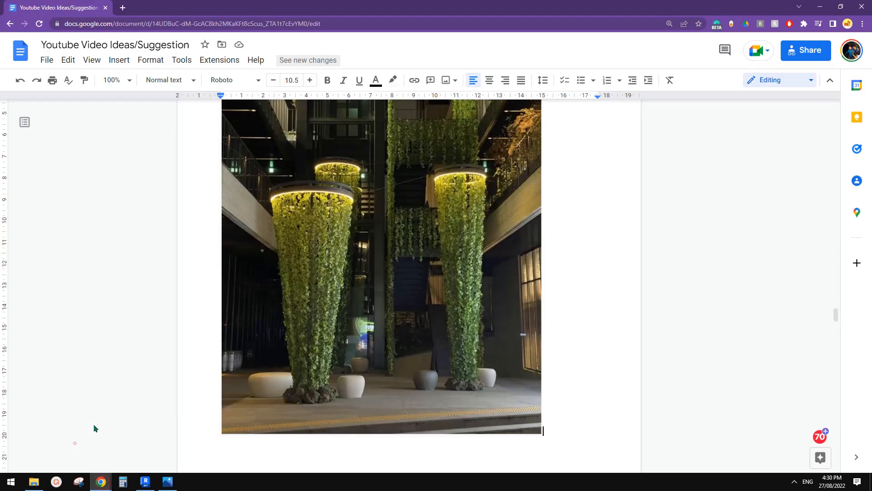
left_click(144, 482)
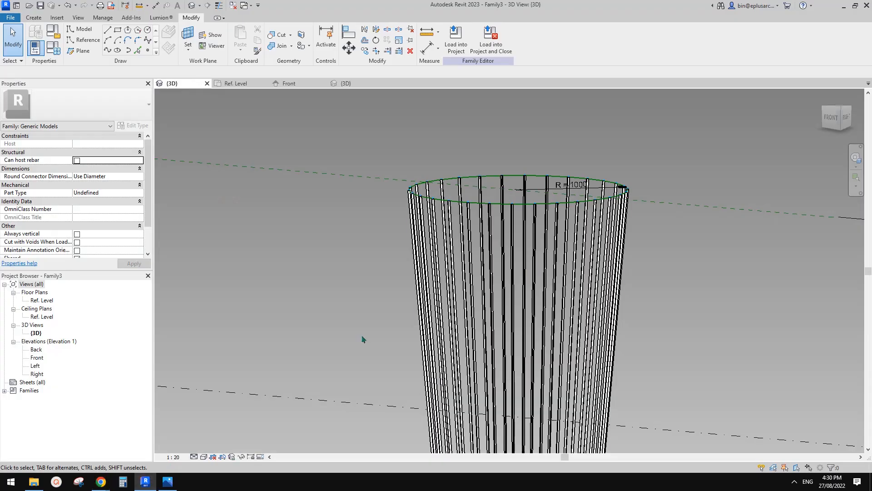
left_click(511, 187)
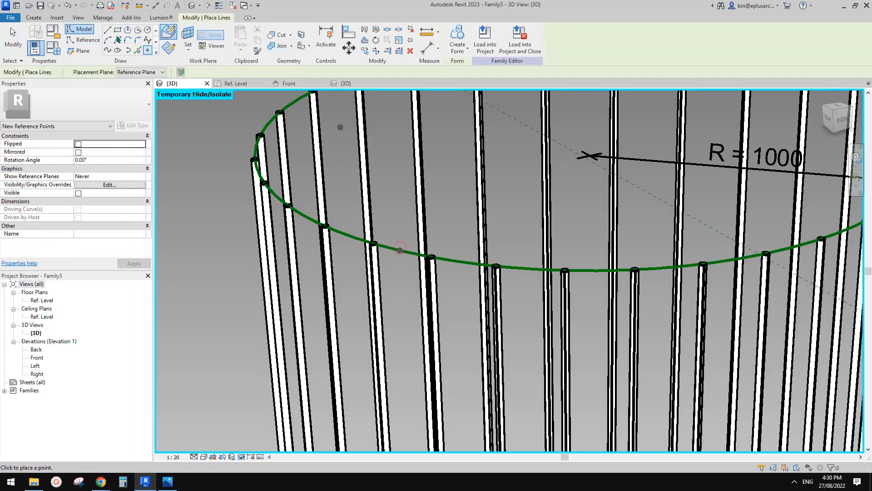
Step: Sketch the ring profile on the top rim and create the solid band form from profile and path
left_click(87, 39)
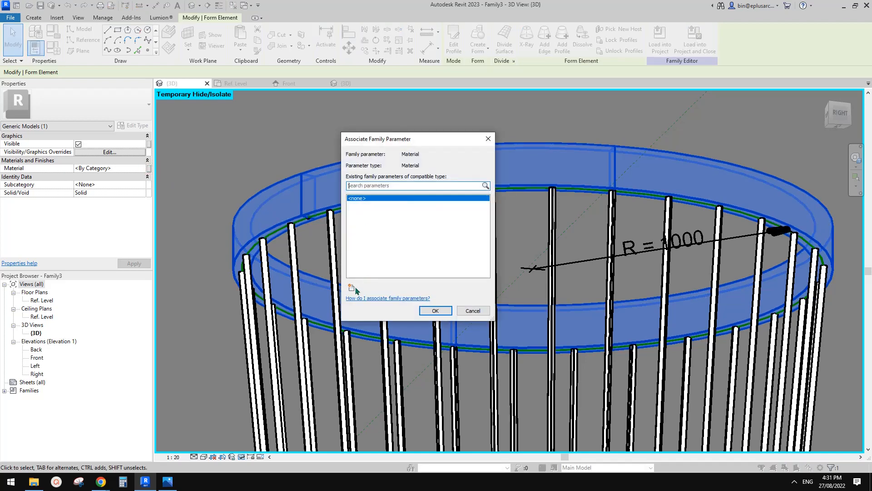
Step: Create a new material 'red' with a red shading colour and apply it to the ring
left_click(471, 311)
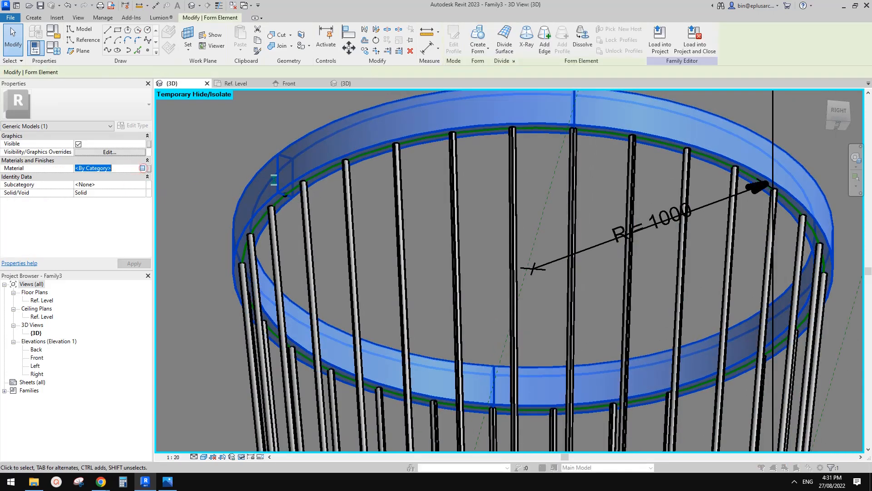
left_click(142, 168)
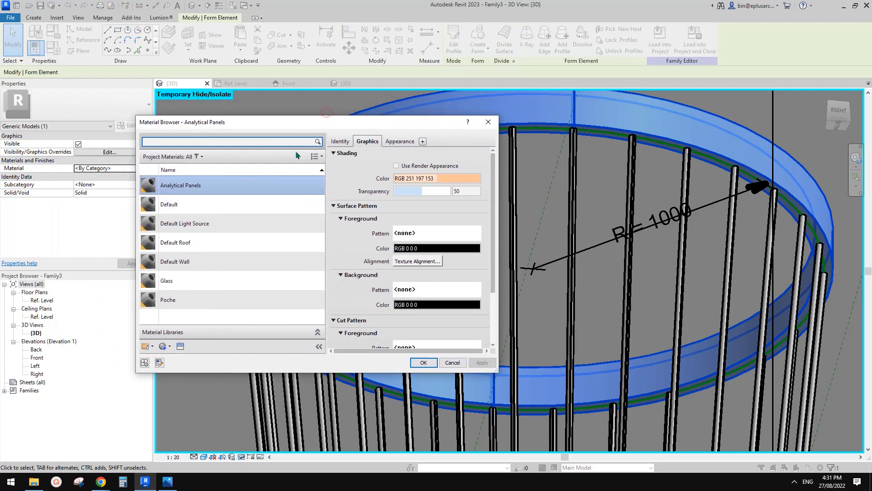
mouse_move(550, 207)
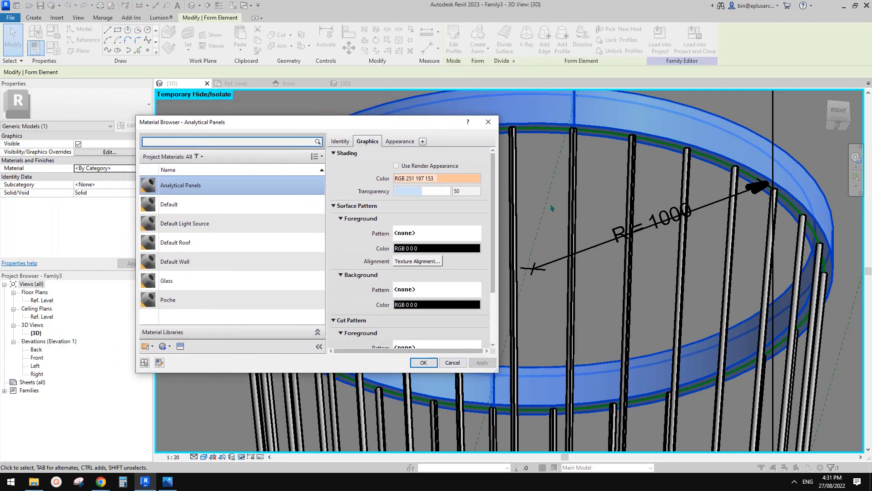
left_click(162, 346)
type("re")
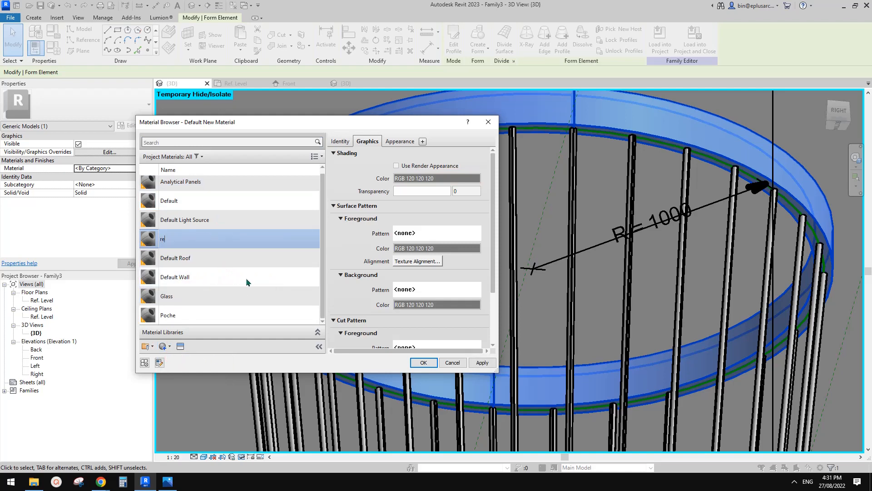
left_click(437, 178)
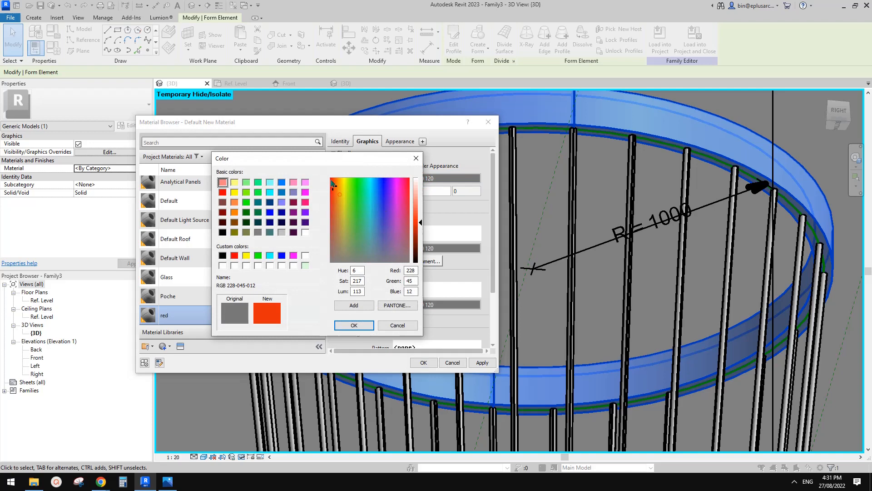
left_click(353, 325)
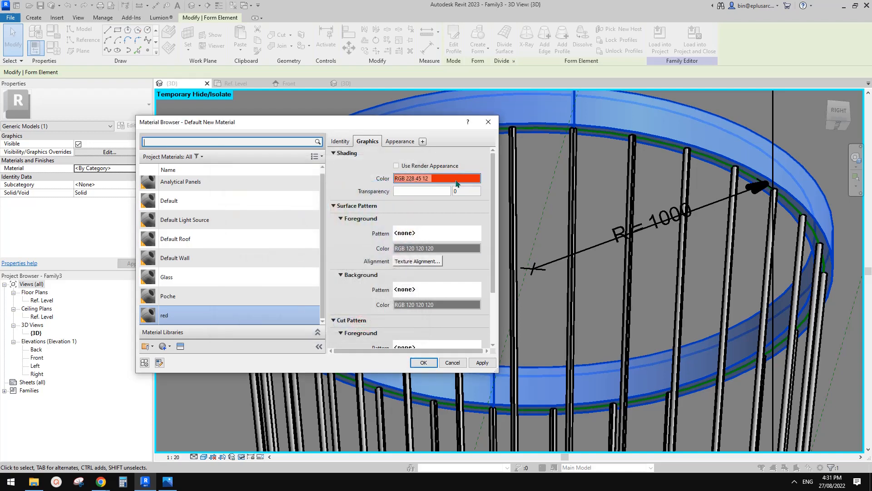
left_click(436, 178)
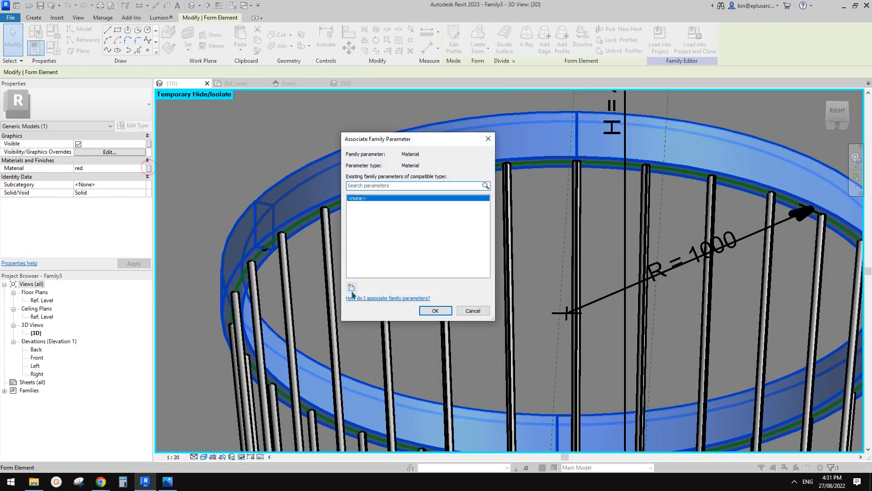
Step: Link the ring's material to a new family parameter named Frame Material
left_click(351, 288)
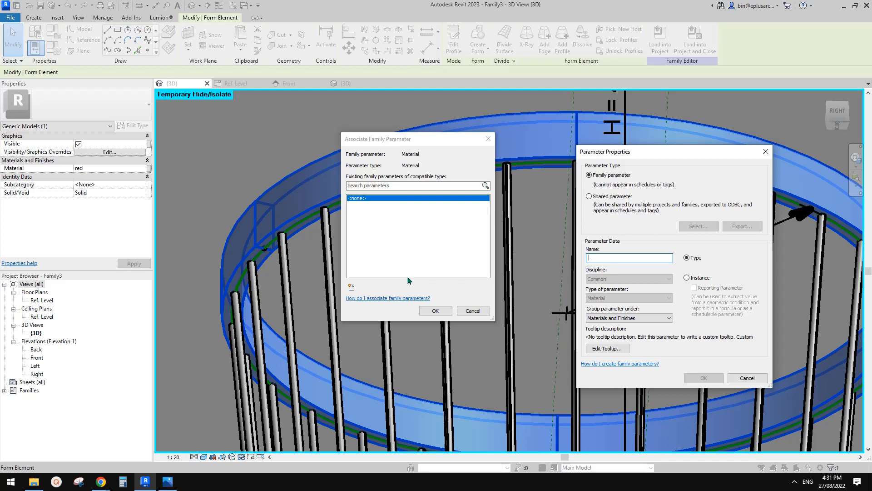
type("Ma")
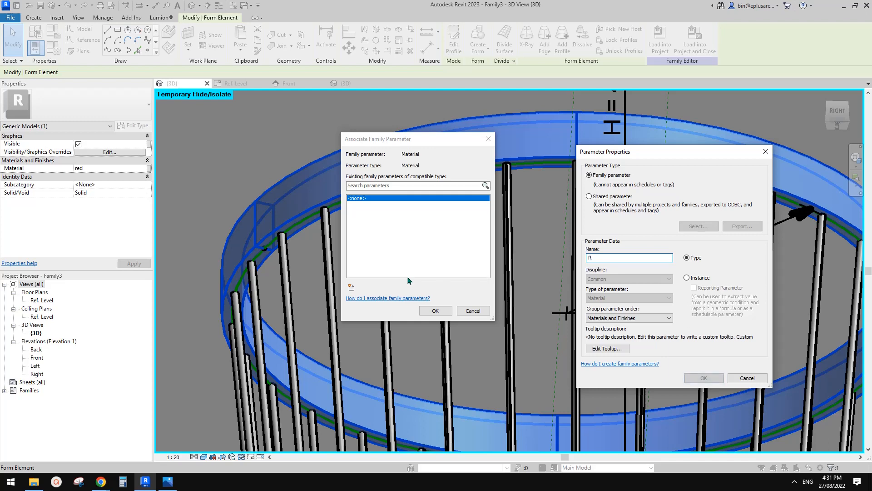
type("Frame Mater")
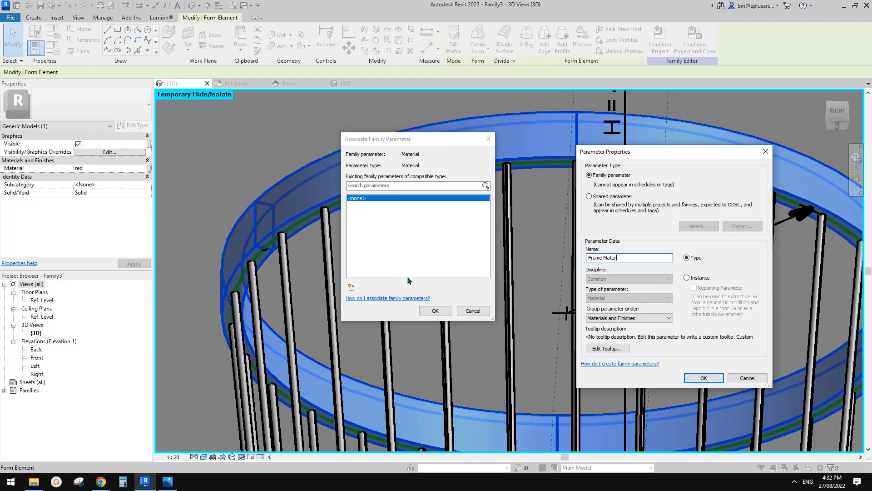
left_click(702, 378)
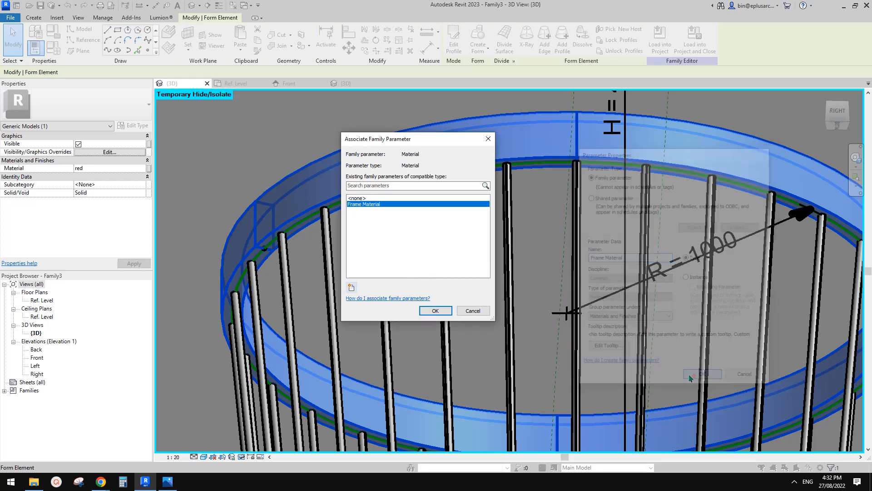
left_click(435, 311)
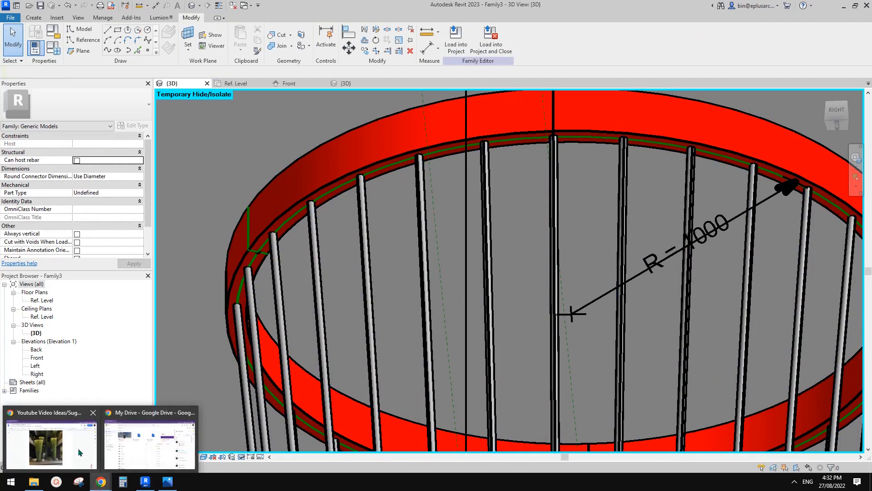
Step: Add a Material-type family parameter named Light Material in Family Types
left_click(50, 445)
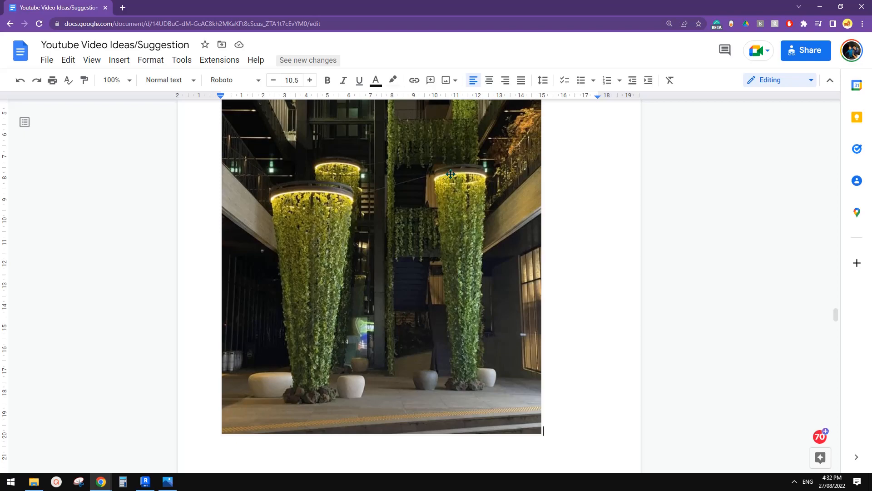
left_click(144, 482)
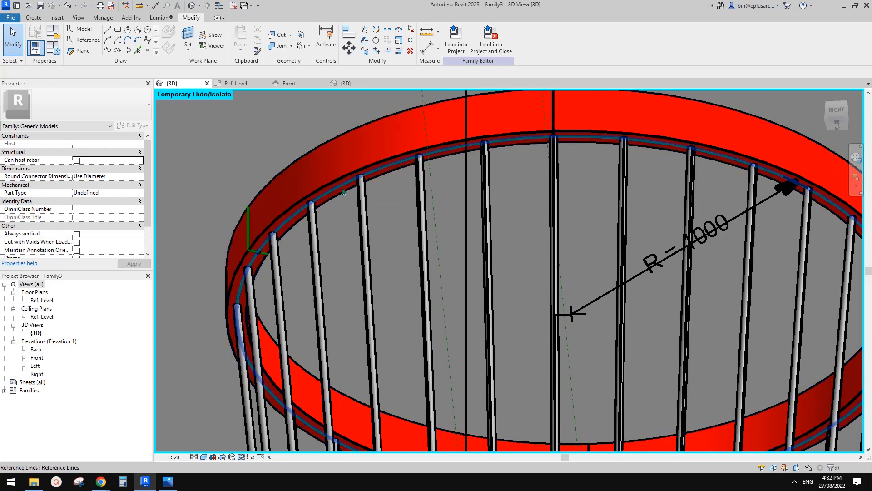
left_click(339, 186)
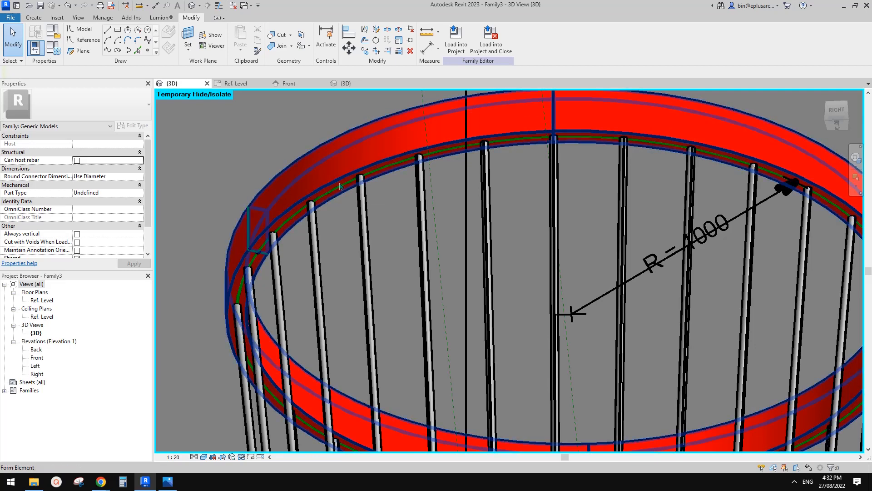
left_click(103, 17)
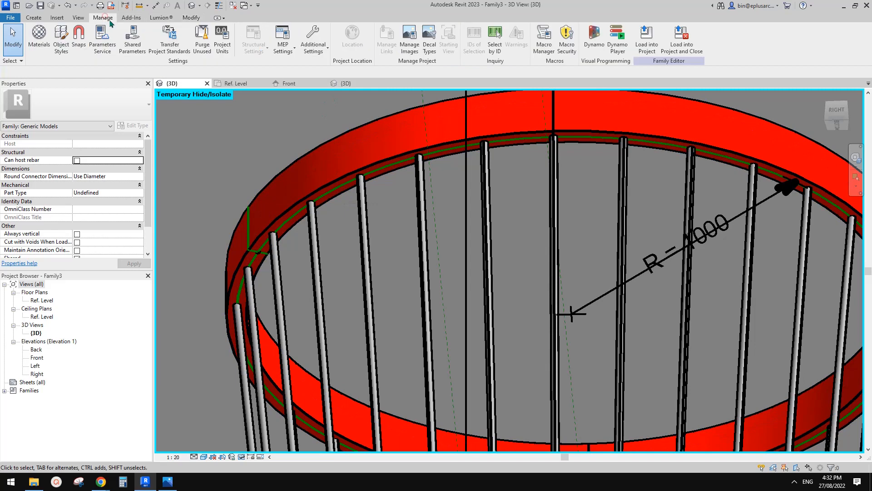
left_click(190, 18)
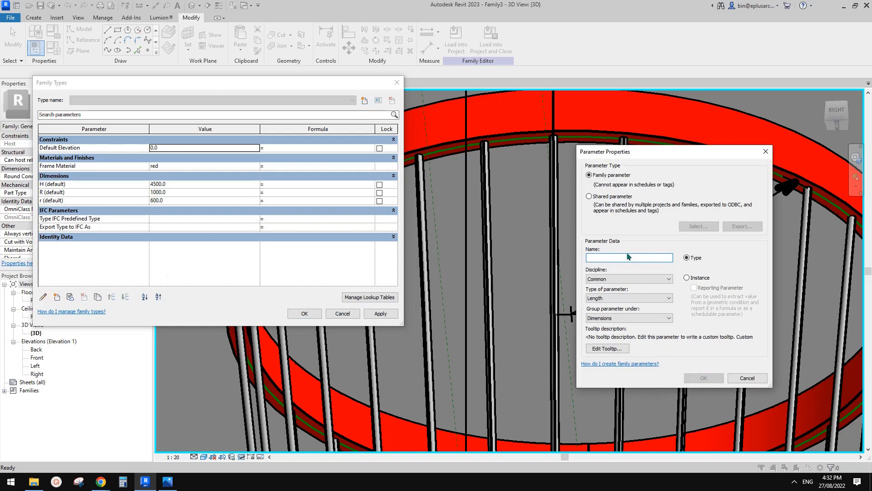
type("Lighti")
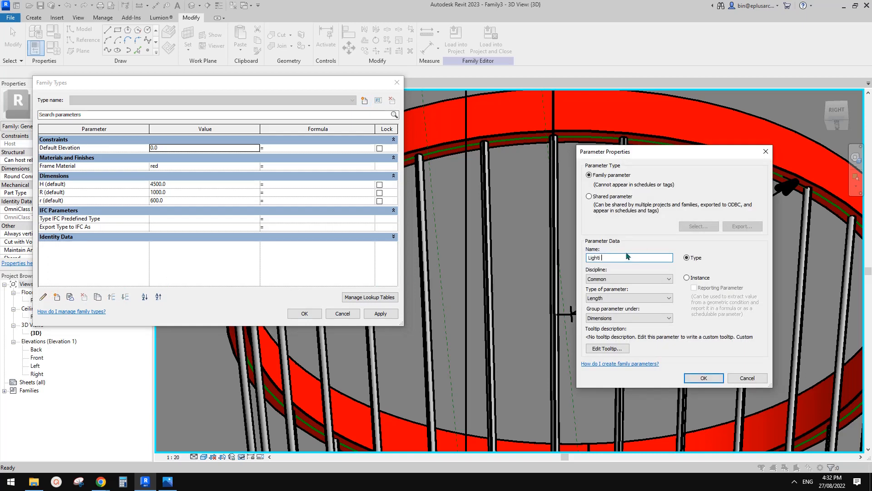
type("Material")
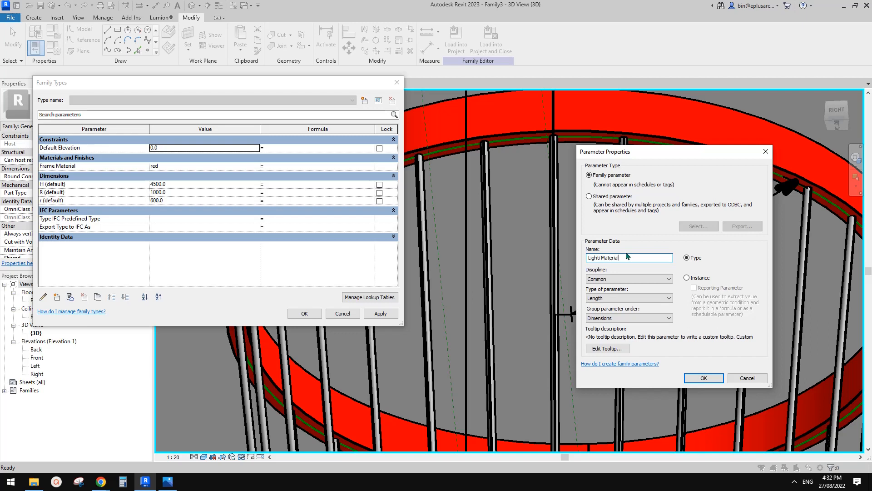
left_click(703, 378)
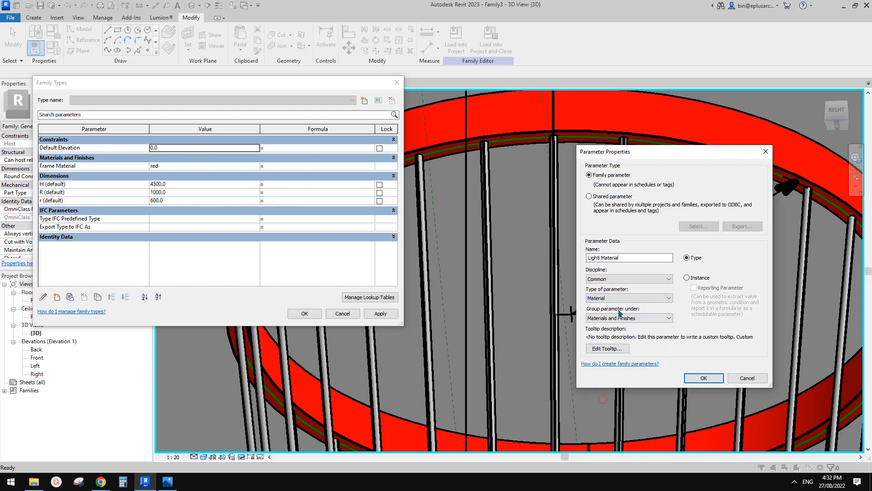
left_click(702, 378)
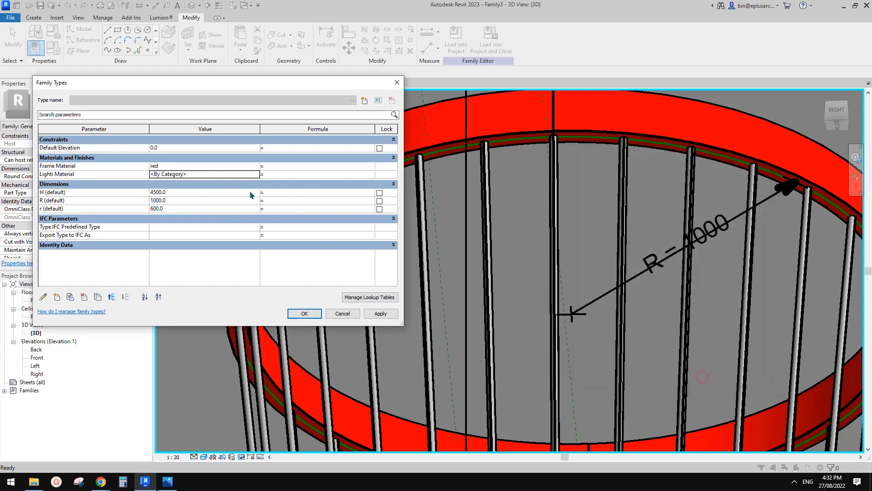
Step: Assign Light Material a new Light material with its own shading colour and apply
left_click(204, 174)
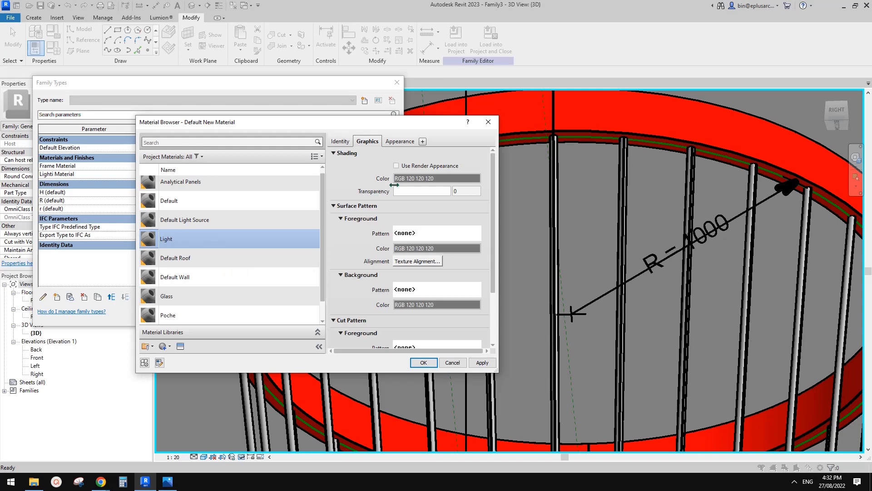
left_click(437, 178)
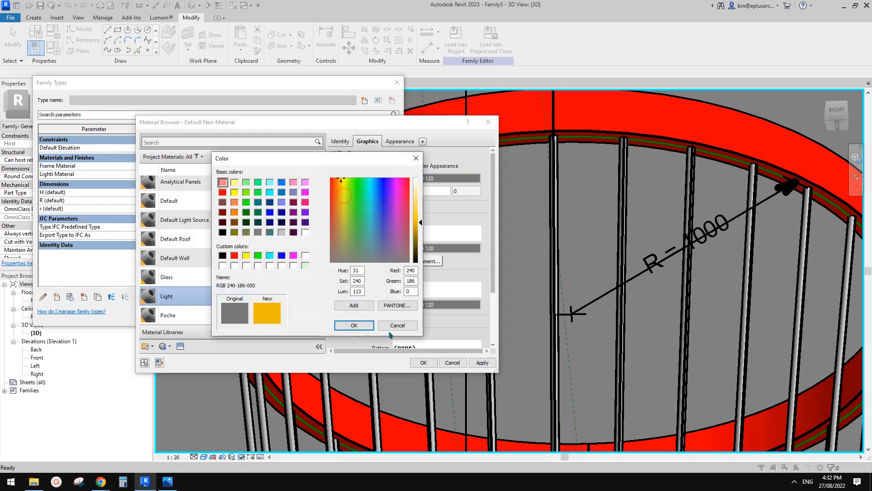
left_click(354, 325)
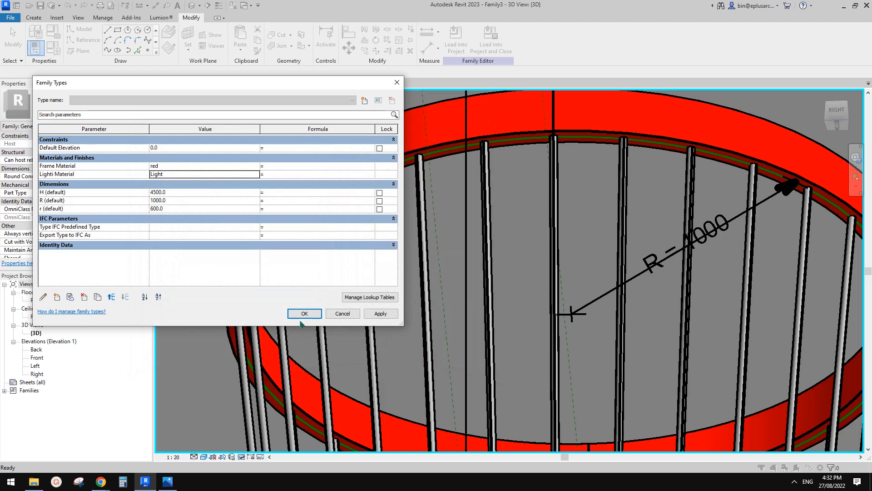
left_click(304, 313)
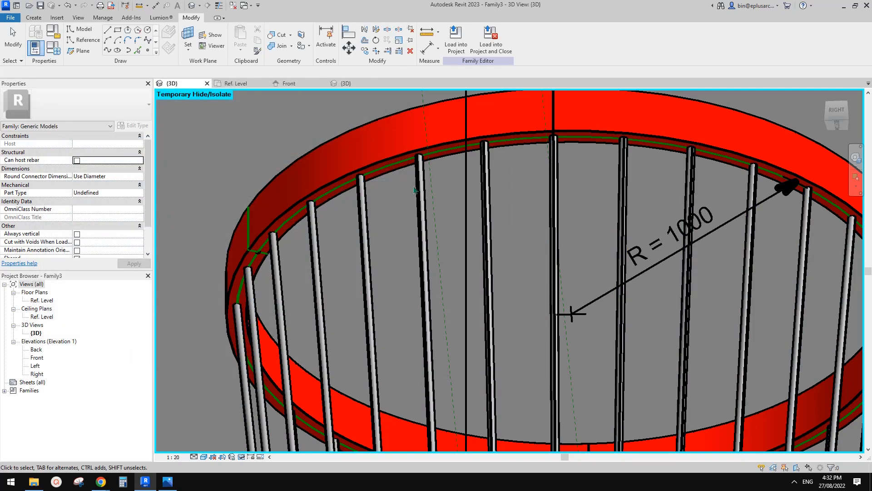
Step: Paint the material onto the ring face with the Paint tool and close the Material Browser
left_click(103, 18)
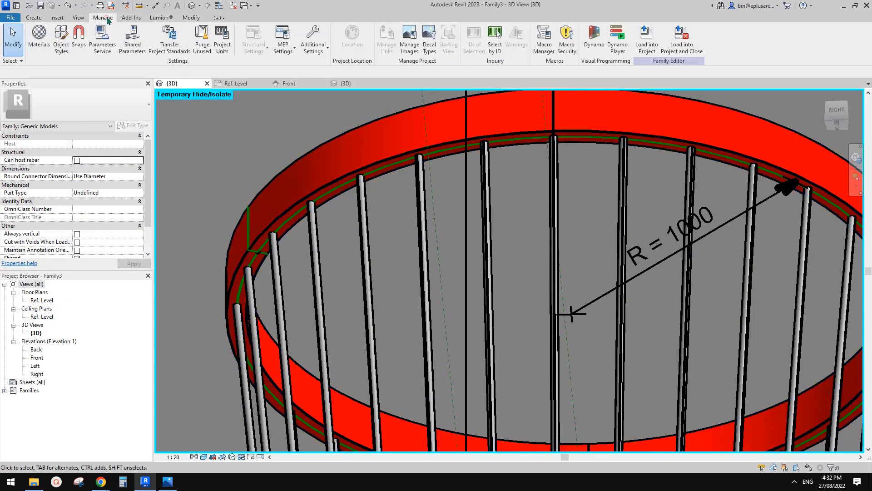
left_click(191, 18)
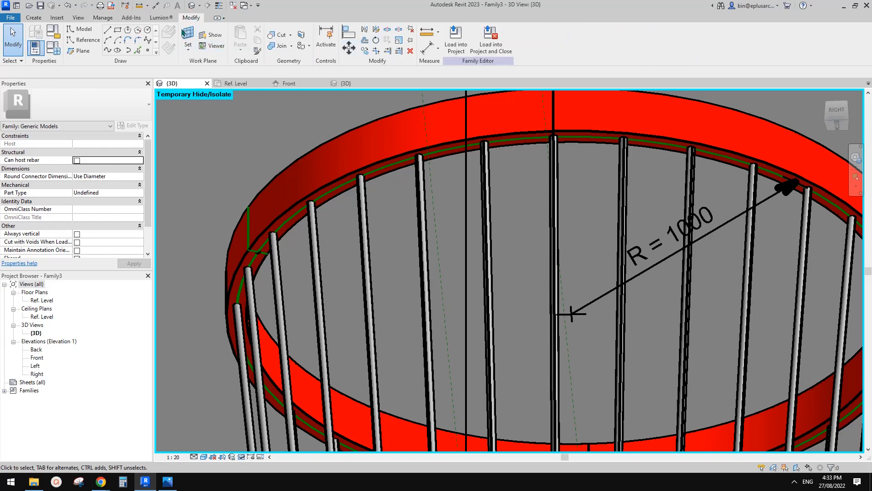
mouse_move(304, 45)
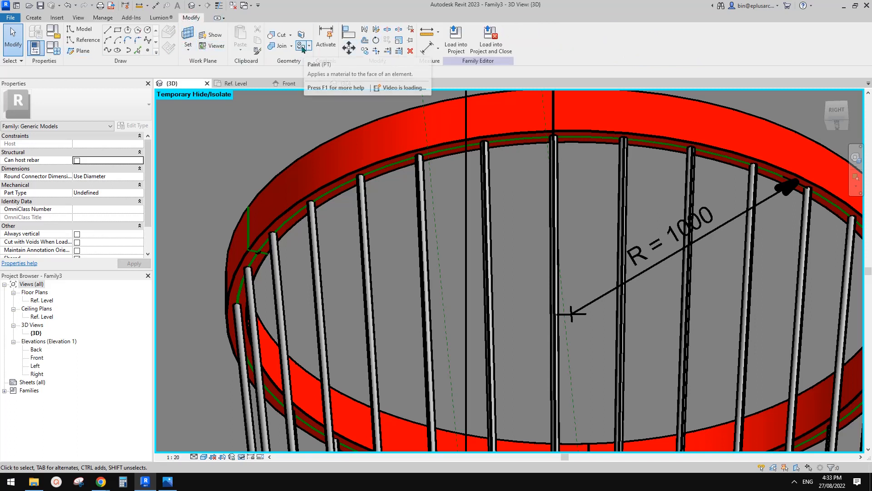
left_click(303, 44)
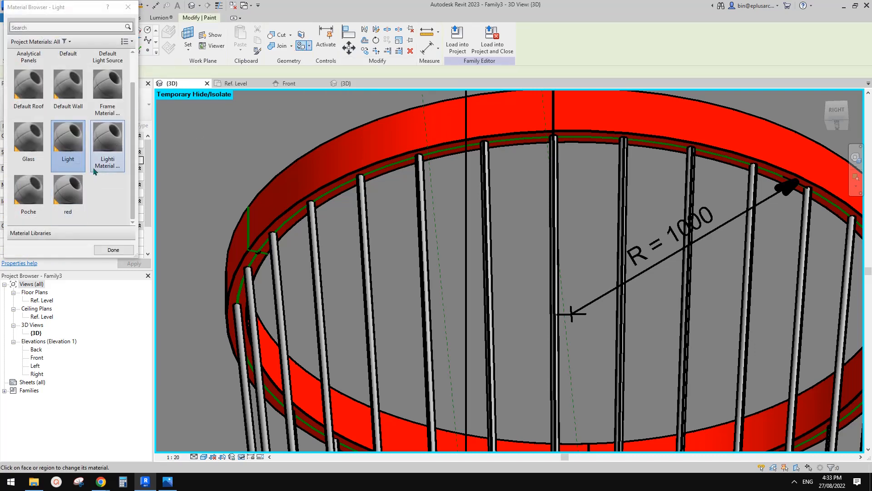
mouse_move(102, 154)
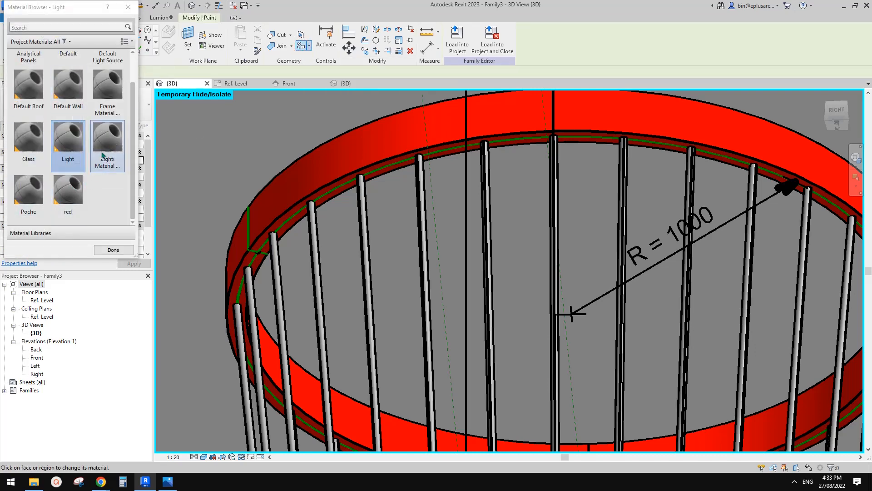
left_click(67, 136)
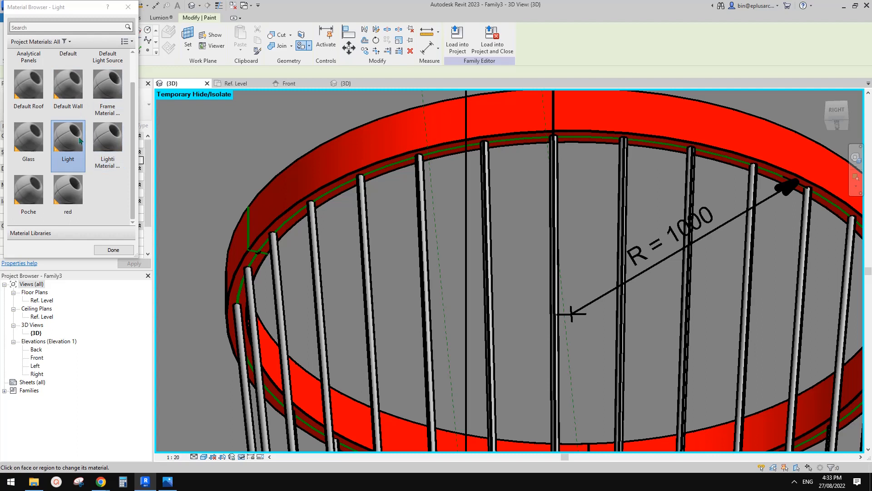
mouse_move(107, 135)
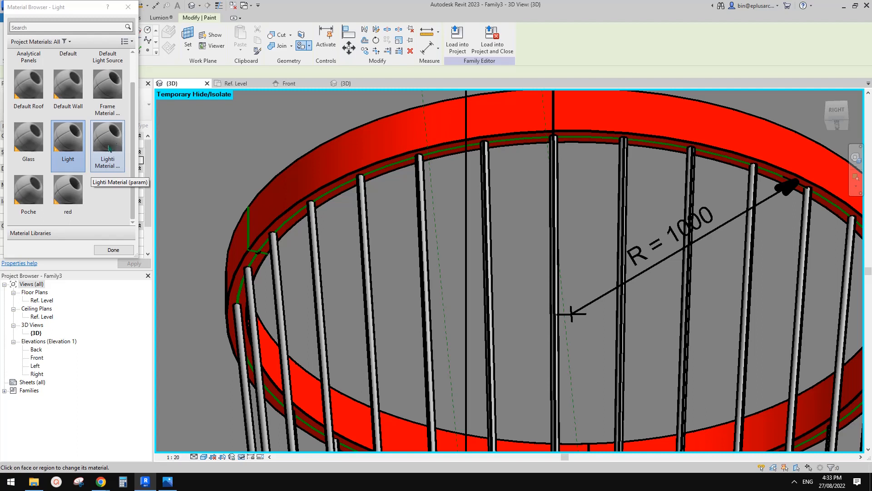
left_click(107, 134)
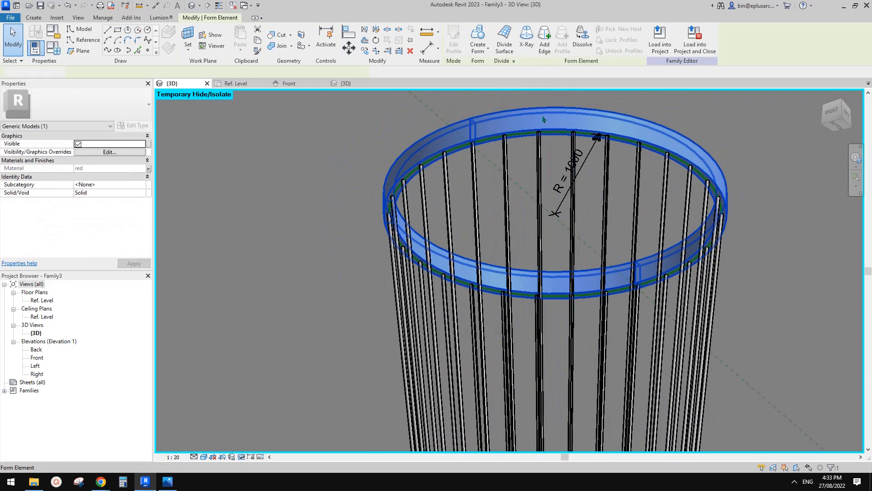
Step: Link the repeated cables' material to a new Cable Material parameter via Edit Type
left_click(551, 123)
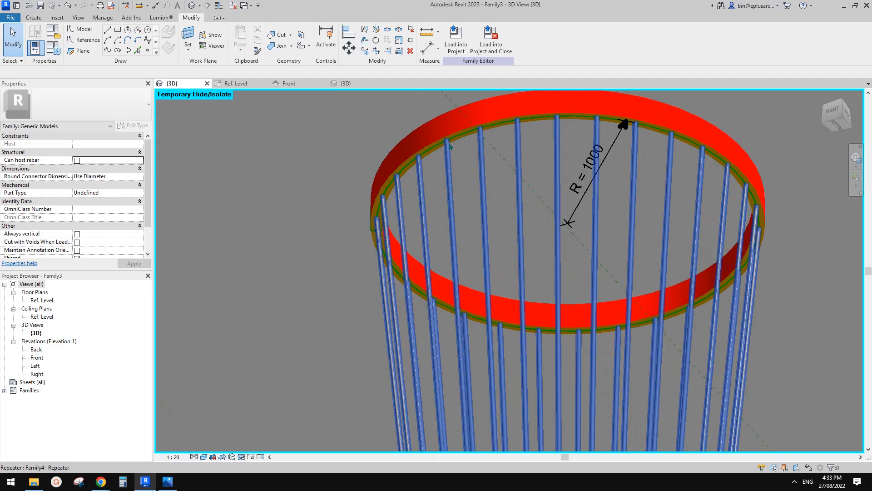
scroll("down", 3)
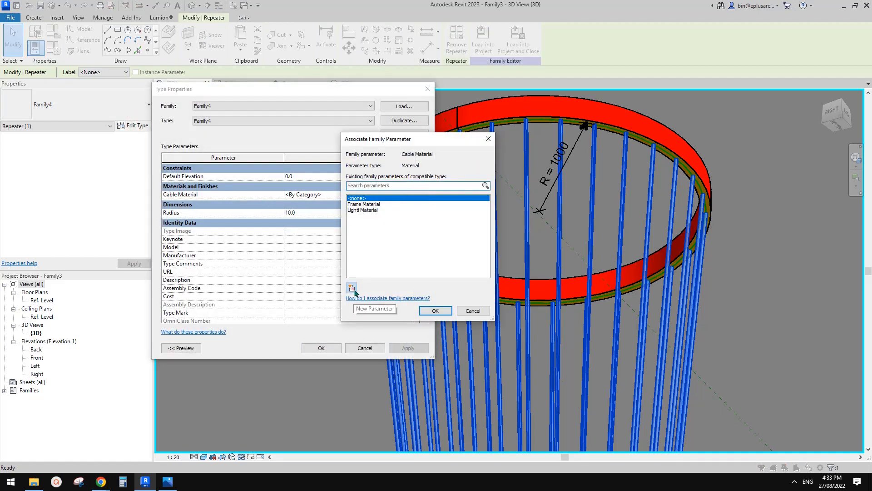
left_click(374, 309)
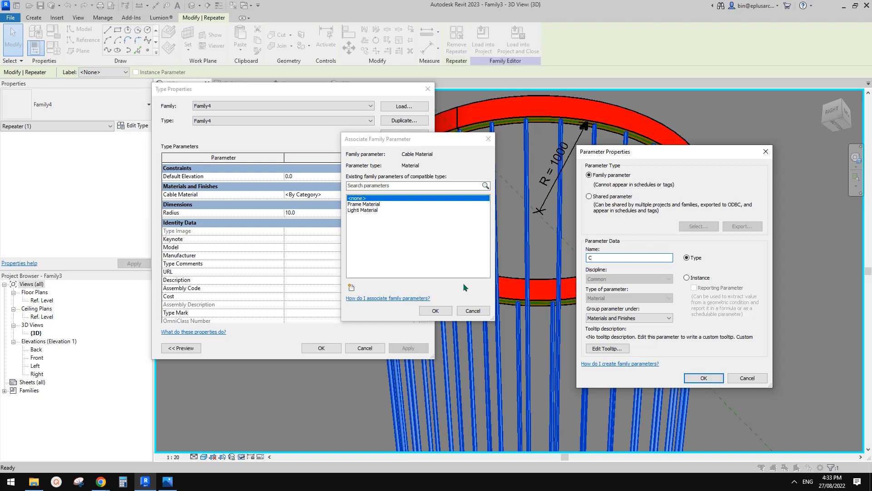
type("able")
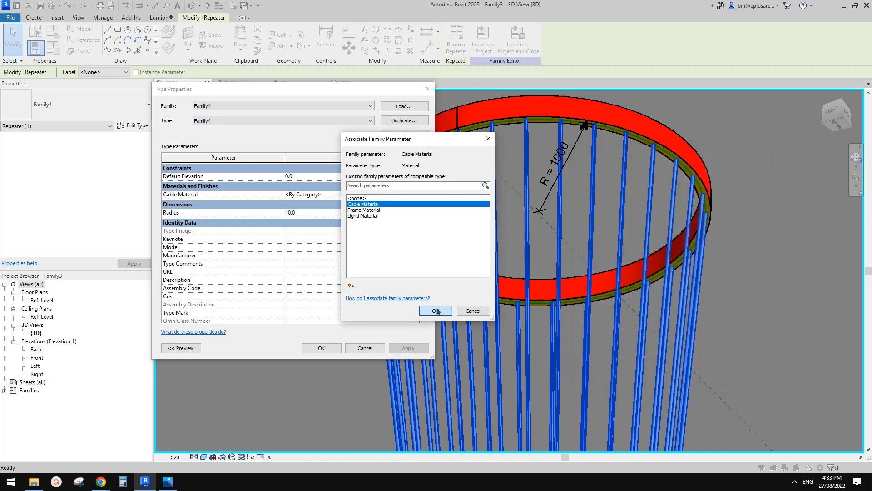
left_click(435, 311)
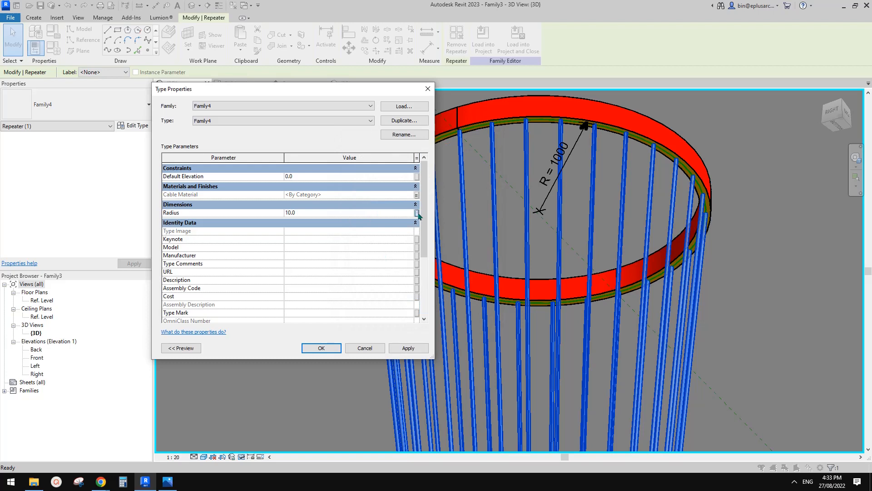
Step: Link the cables' radius to a new Cable Radius family parameter
left_click(418, 213)
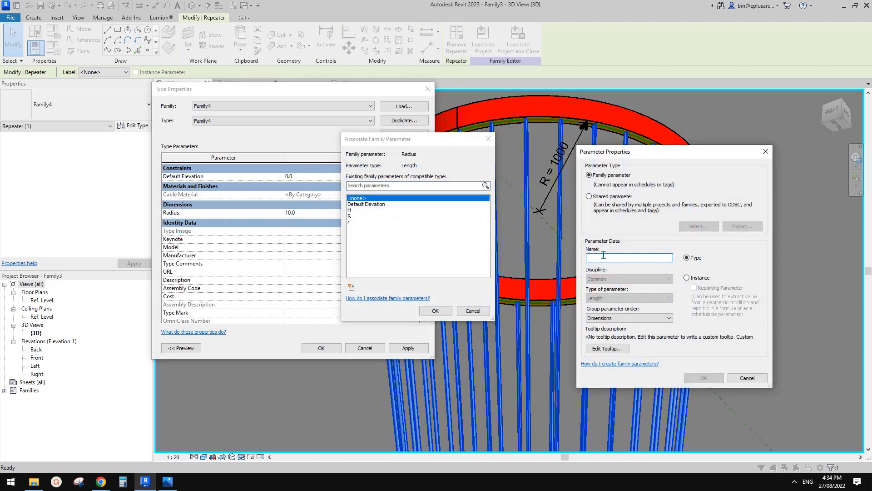
type("Cable 4")
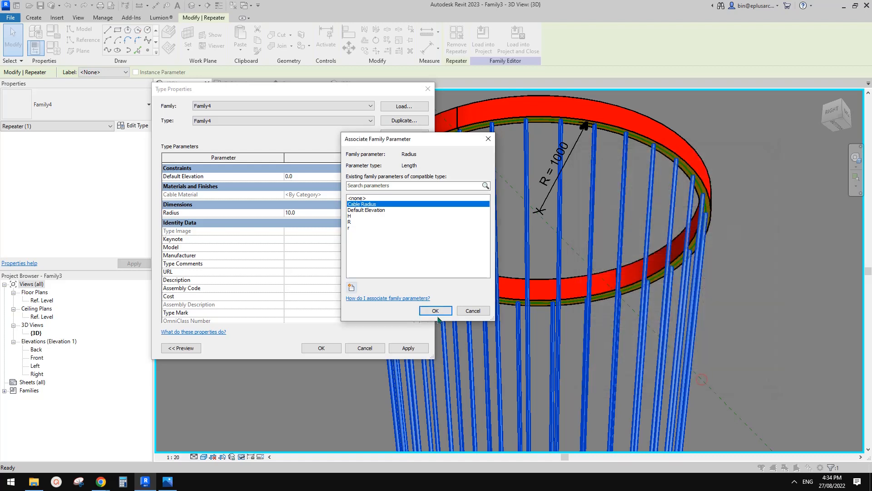
left_click(435, 311)
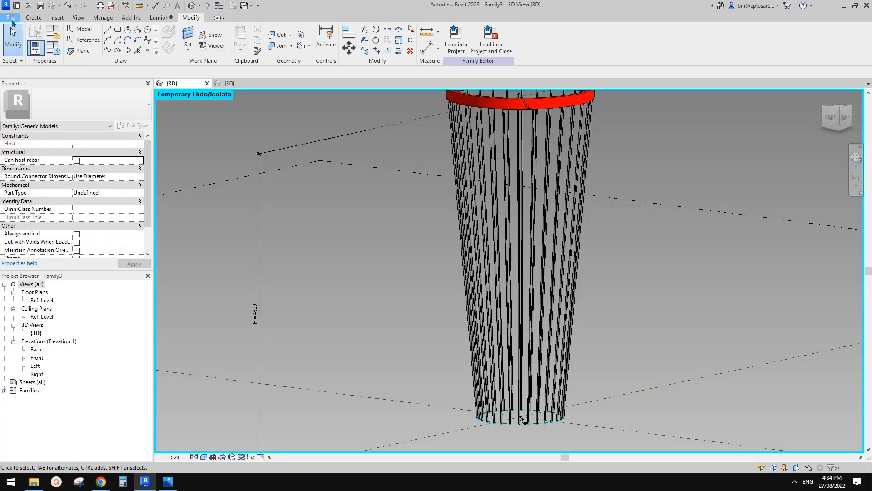
mouse_move(111, 62)
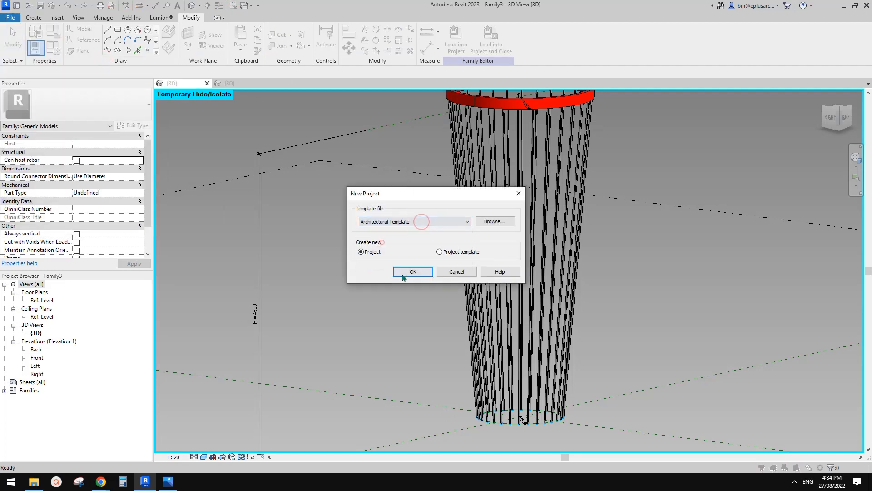
Step: Create a new architectural project, load and place the planter with R 600 and r 400
left_click(412, 272)
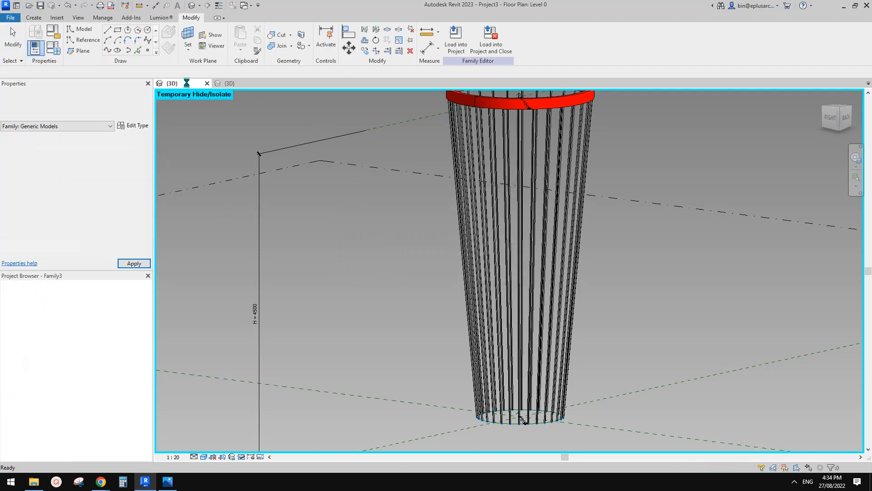
left_click(456, 39)
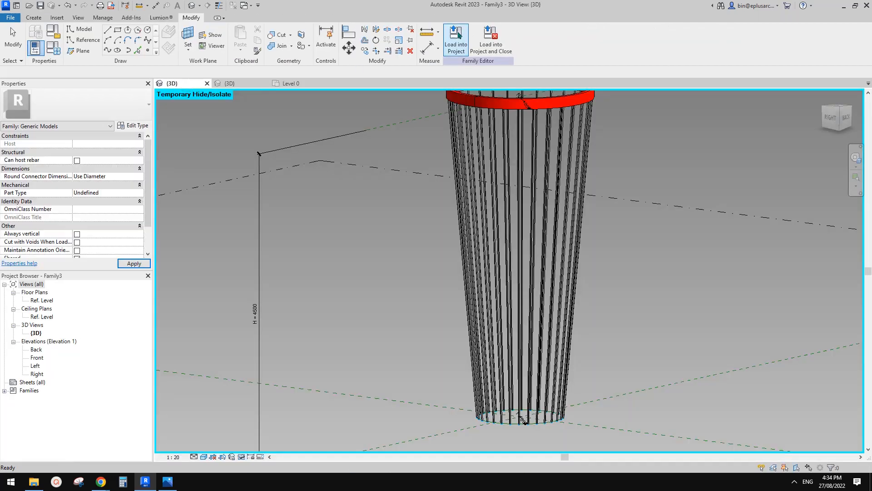
left_click(455, 39)
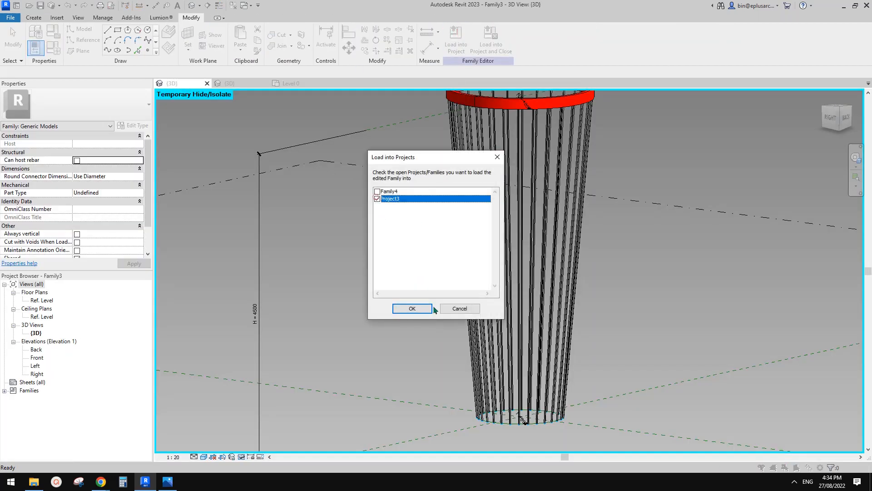
left_click(412, 308)
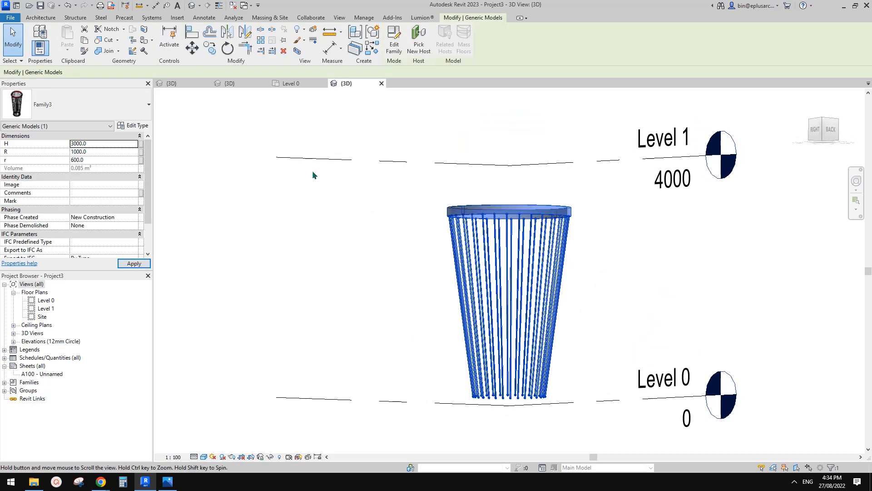
type("60")
left_click(103, 159)
type("400")
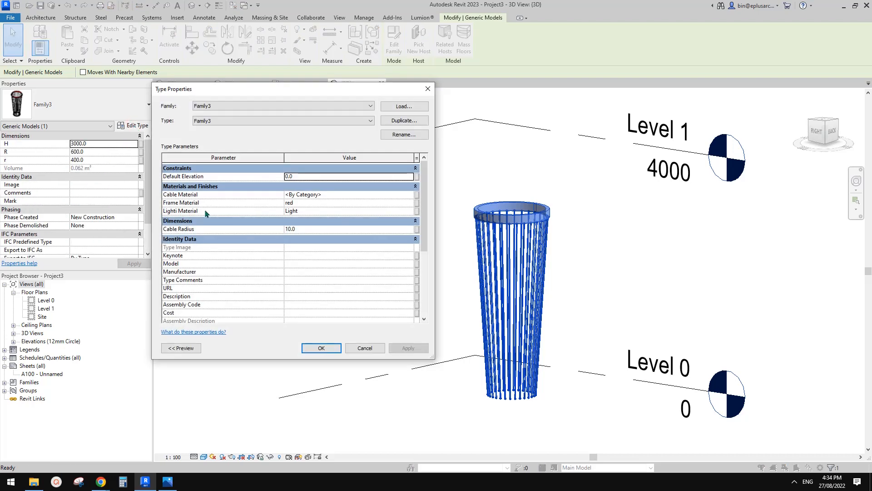
left_click(321, 348)
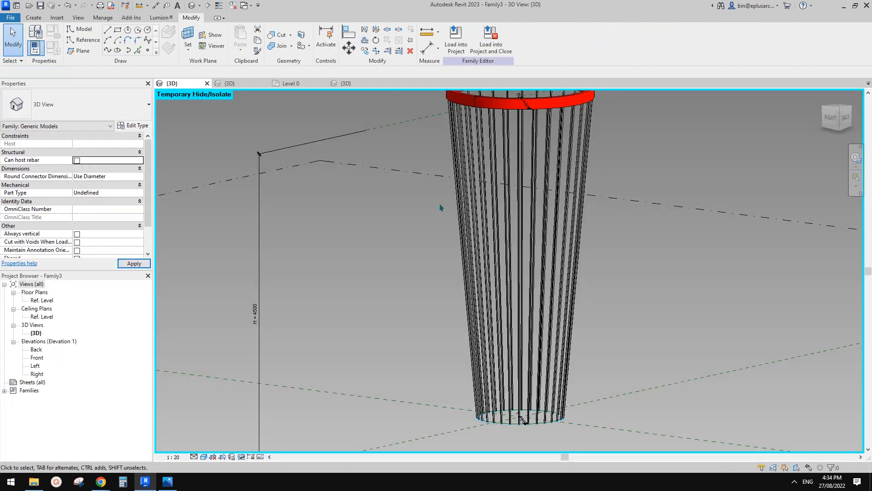
Step: Drive the top circle's node count by a new instance parameter named 'Cable Number'
left_click(519, 417)
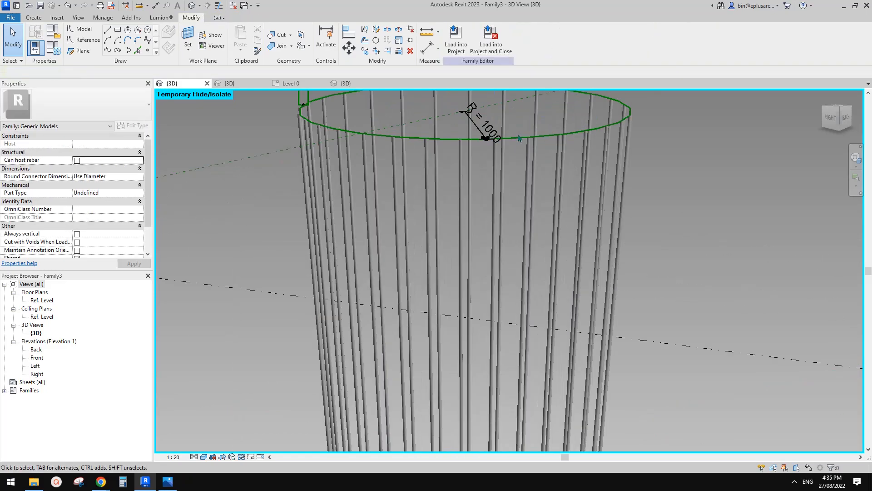
left_click(529, 123)
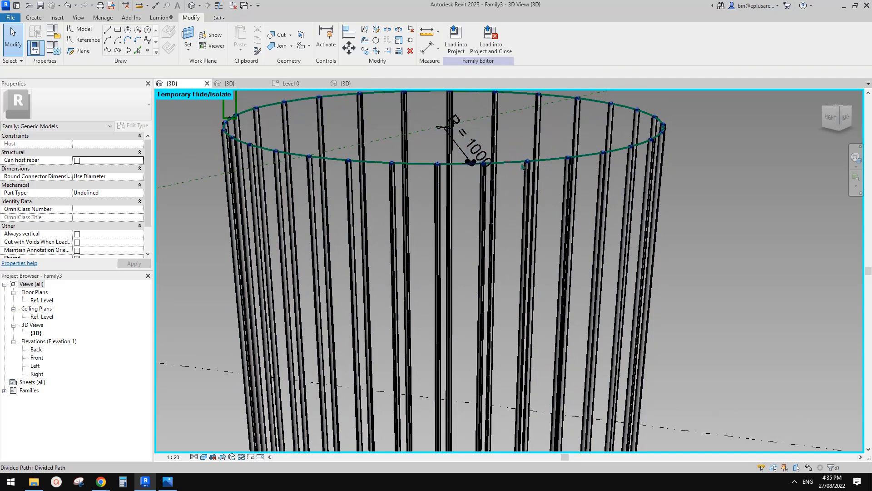
left_click(471, 161)
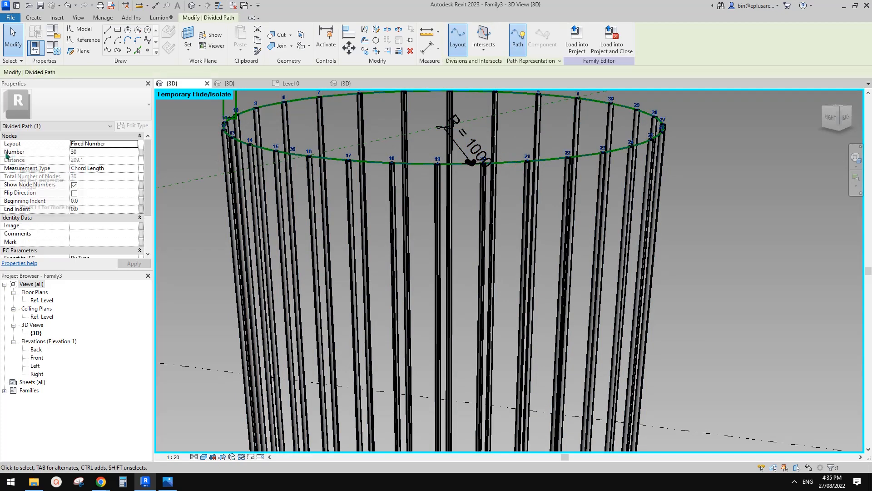
left_click(141, 152)
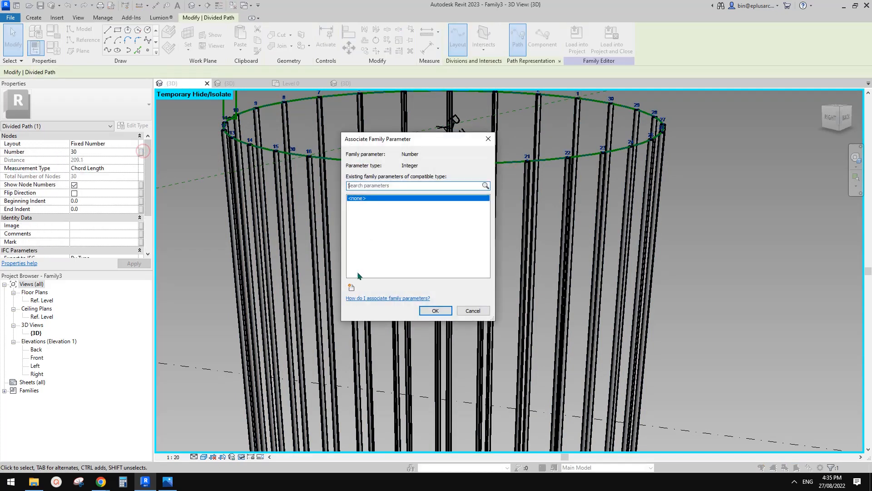
left_click(351, 288)
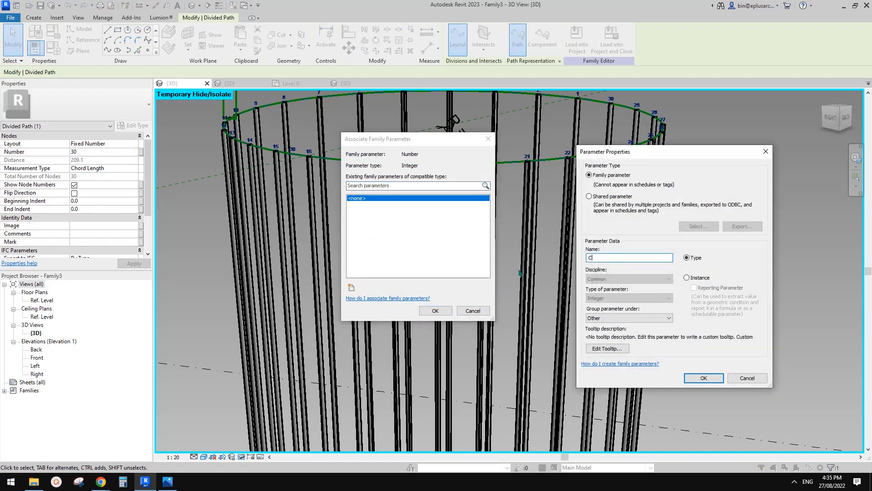
type("Cable Number")
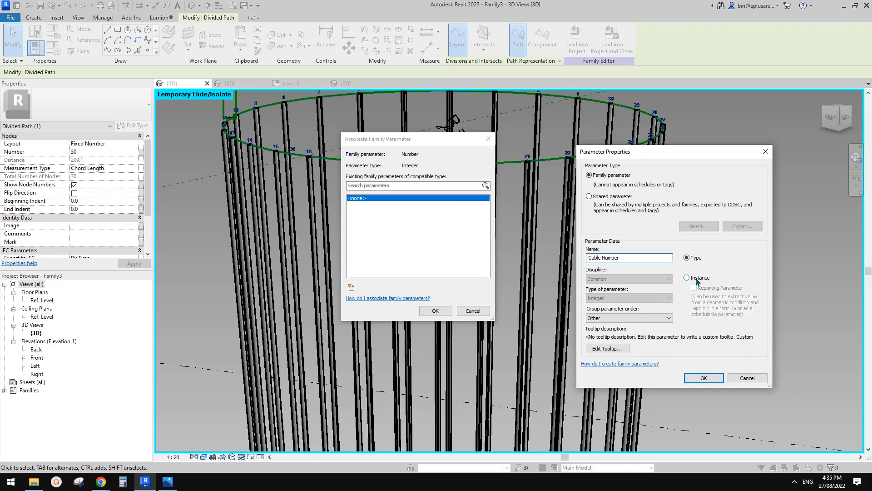
left_click(687, 278)
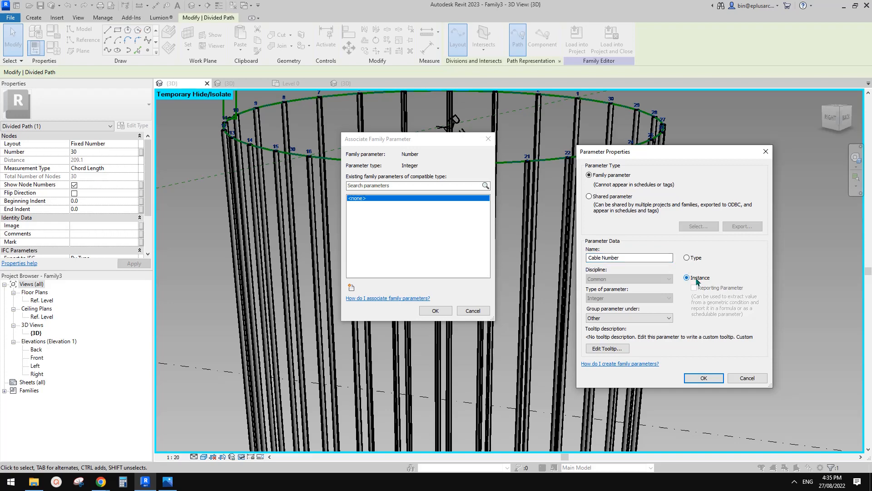
left_click(703, 378)
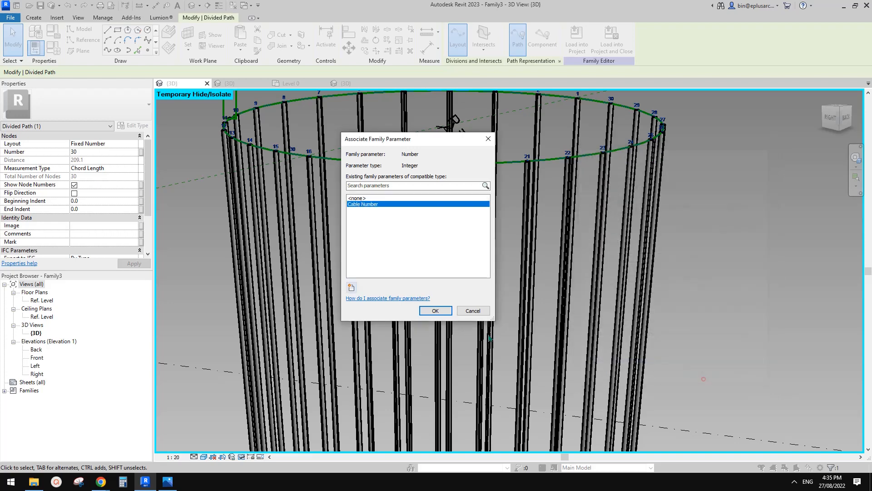
left_click(435, 311)
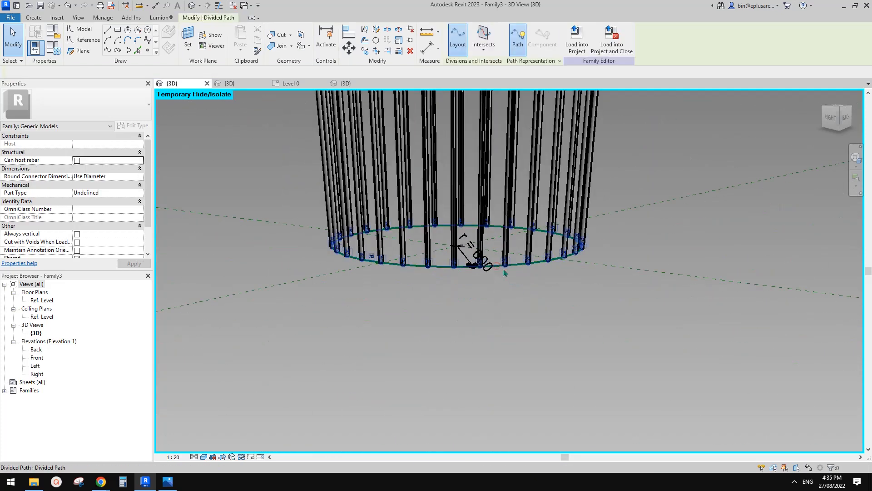
Step: Link the bottom divided circle's node count to Cable Number as well
left_click(475, 265)
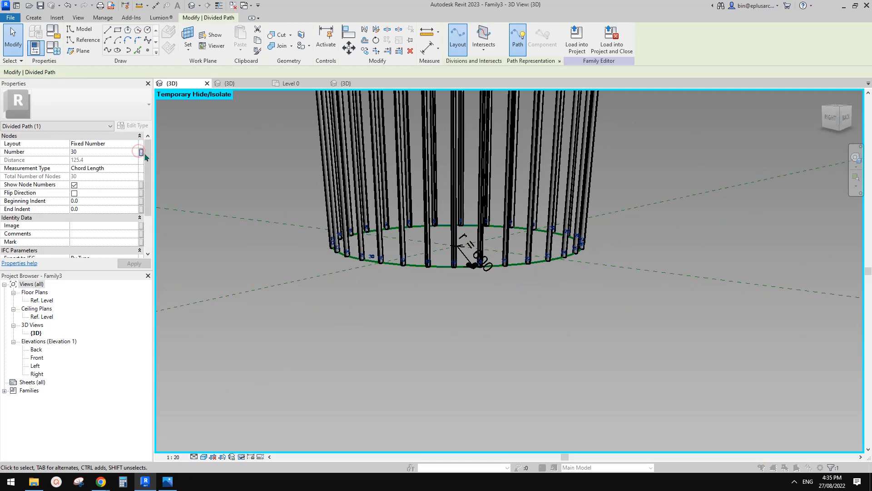
left_click(140, 151)
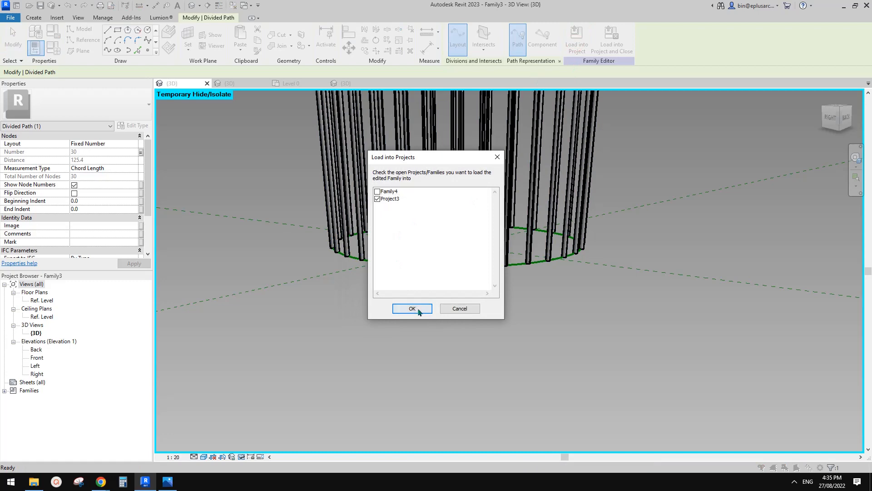
Step: Reload into Project3 and try Cable Number values 50, 20 and 10 before settling on 40
left_click(412, 308)
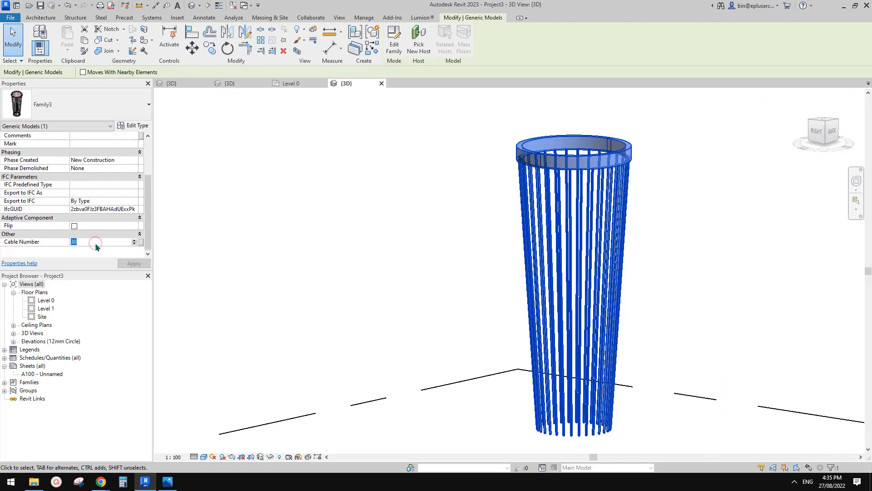
type("40")
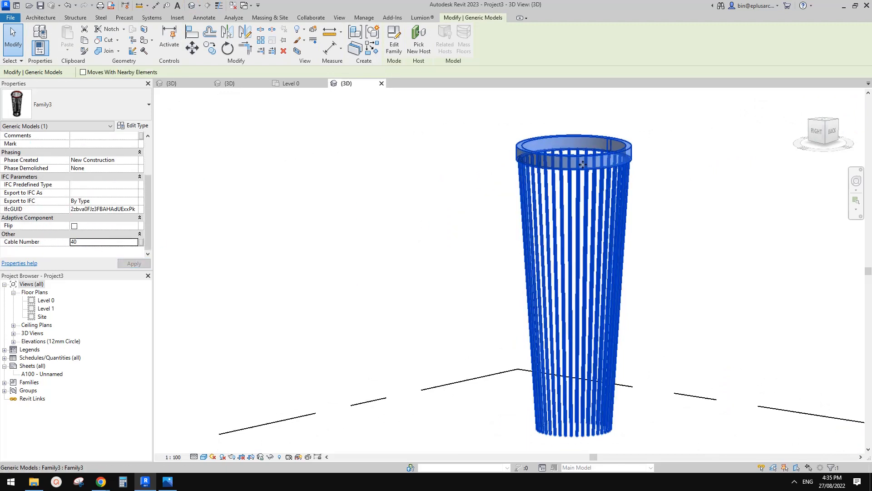
type("50")
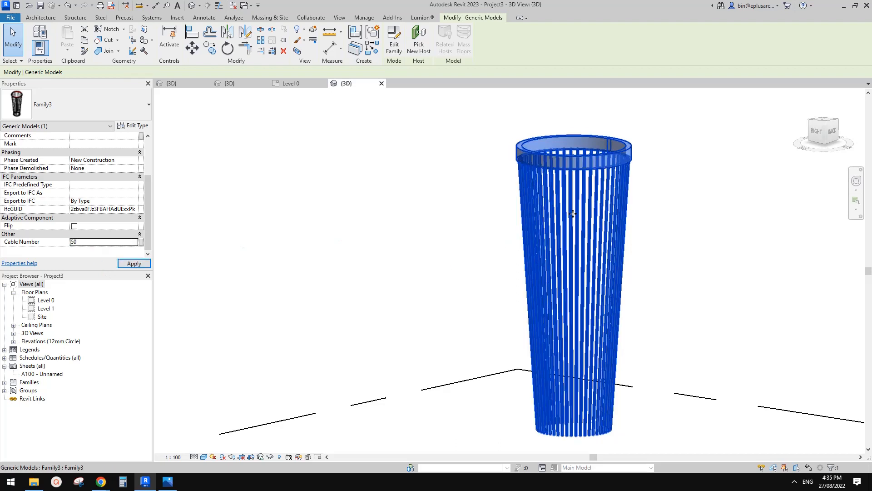
left_click(102, 242)
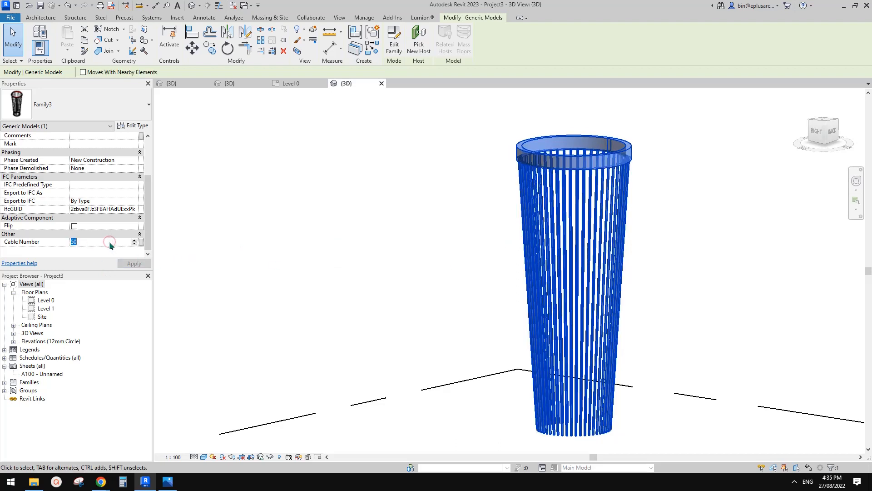
type("20")
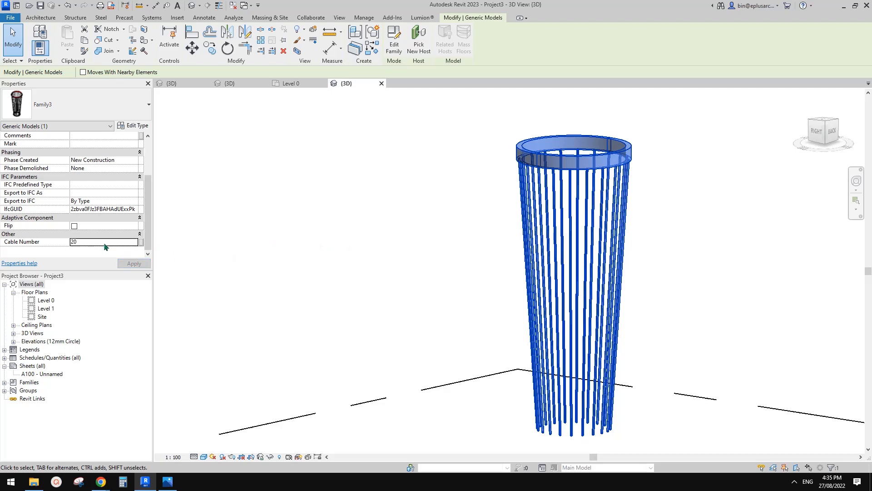
type("10")
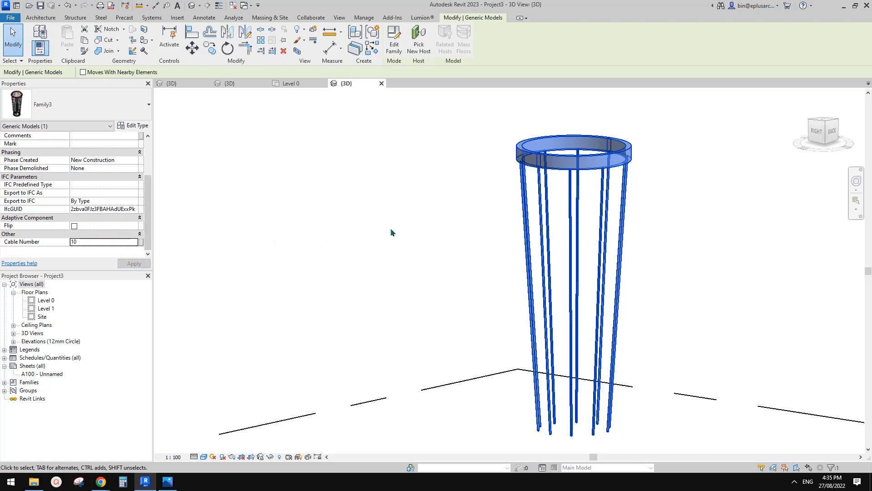
type("40")
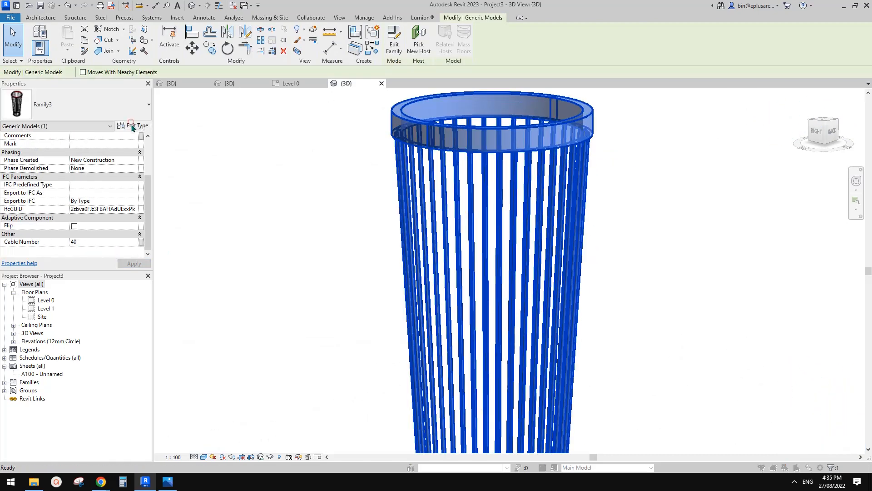
Step: Review the planter's Type Properties and return to the family for editing
left_click(136, 125)
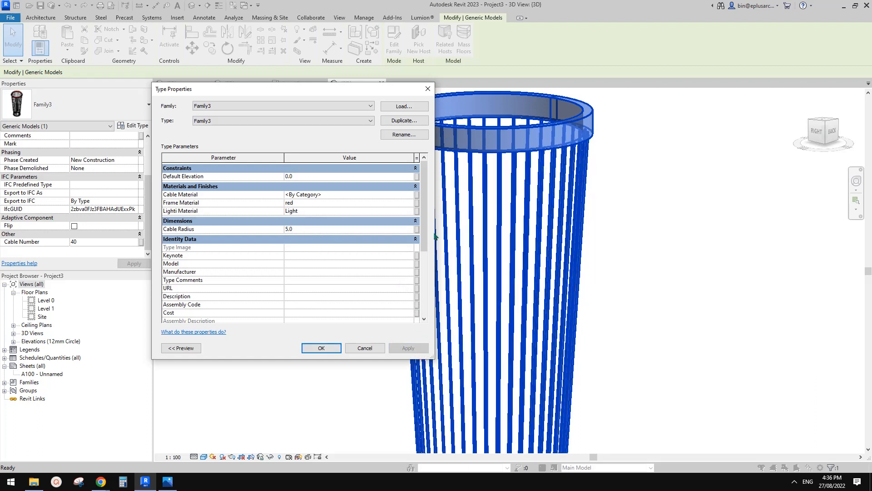
mouse_move(314, 332)
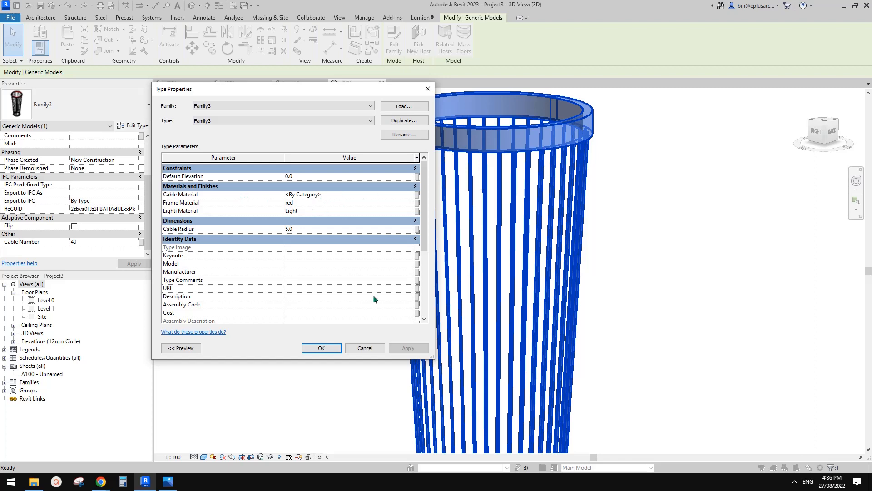
mouse_move(519, 144)
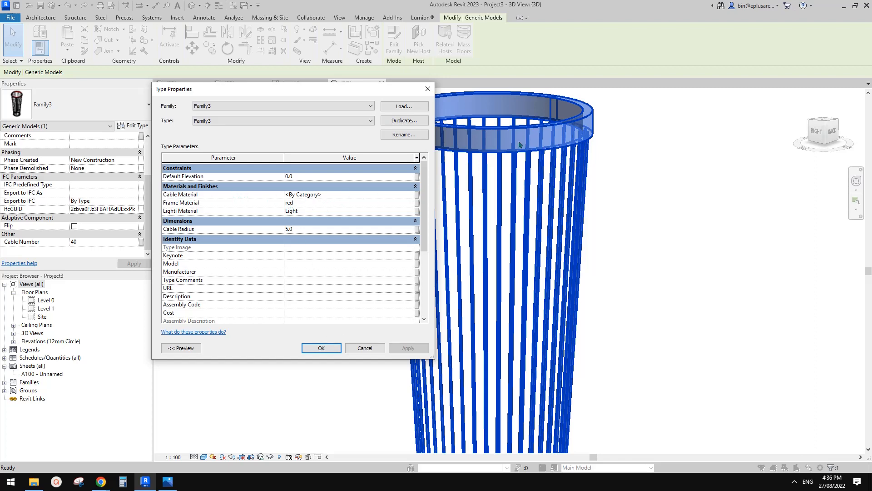
left_click(321, 348)
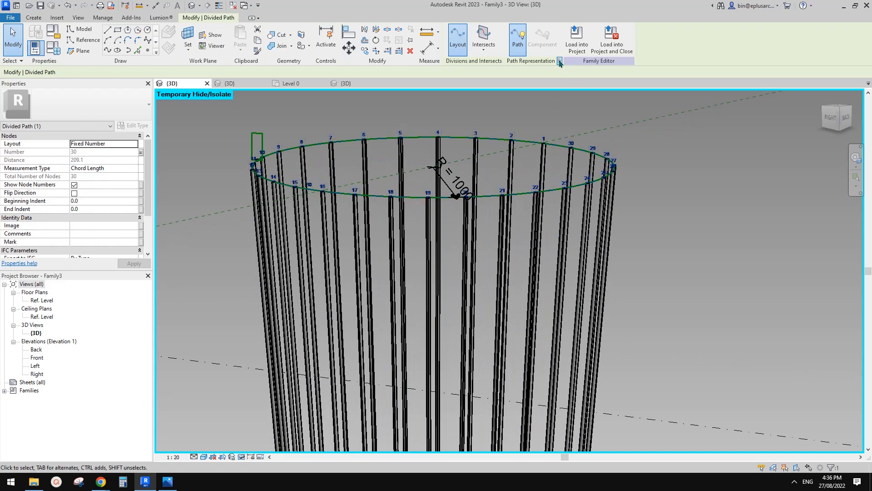
Step: Load the edited planter family into Project3, keeping Project3 checked
left_click(392, 192)
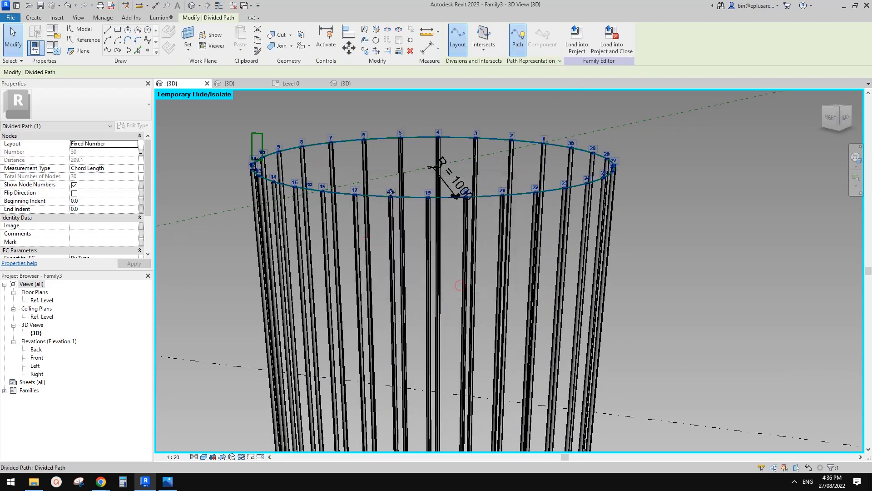
left_click(577, 39)
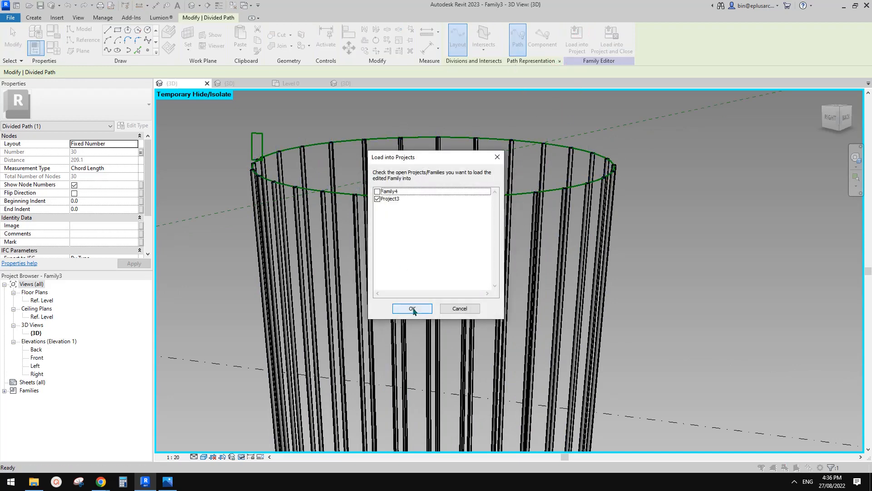
left_click(411, 309)
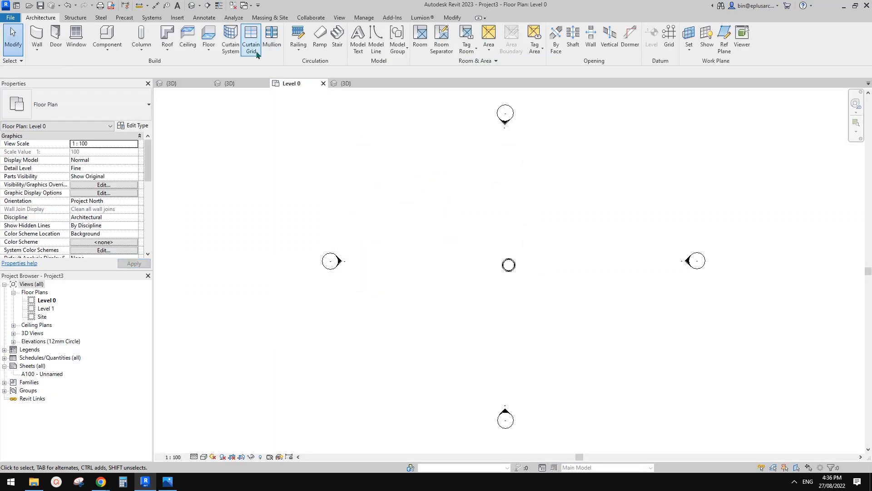
Step: Inspect both red-rimmed planters in Project3's 3D view, then return to the Family3 editor
left_click(346, 83)
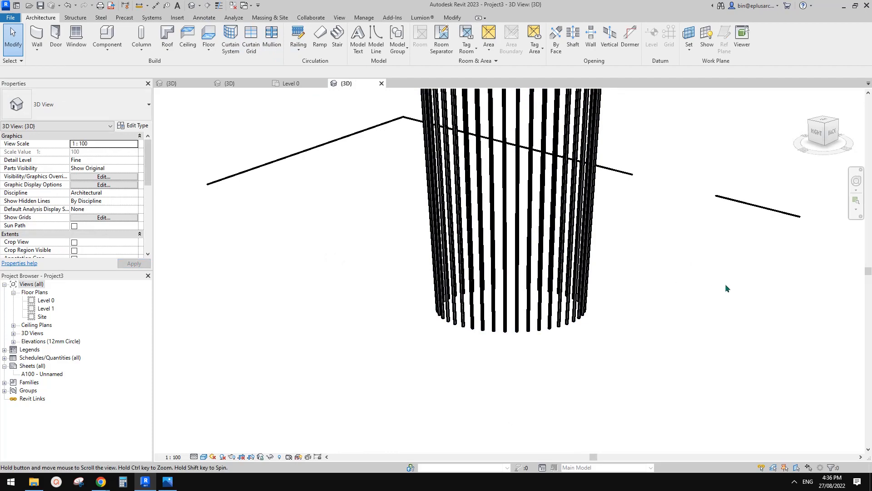
left_click_drag(726, 288, 655, 175)
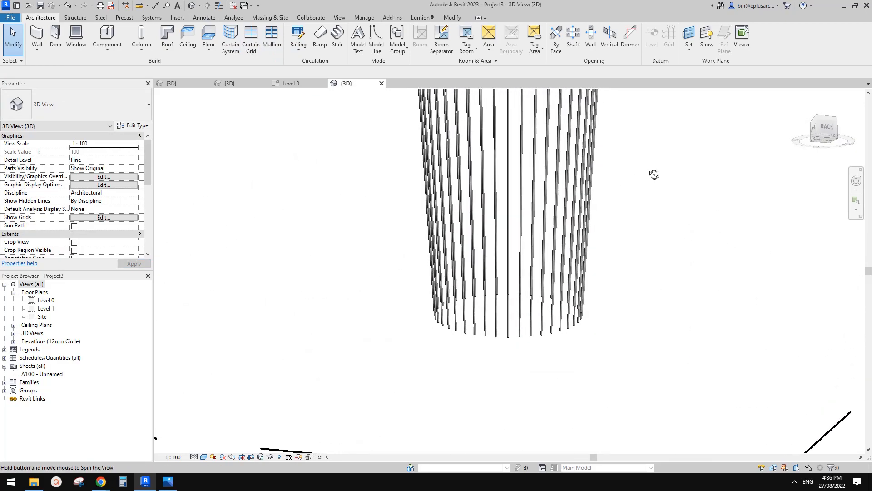
left_click_drag(654, 174, 647, 309)
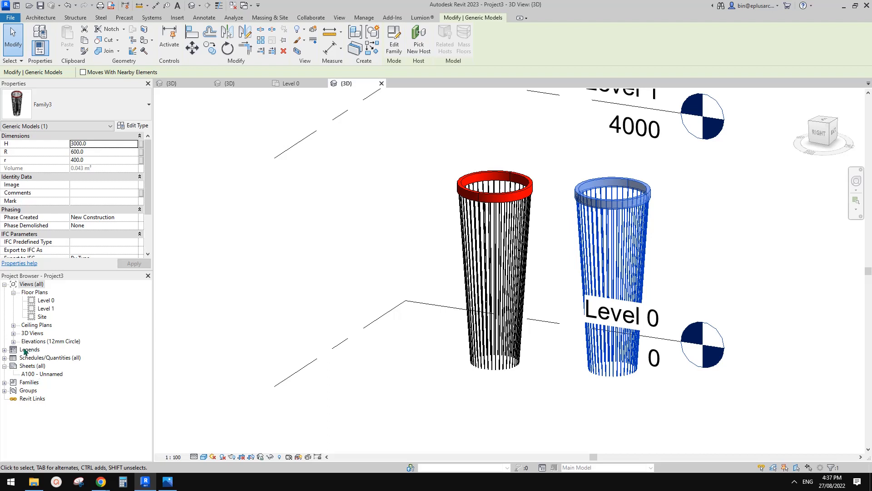
left_click(51, 341)
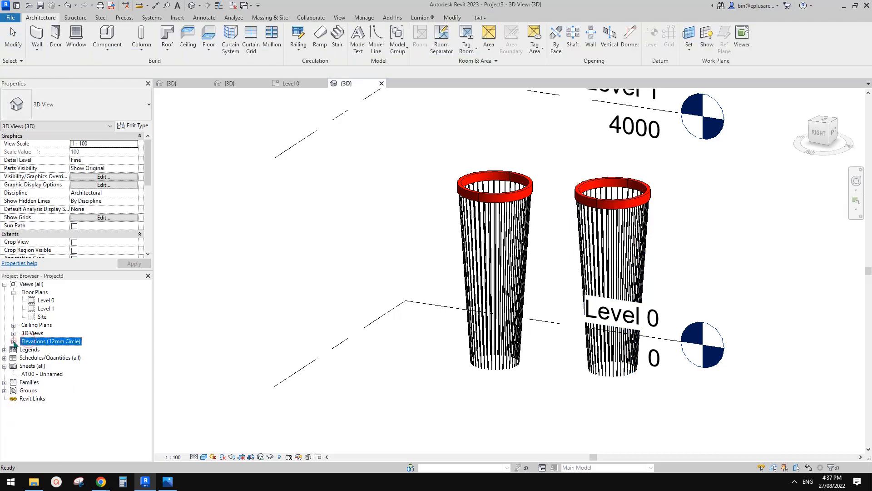
left_click(14, 341)
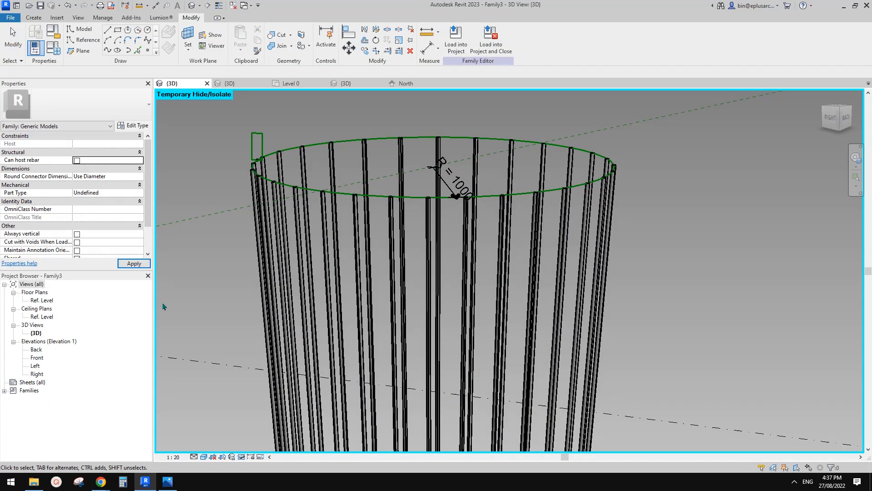
Step: Show the family's Front elevation, filter a full selection by category, and return to the H 4500 / R 1000 view
double_click(36, 357)
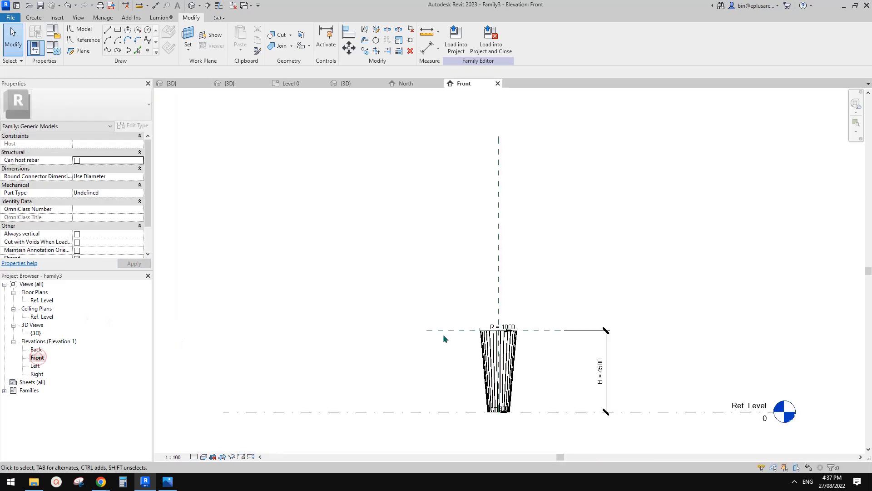
left_click(600, 373)
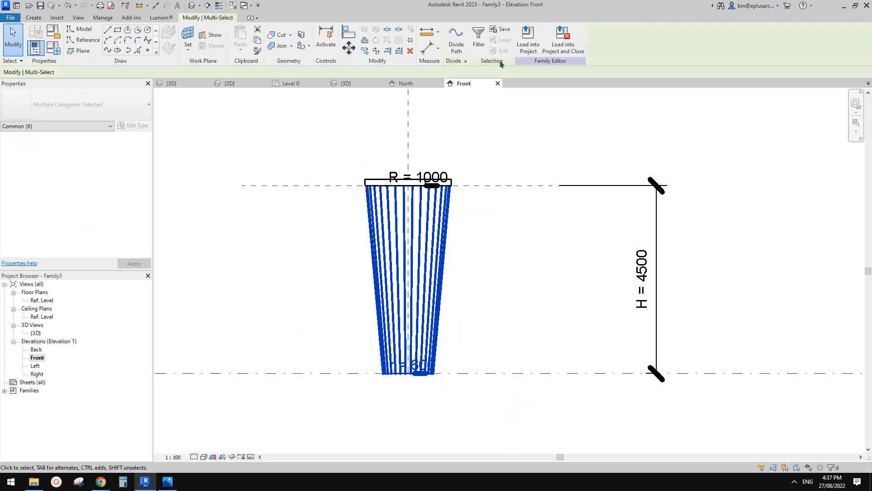
left_click(478, 39)
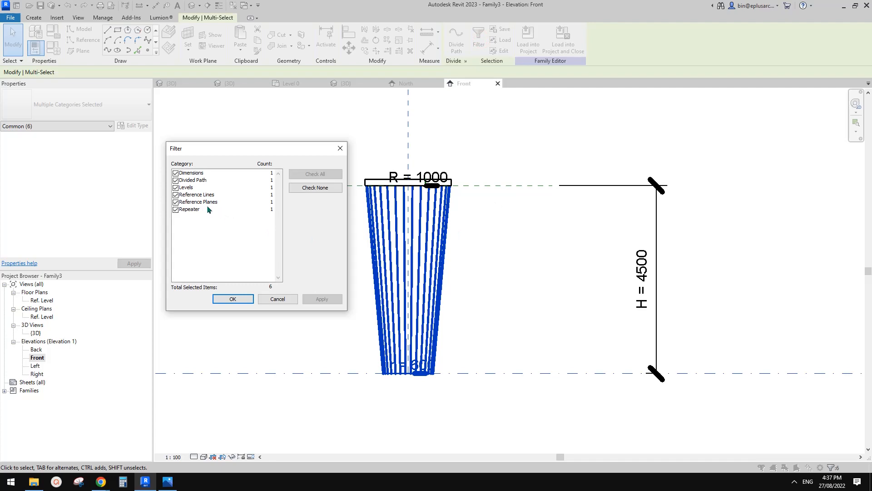
left_click(232, 298)
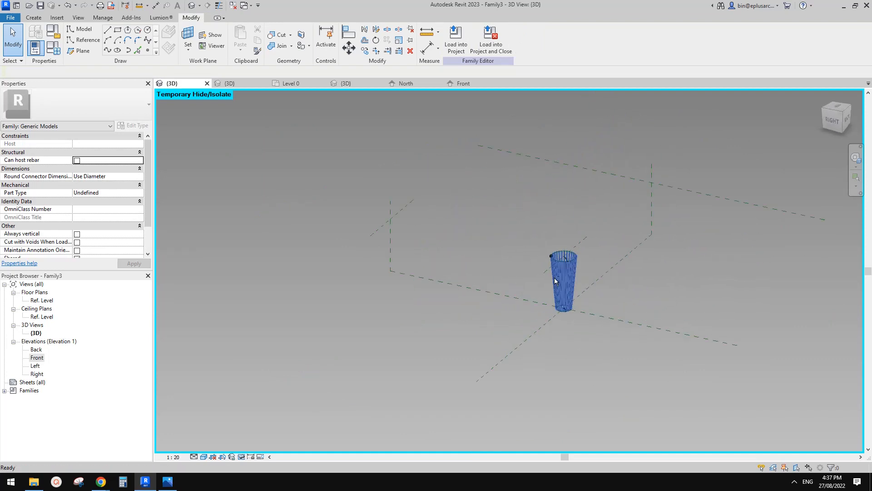
double_click(37, 357)
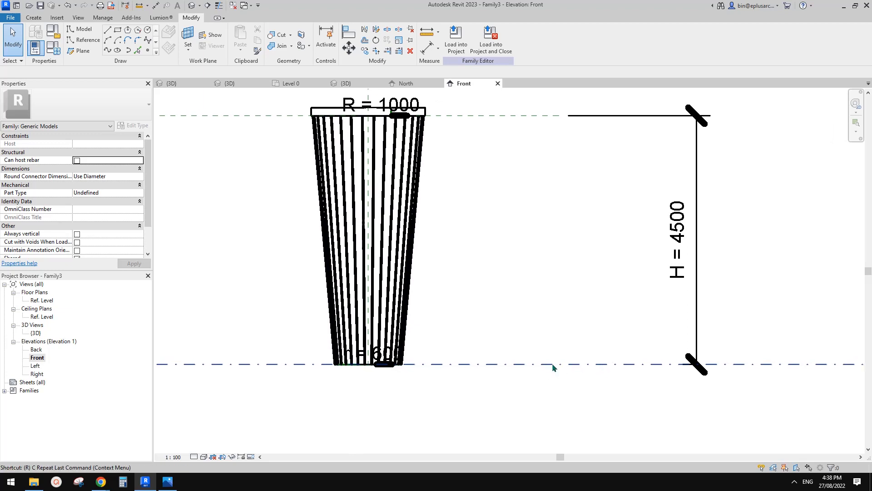
Step: Add a reference plane along the planter top, aligned with the reference level
left_click(81, 51)
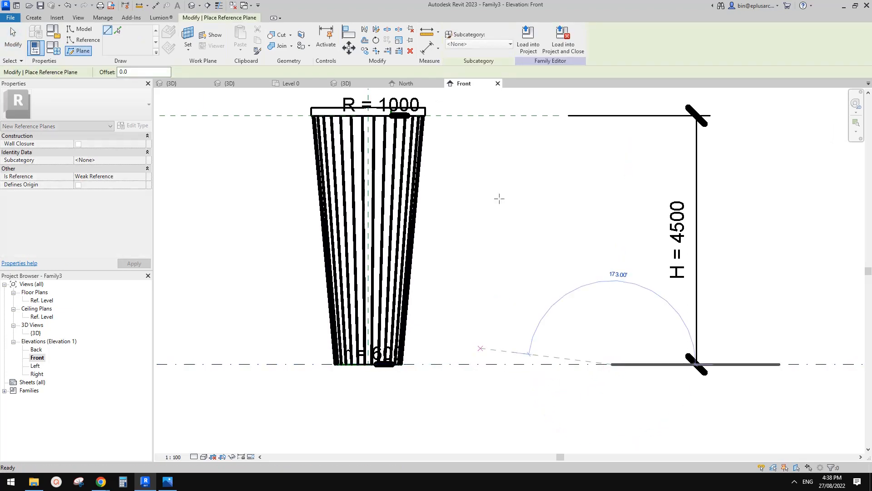
left_click(517, 116)
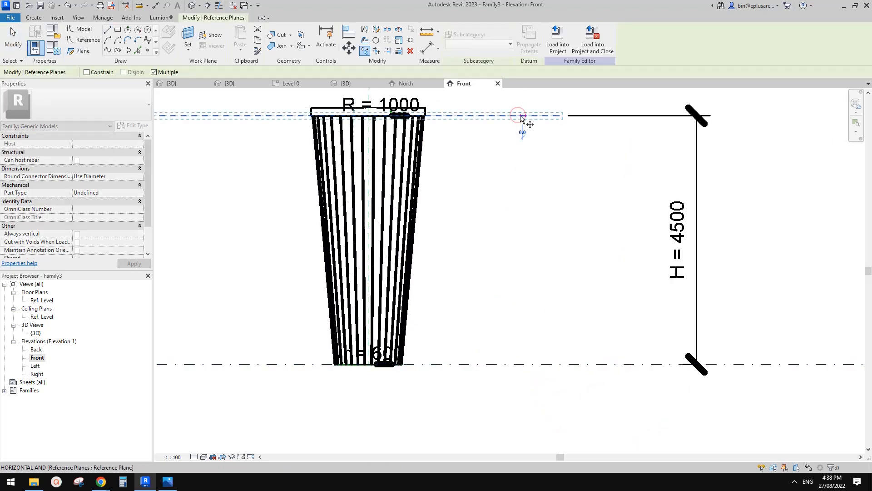
left_click(520, 116)
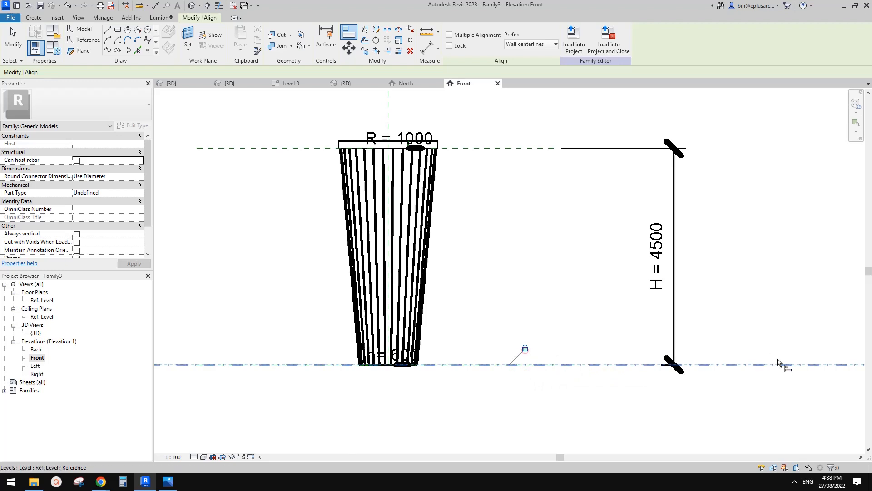
left_click(656, 254)
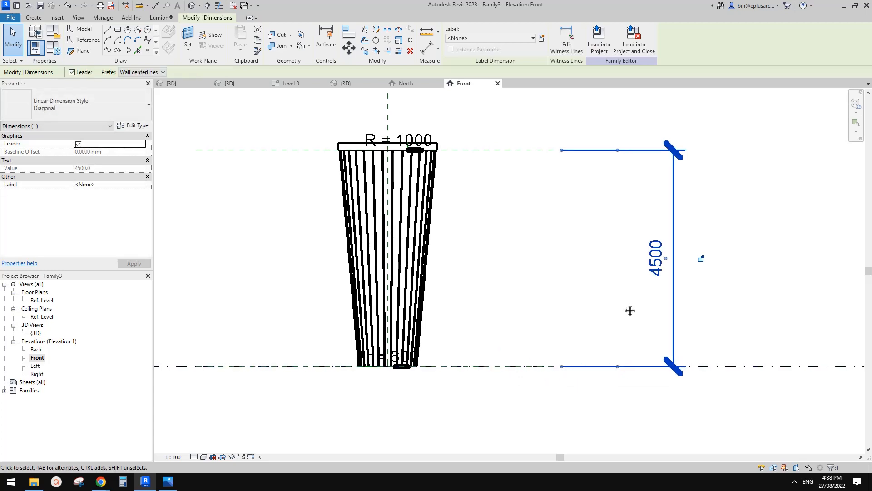
Step: Label the height dimension with parameter H and load the family into Project3
left_click(532, 38)
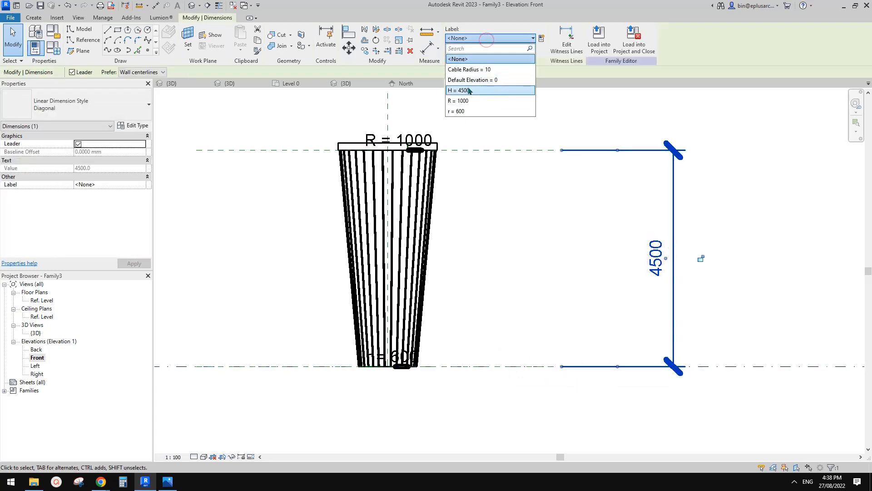
left_click(463, 90)
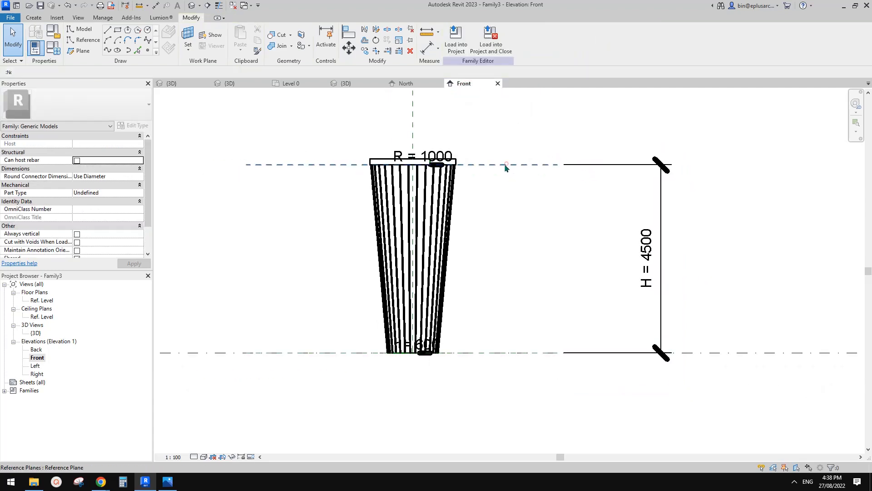
left_click(505, 164)
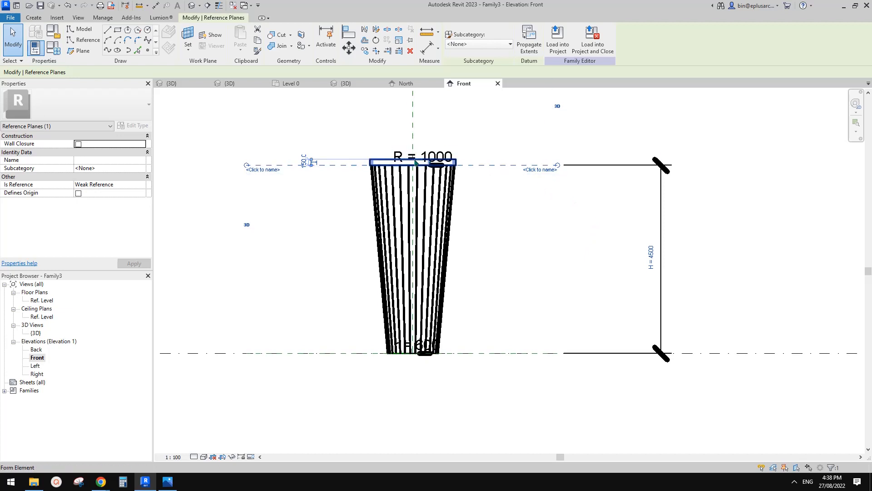
left_click(591, 118)
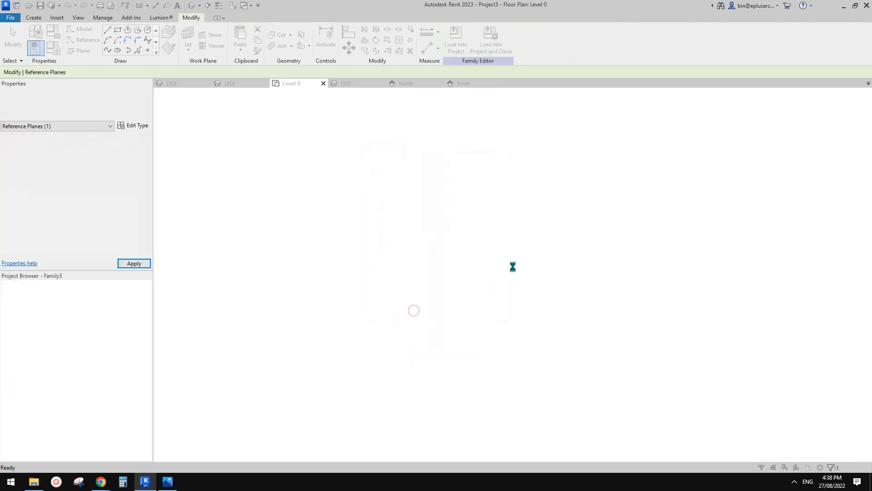
Step: In Project3's North elevation drag the second planter's top handle down to H 3000, then return to Family3
left_click(455, 41)
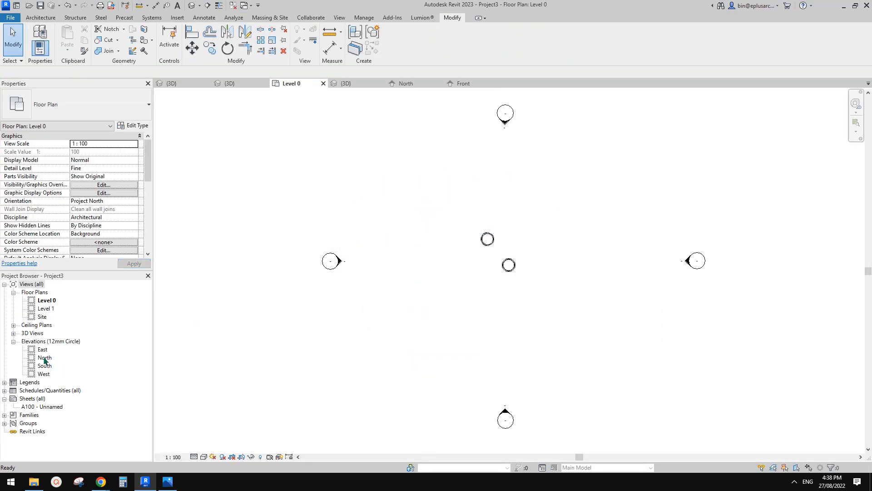
double_click(45, 357)
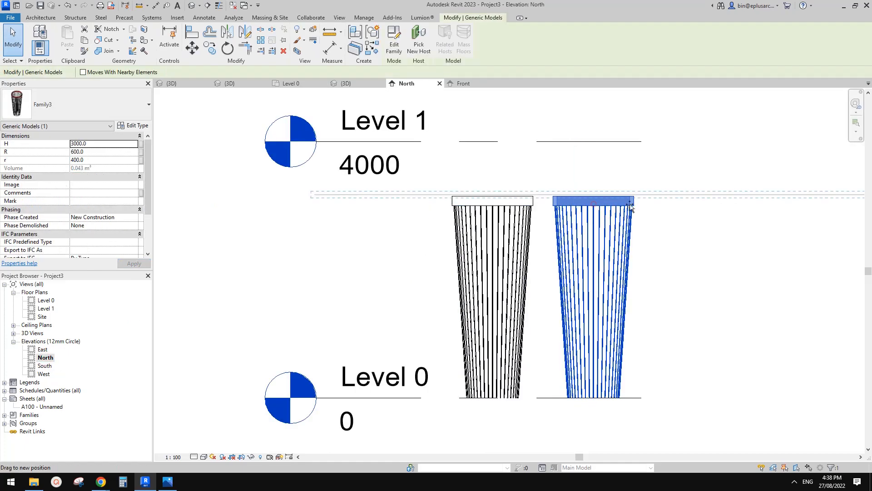
left_click_drag(593, 202, 592, 251)
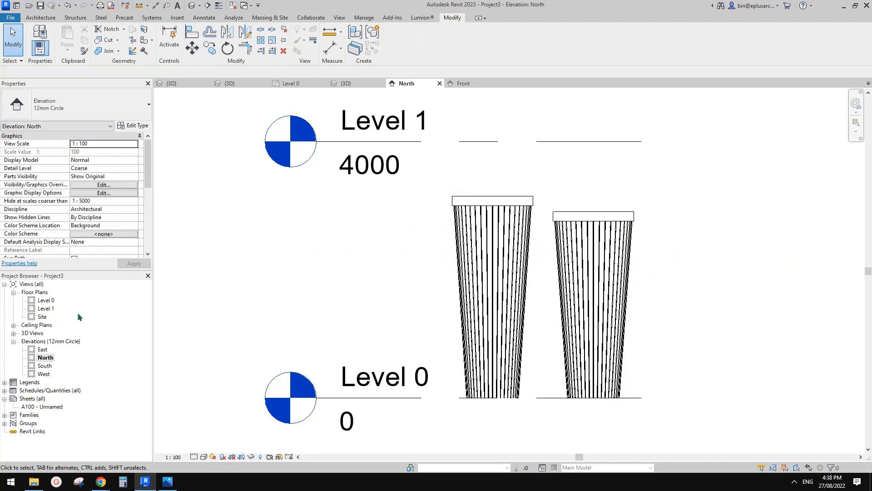
left_click(592, 306)
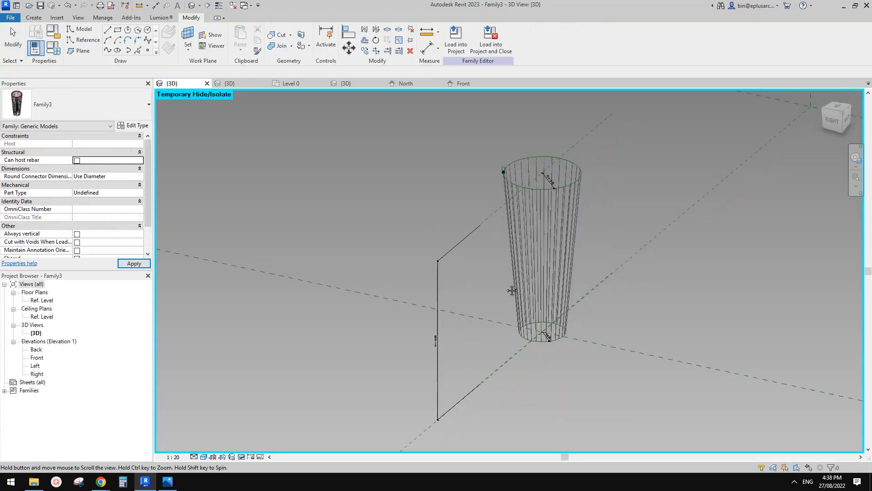
Step: In the Ref. Level plan, make the radius planes EQ about the centre and dimension centre-to-outer and centre-to-inner
double_click(41, 300)
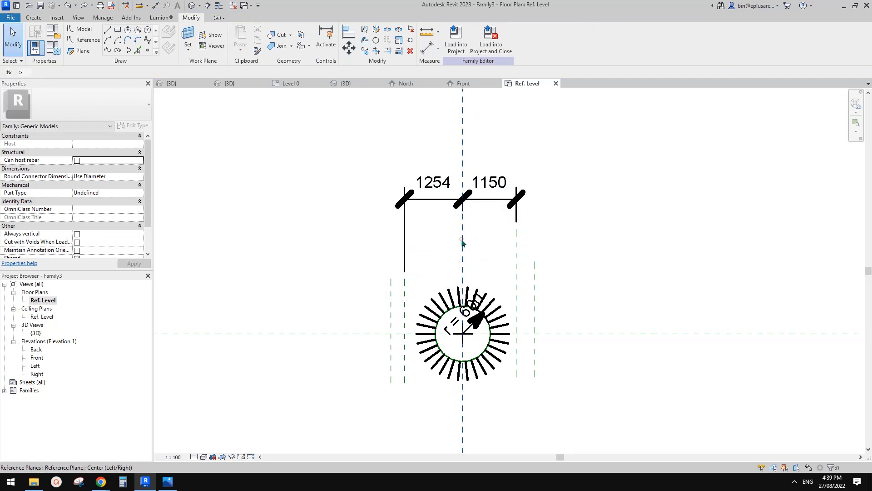
left_click(462, 244)
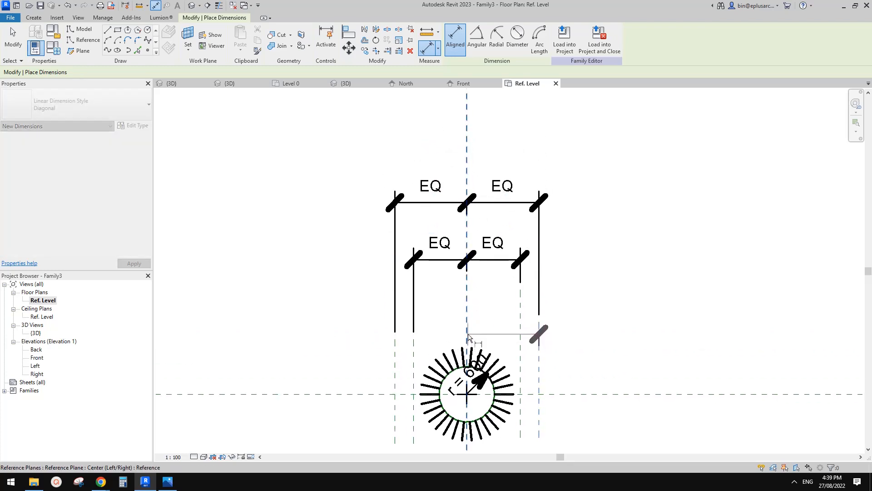
left_click(556, 133)
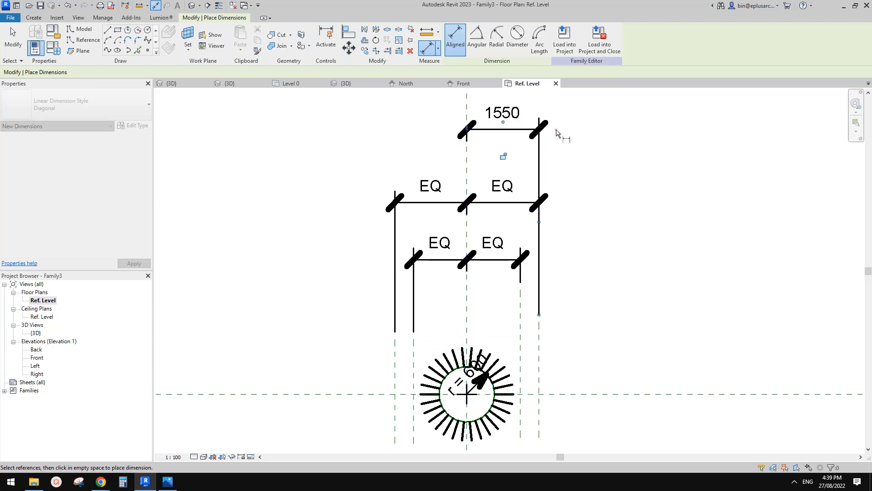
left_click(467, 317)
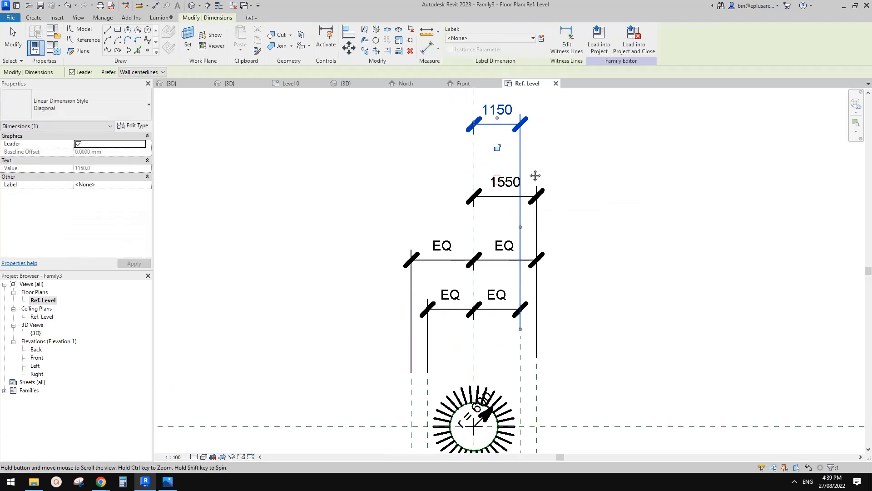
Step: Label the two radius dimensions r = 600 and R = 1000 and start loading into a project
left_click(532, 38)
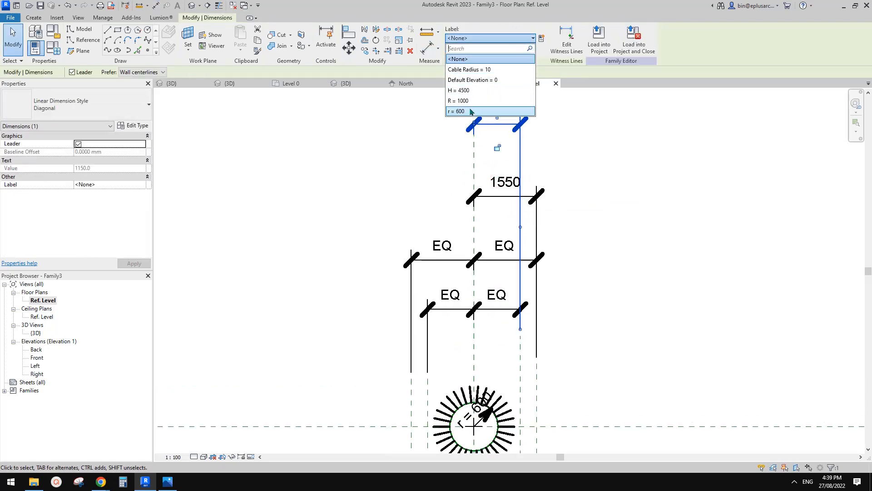
left_click(456, 111)
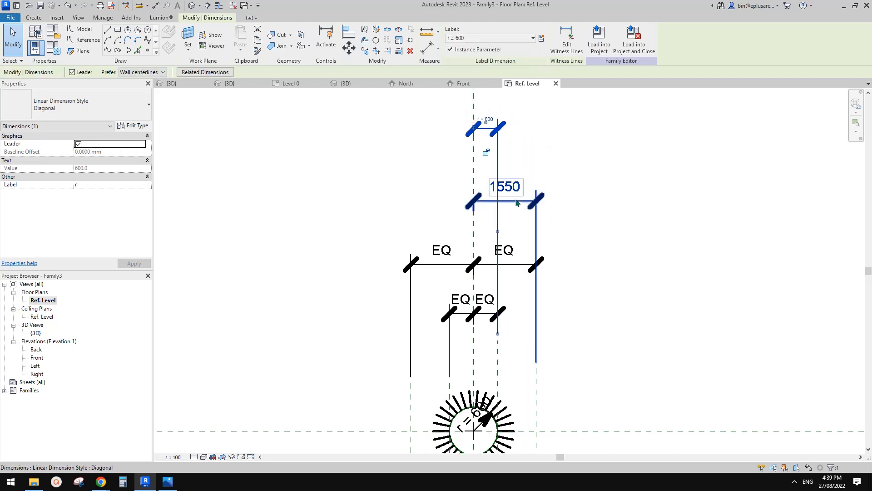
left_click(490, 38)
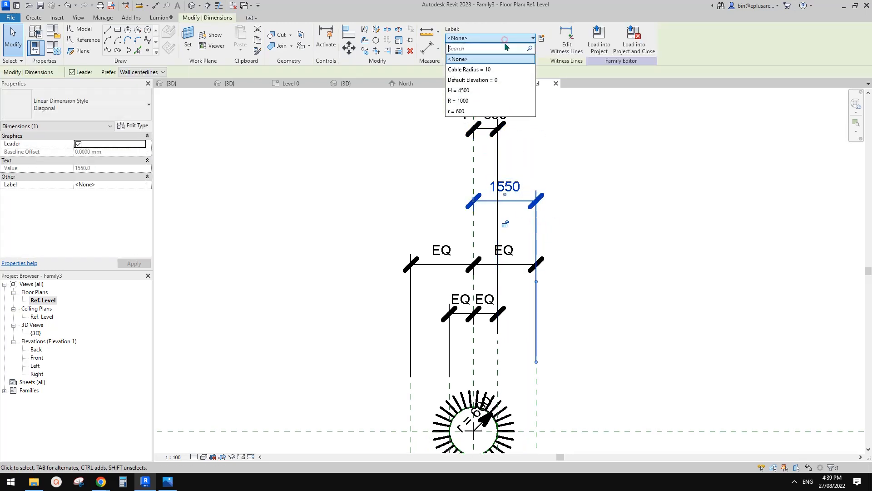
left_click(458, 101)
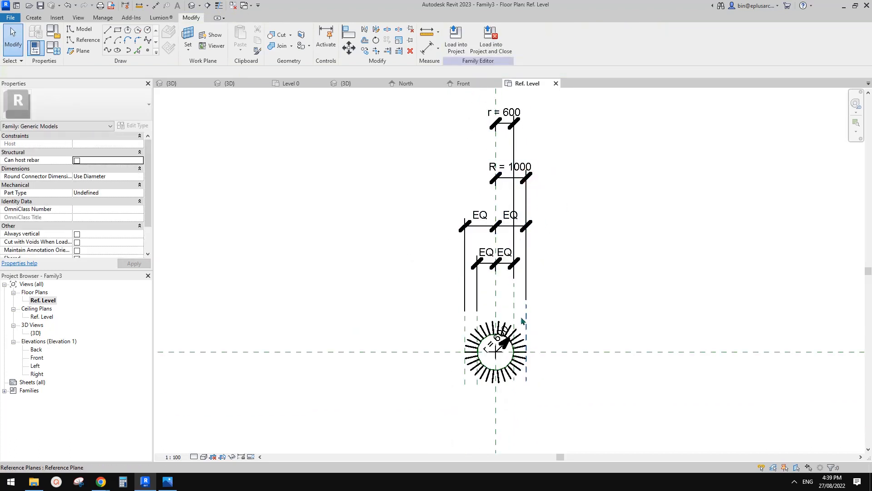
left_click(455, 39)
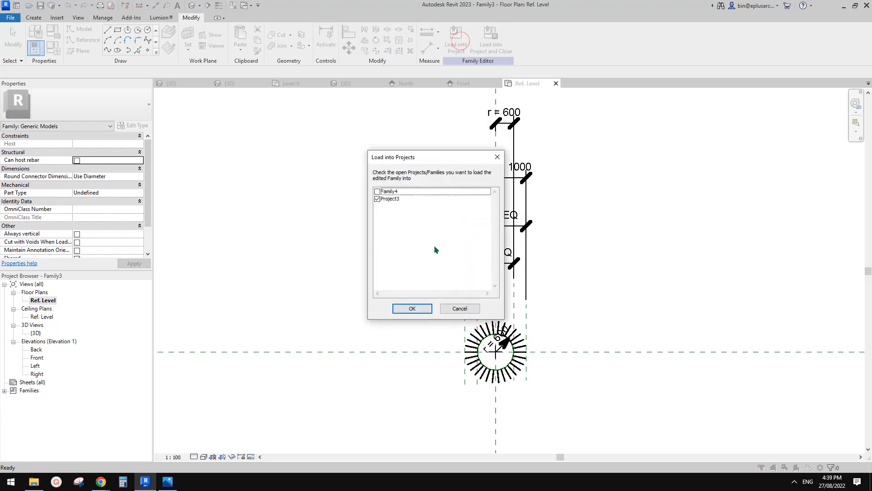
Step: Reload into Project3, narrow the second planter via its side handle in North elevation, and show the render in Photos
left_click(412, 308)
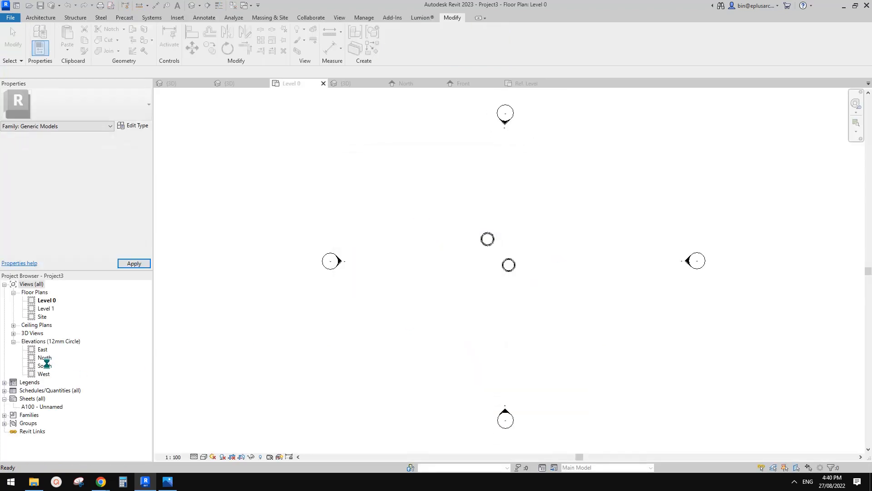
double_click(45, 357)
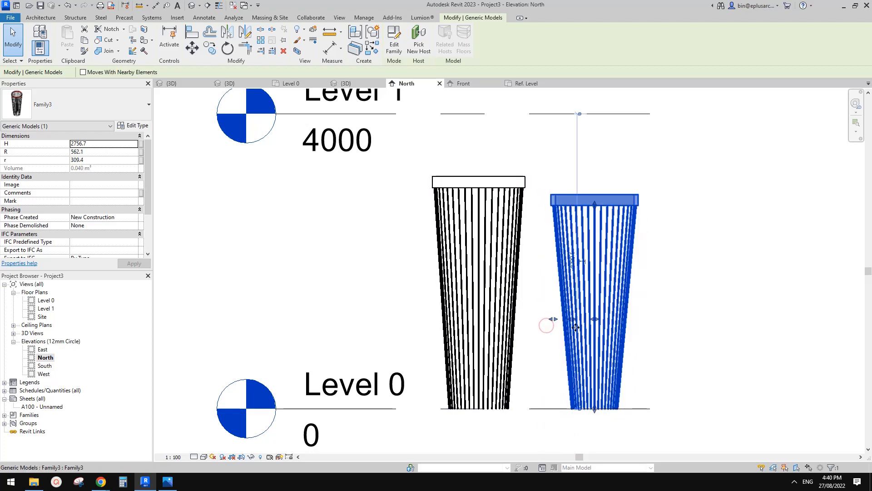
left_click_drag(546, 325, 553, 321)
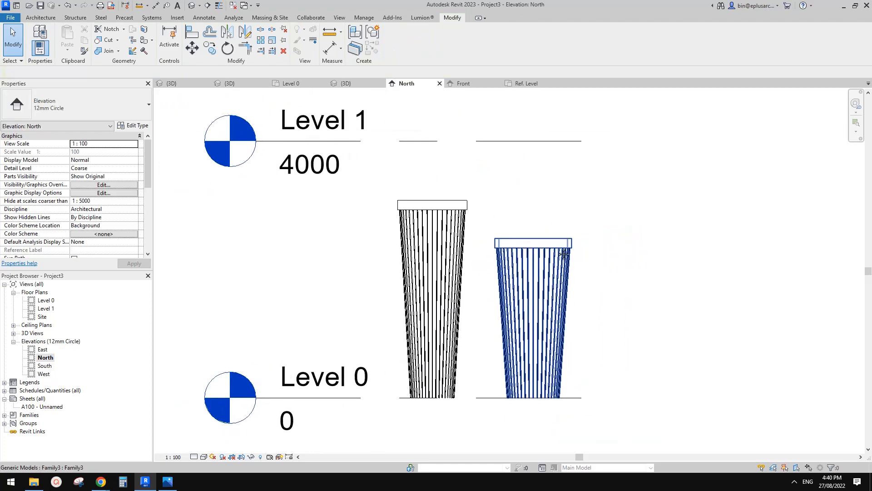
left_click(667, 238)
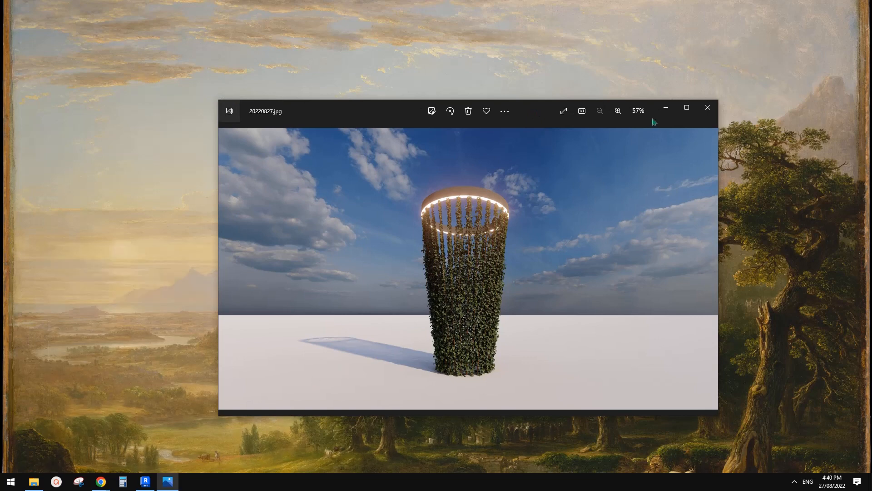
Step: Maximize the rendered planter in Photos, return to Revit, then bring up the Google Docs reference photo
left_click(686, 107)
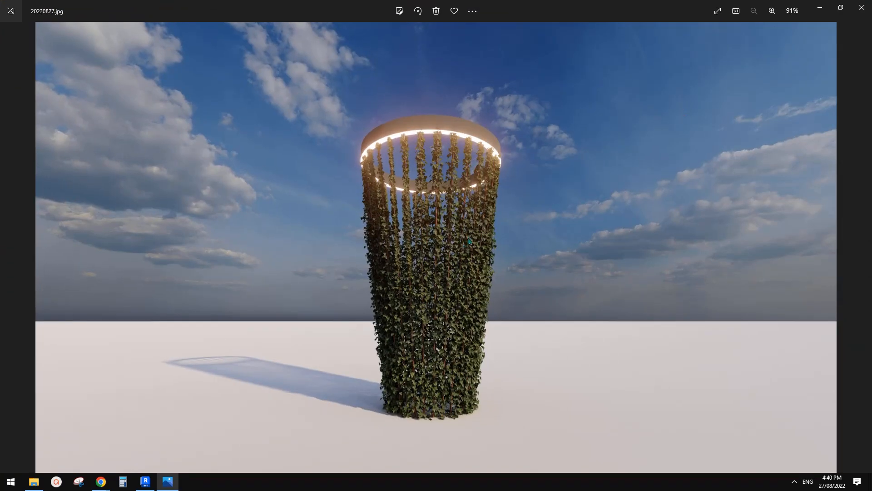
mouse_move(467, 170)
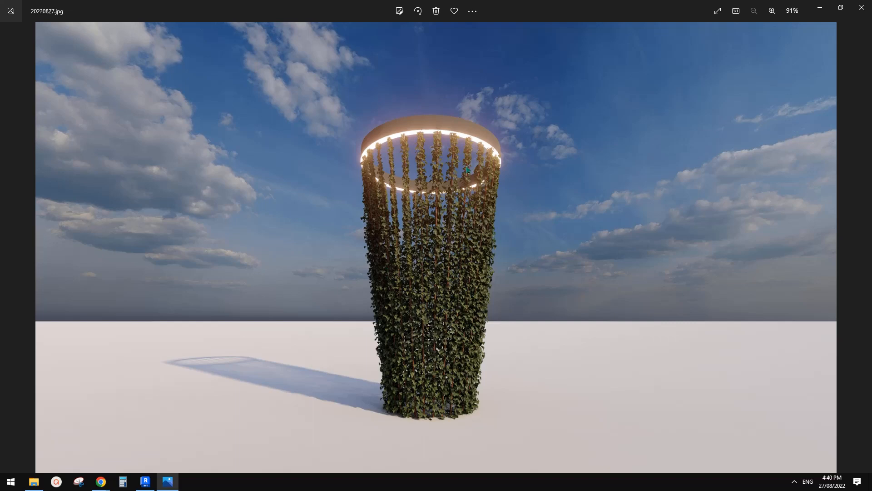
mouse_move(418, 138)
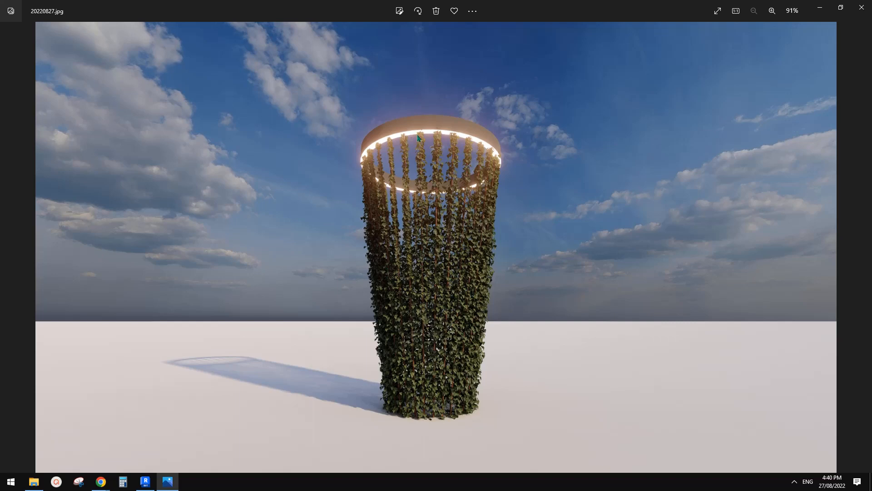
mouse_move(632, 305)
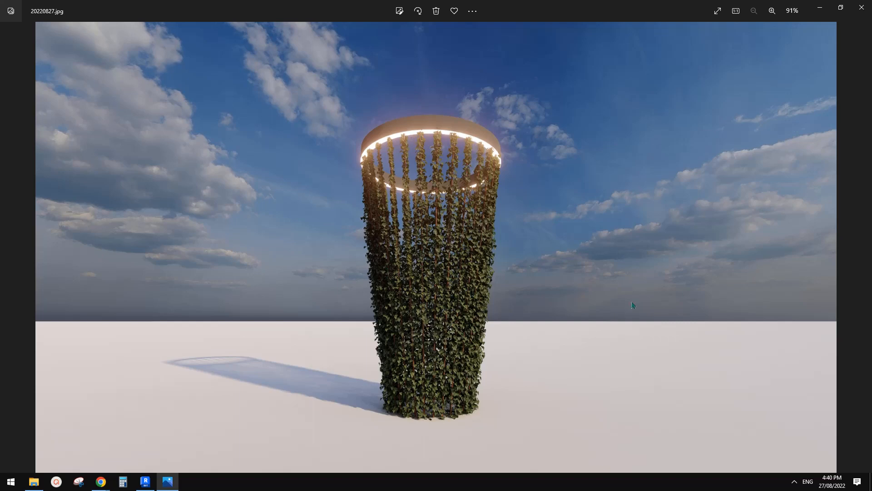
left_click(144, 482)
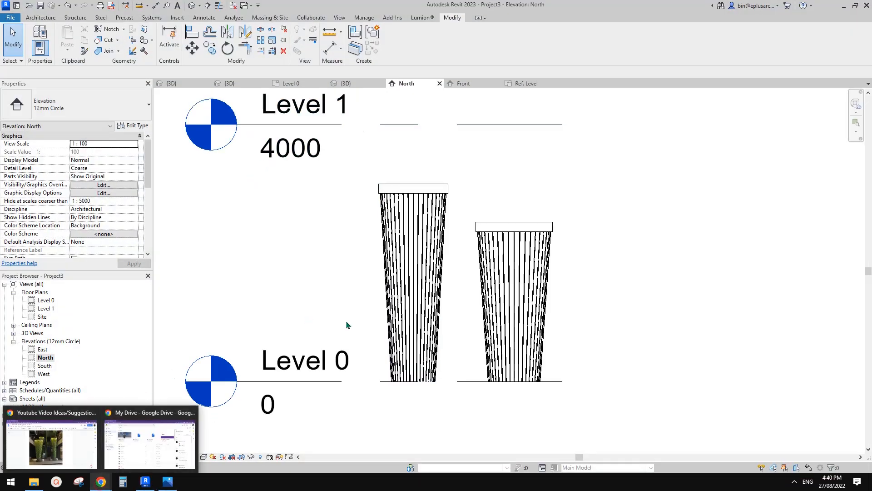
left_click(50, 443)
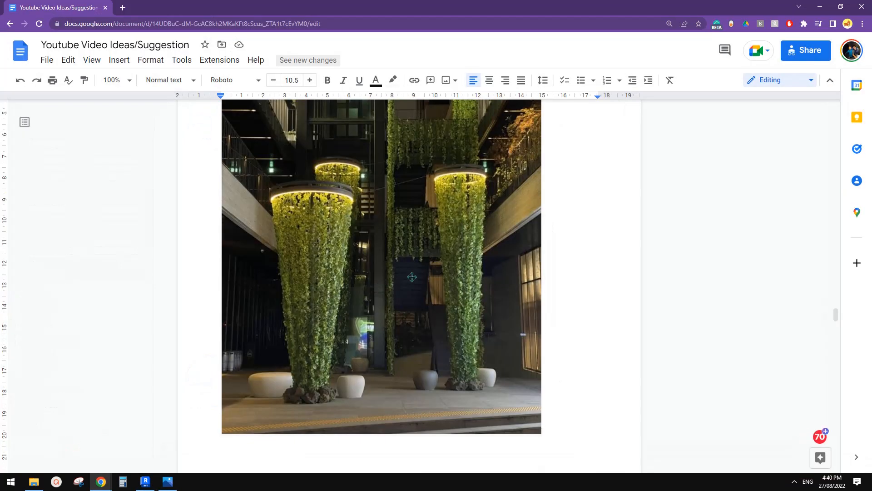
mouse_move(485, 300)
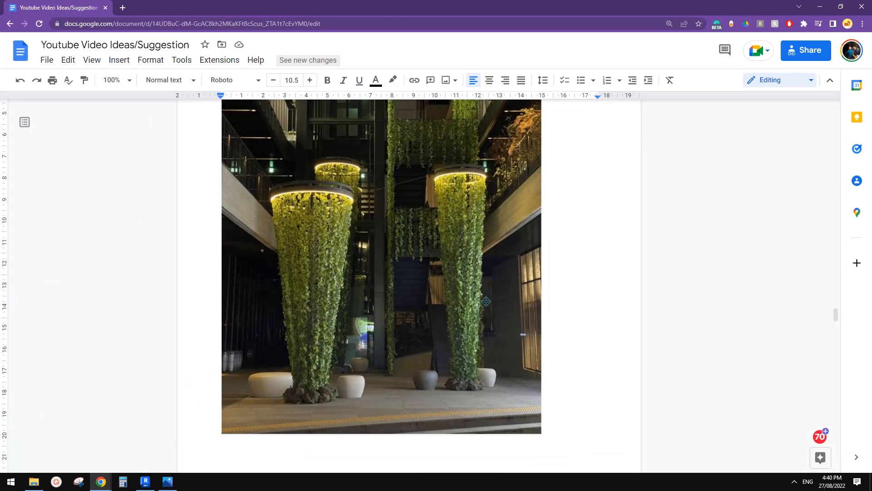